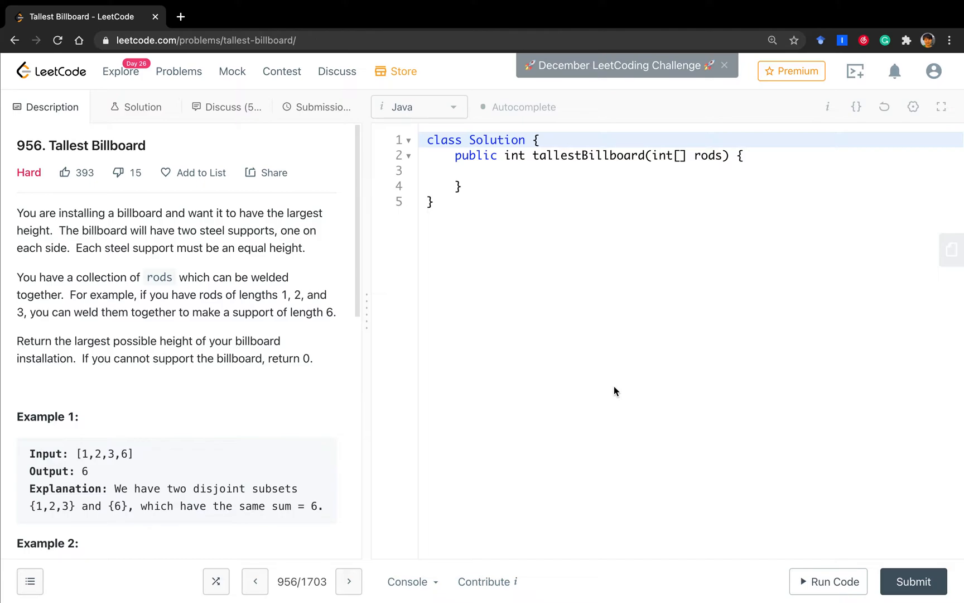
mouse_move(212, 291)
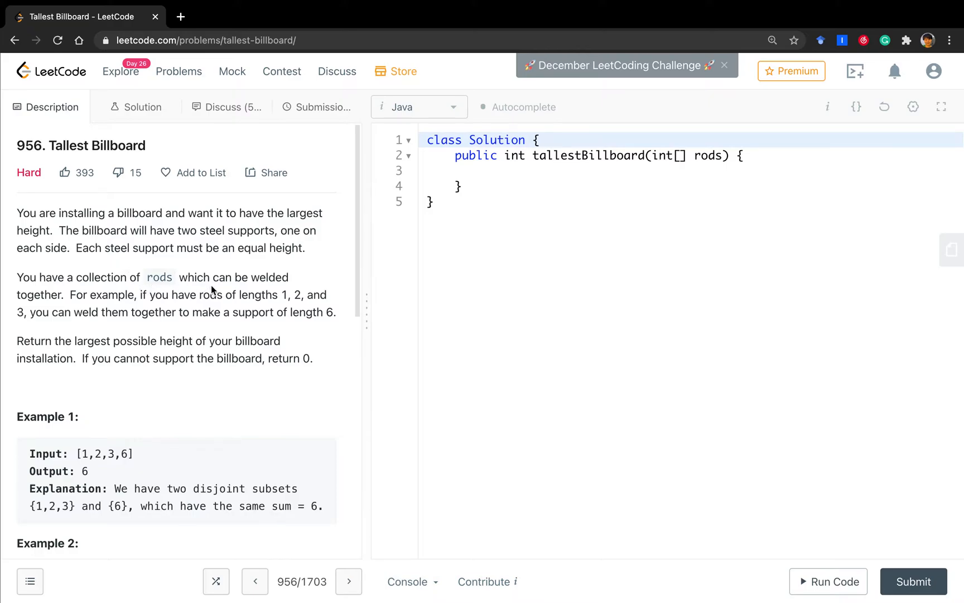
mouse_move(234, 410)
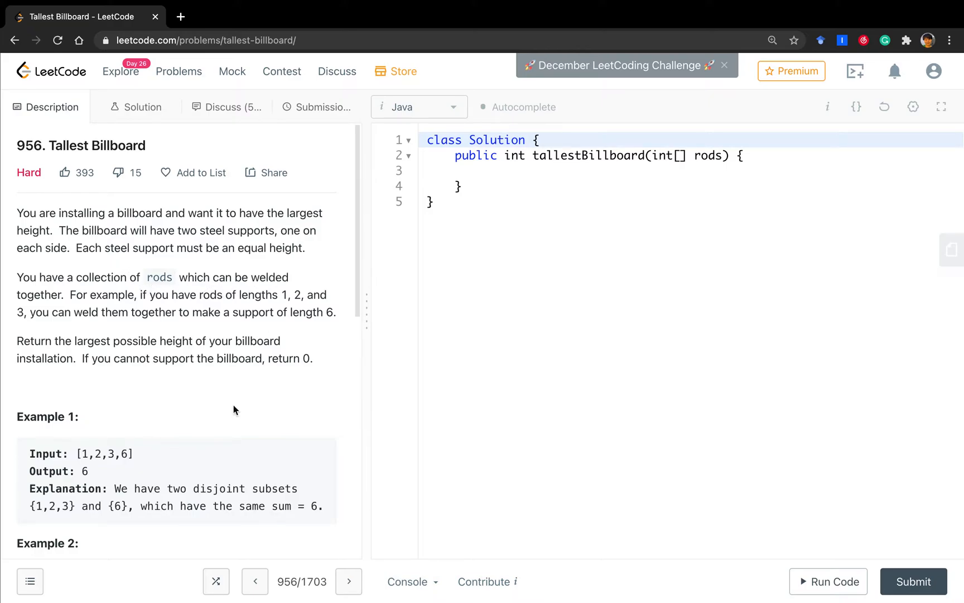
Scroll OneNote to the pruning rules: left+right+unchecked < 2*max and |left-right| > unchecked
scroll("down", 3)
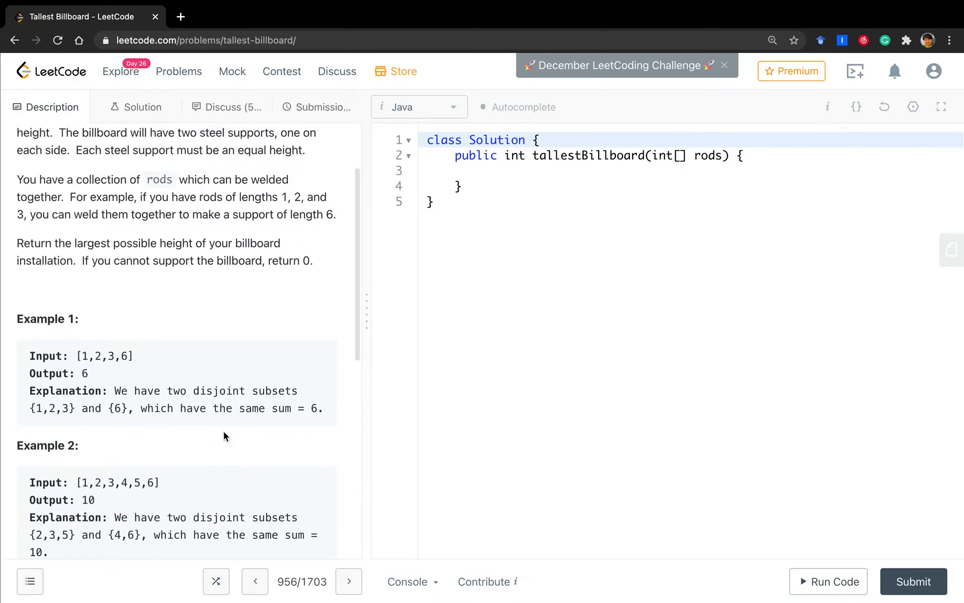
scroll("up", 3)
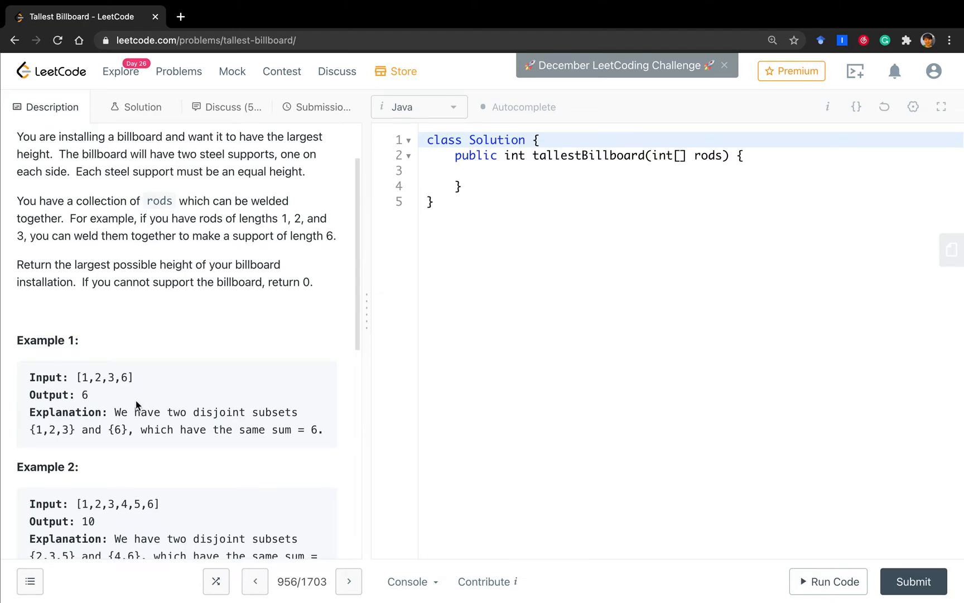
mouse_move(131, 401)
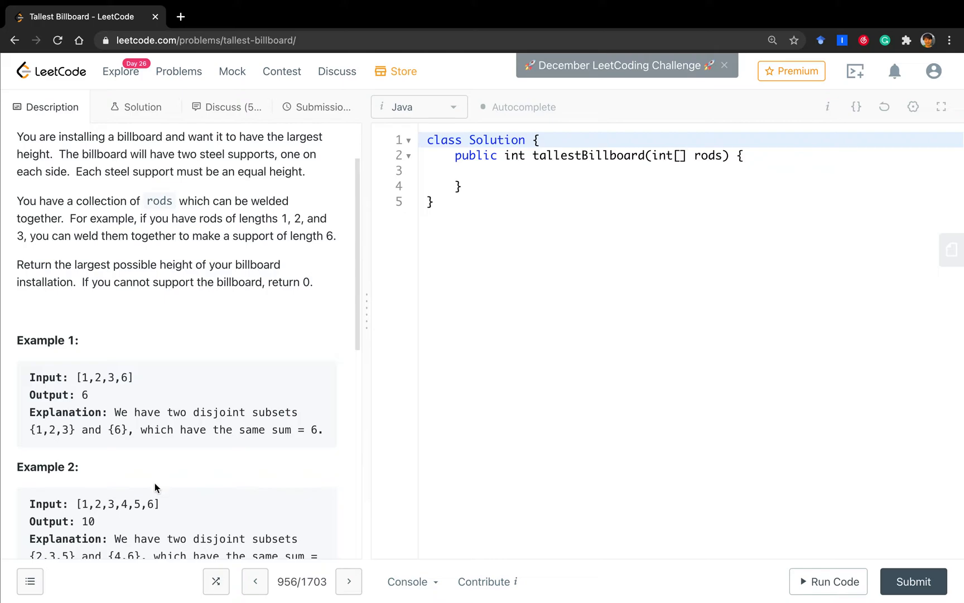
mouse_move(188, 496)
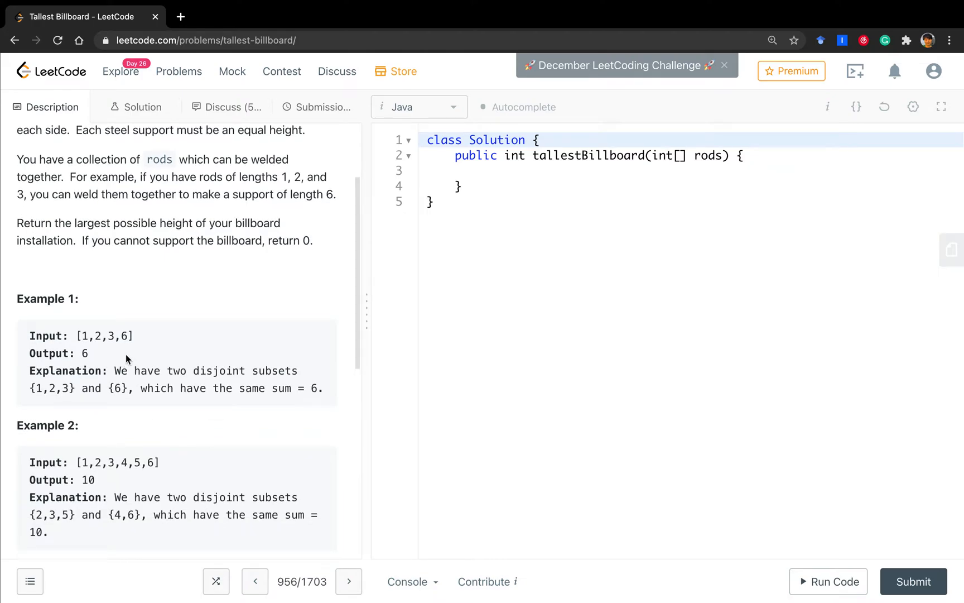
mouse_move(91, 348)
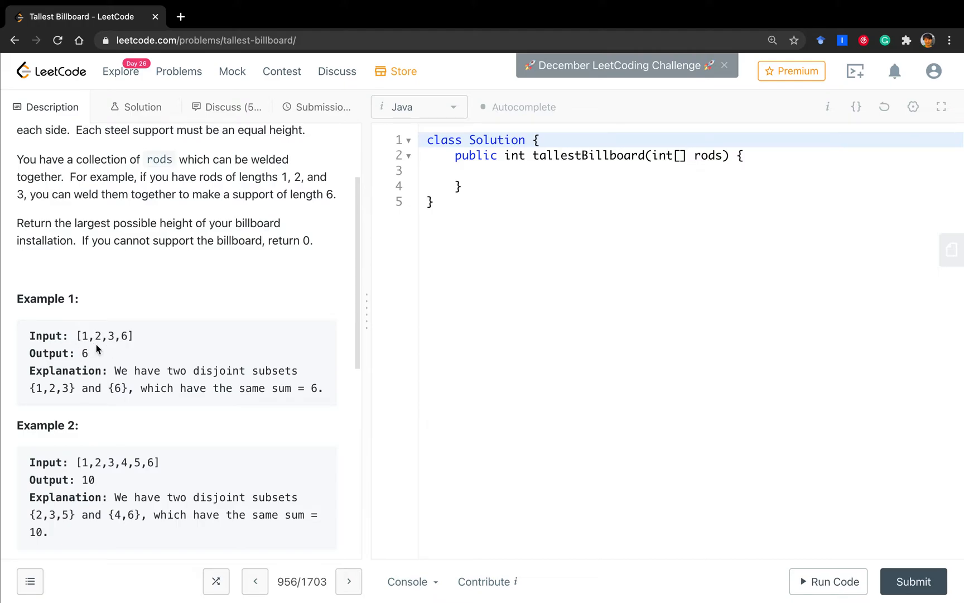
mouse_move(123, 342)
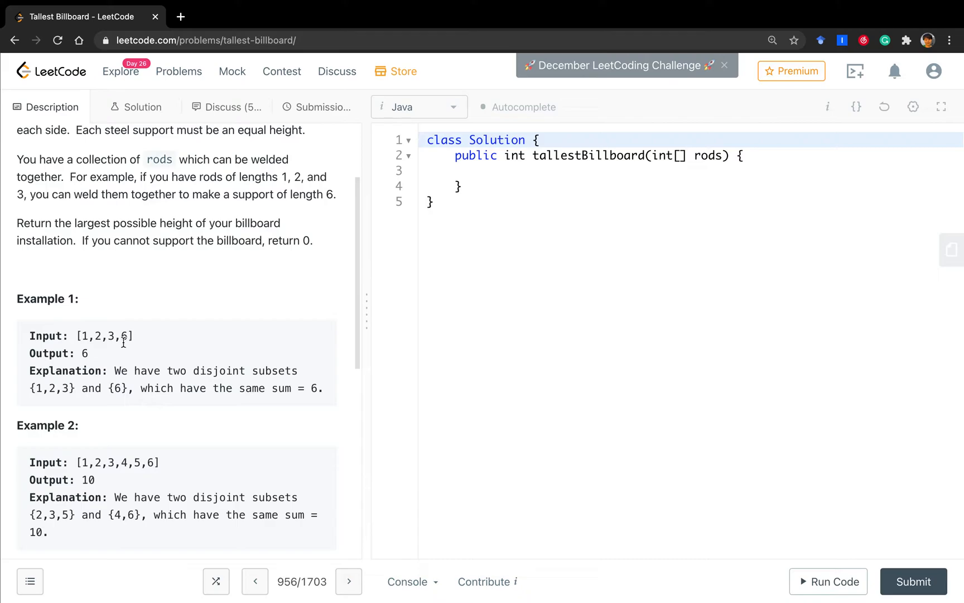
mouse_move(130, 353)
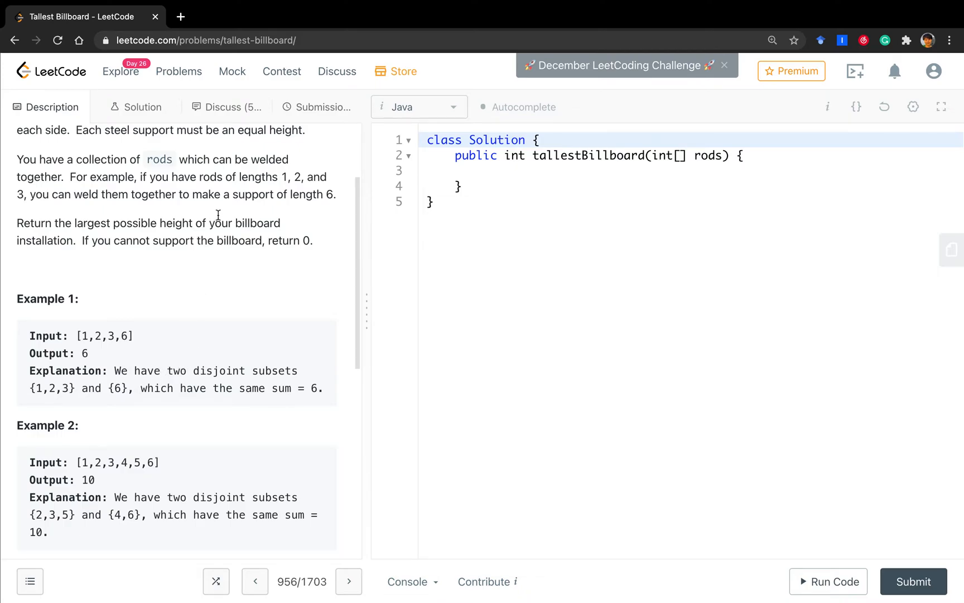
mouse_move(217, 422)
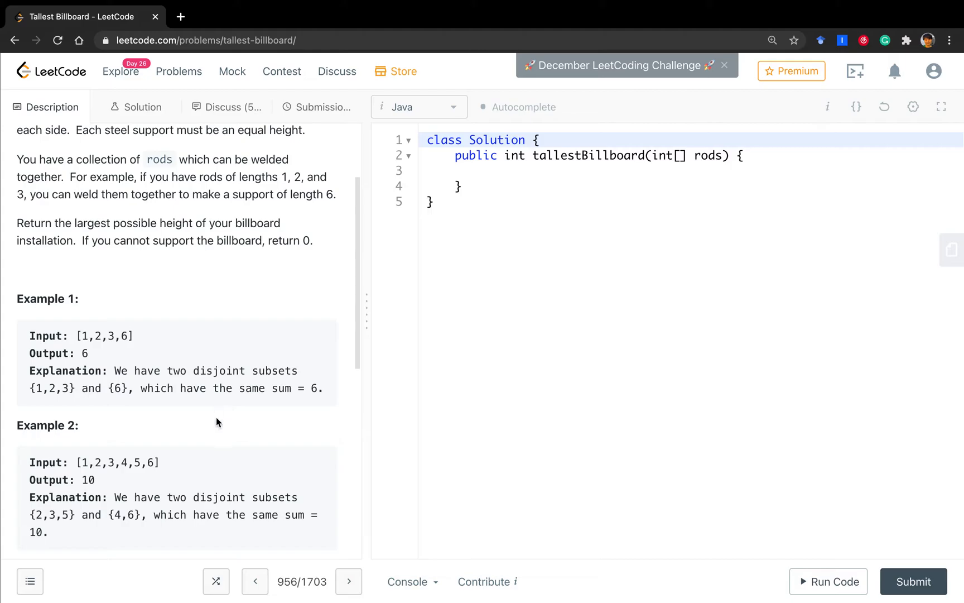
scroll("down", 3)
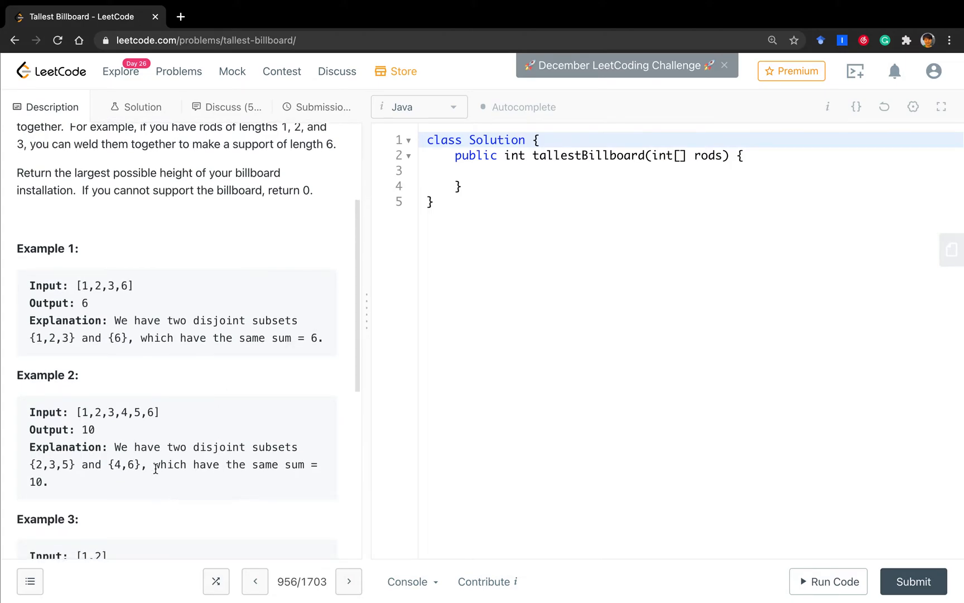
mouse_move(155, 460)
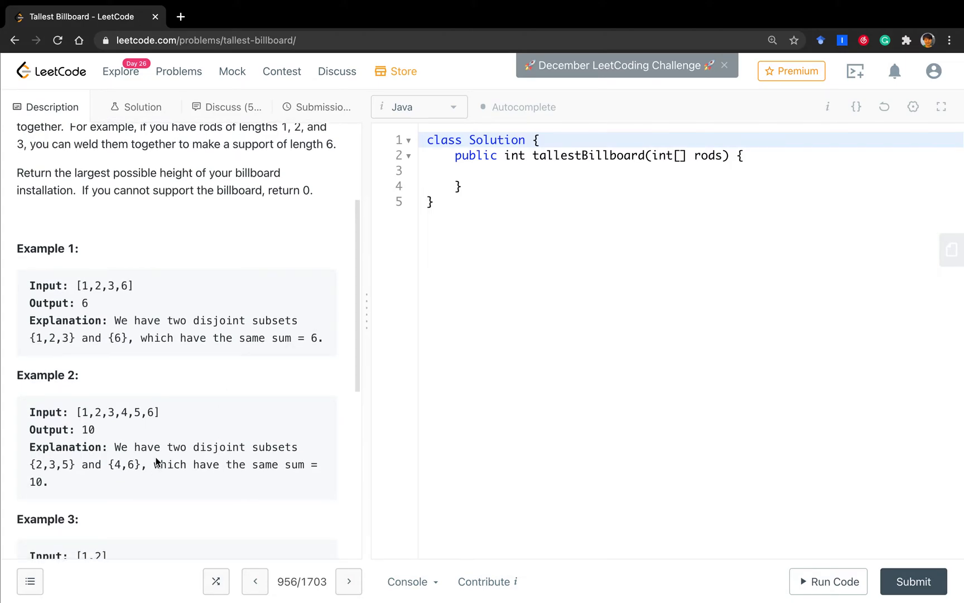
mouse_move(117, 444)
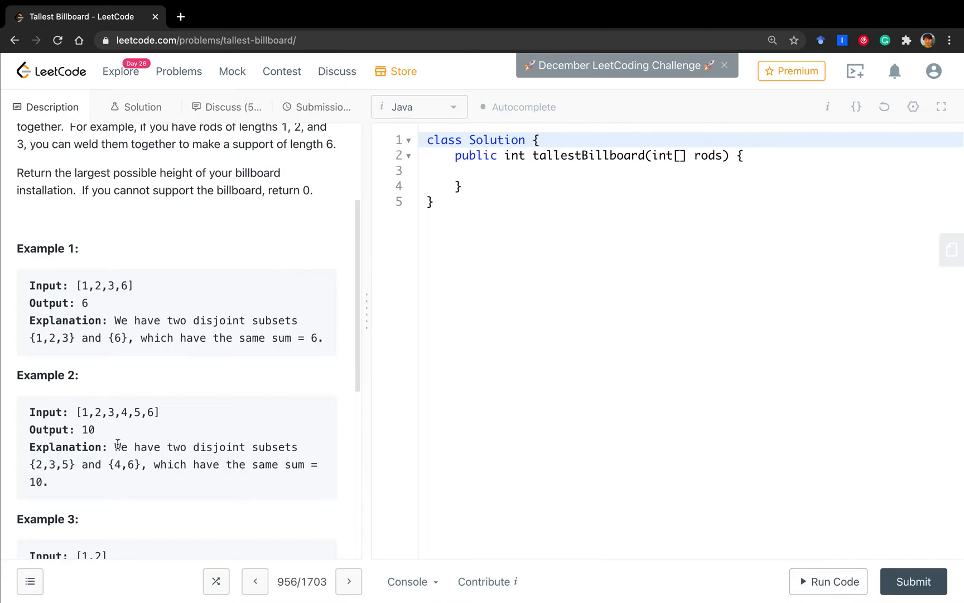
mouse_move(140, 420)
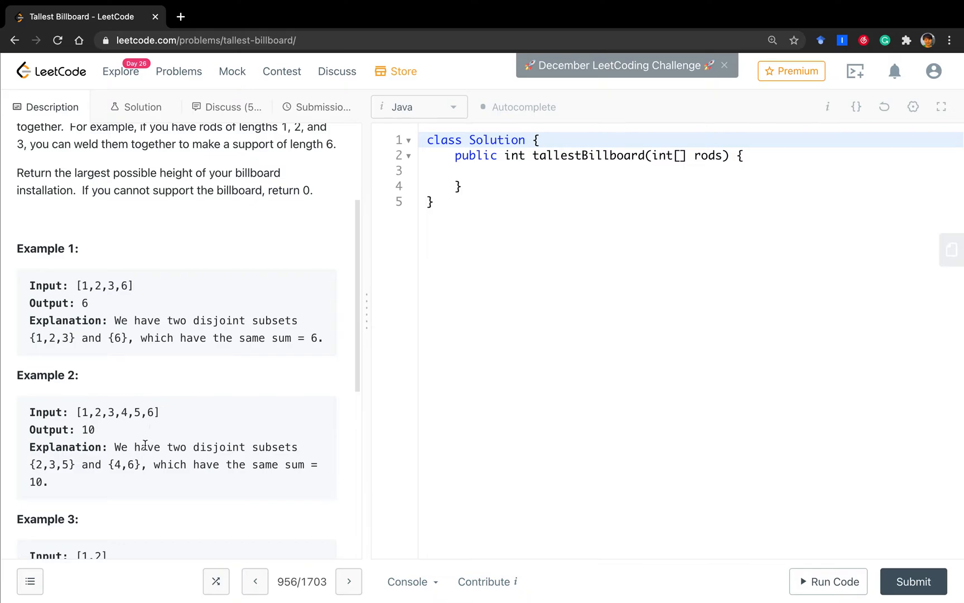
mouse_move(164, 490)
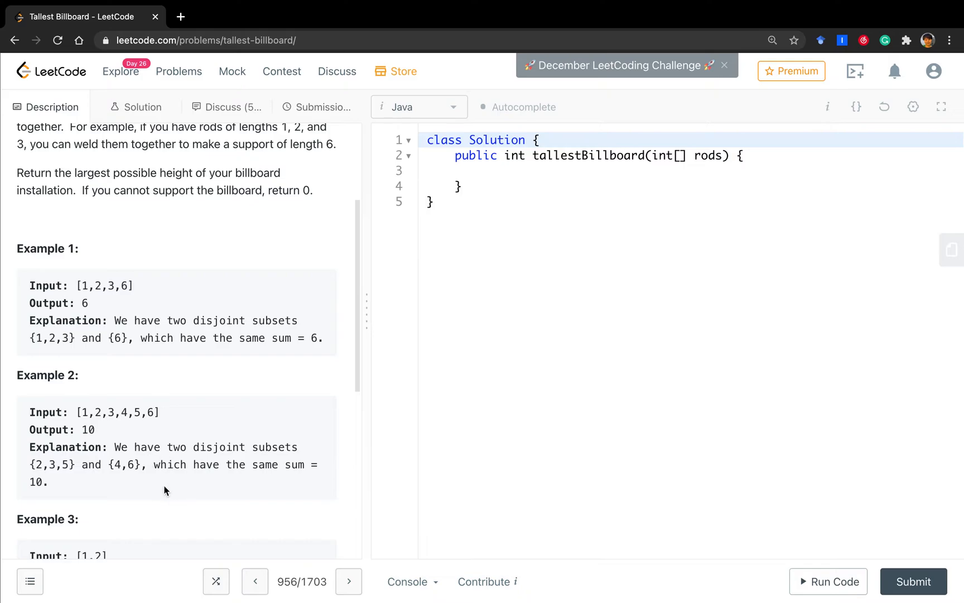
mouse_move(145, 479)
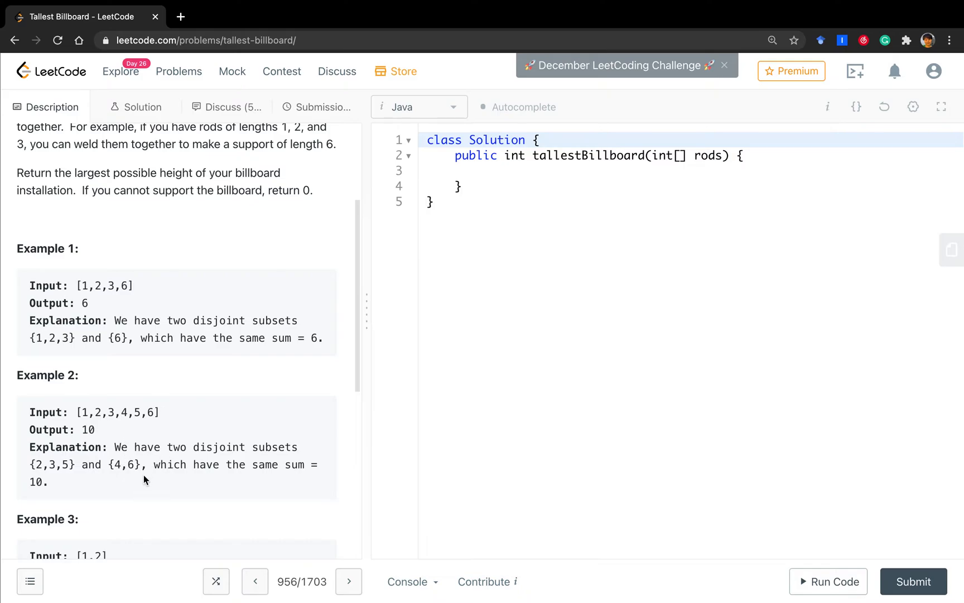
mouse_move(103, 419)
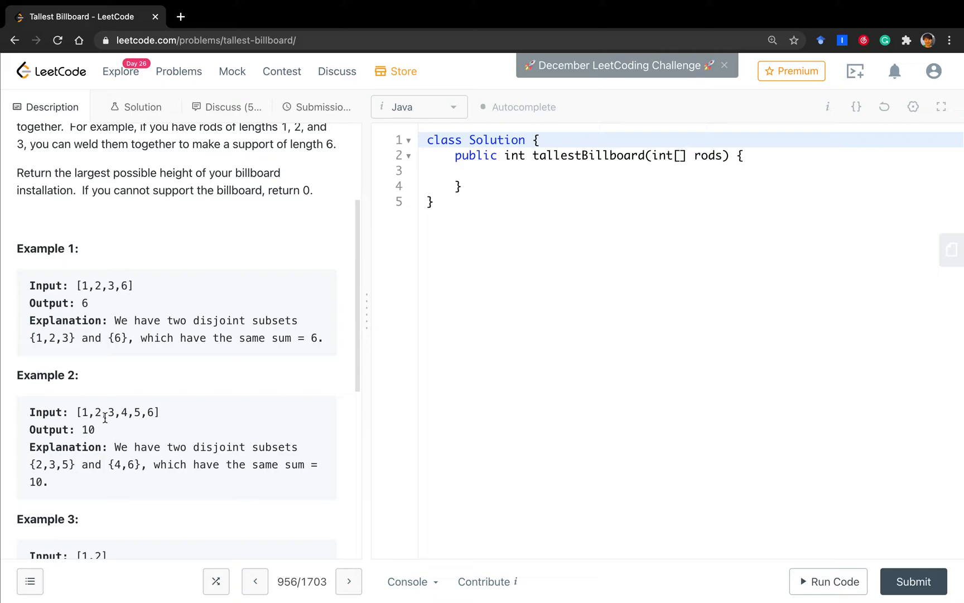
mouse_move(97, 440)
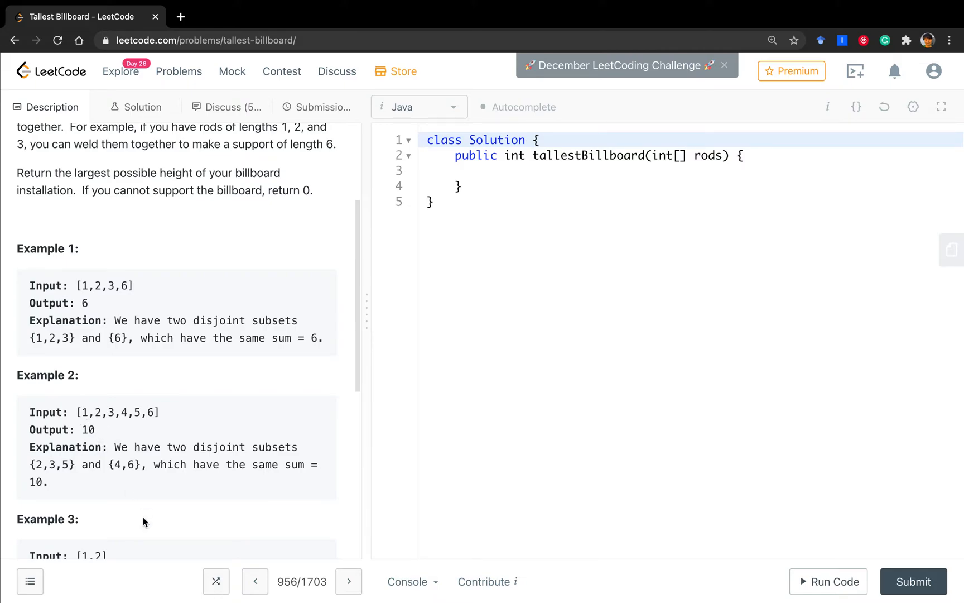
scroll("down", 3)
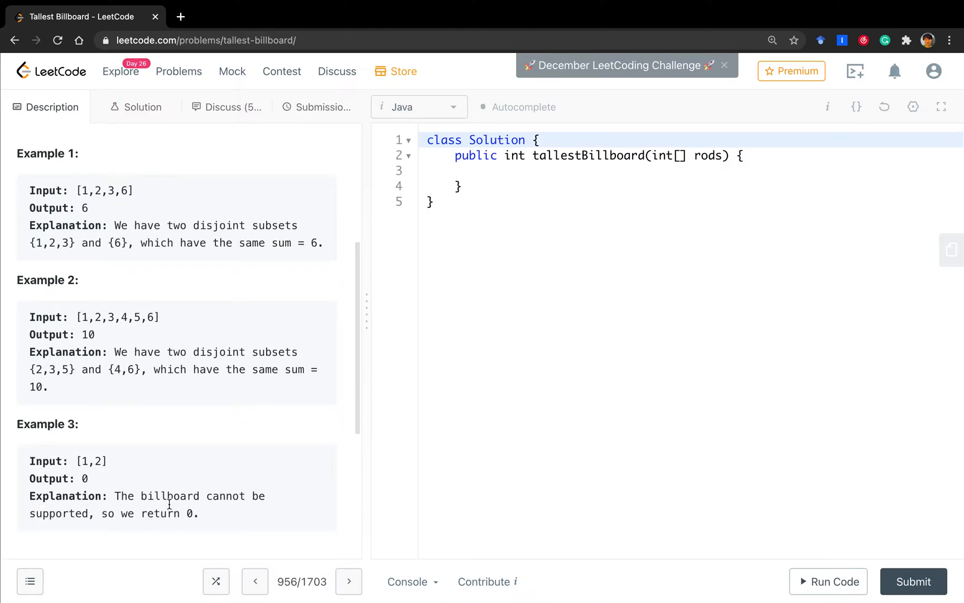
mouse_move(134, 483)
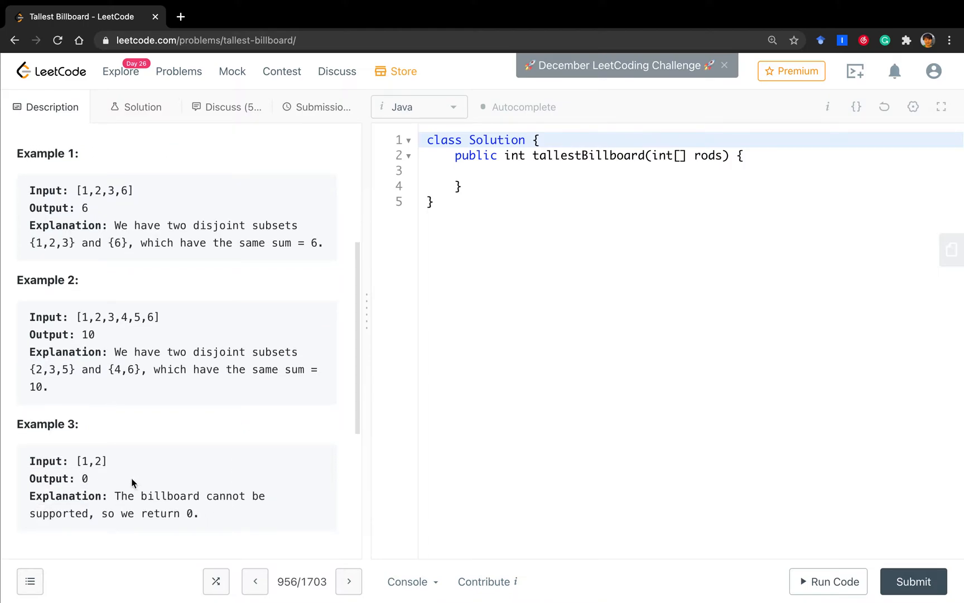
mouse_move(104, 489)
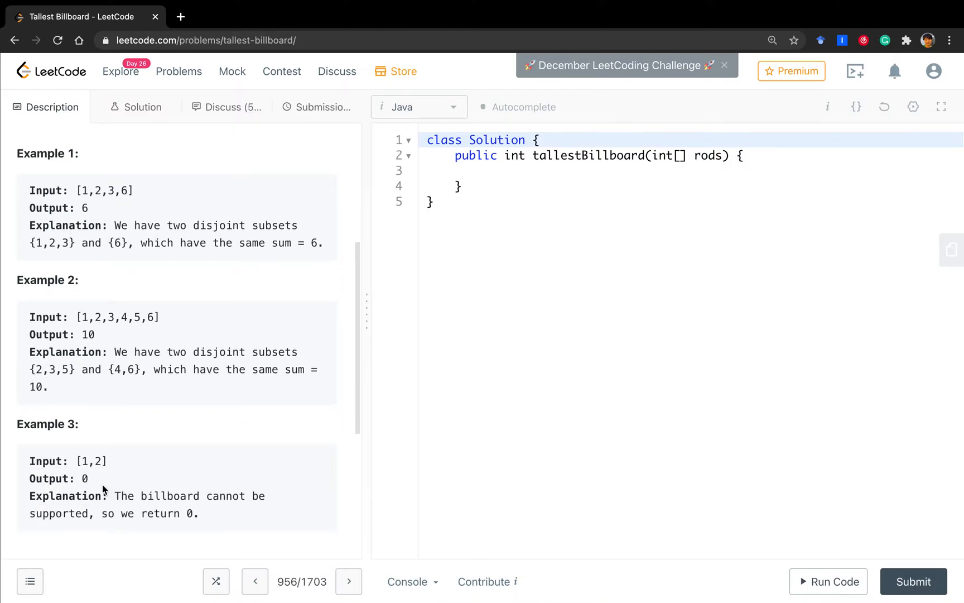
mouse_move(92, 481)
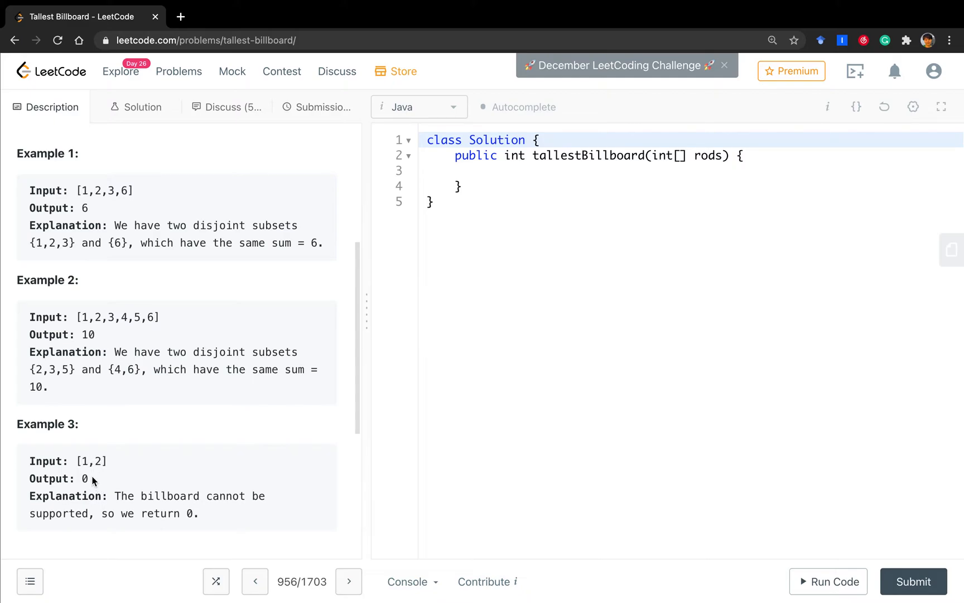
mouse_move(103, 492)
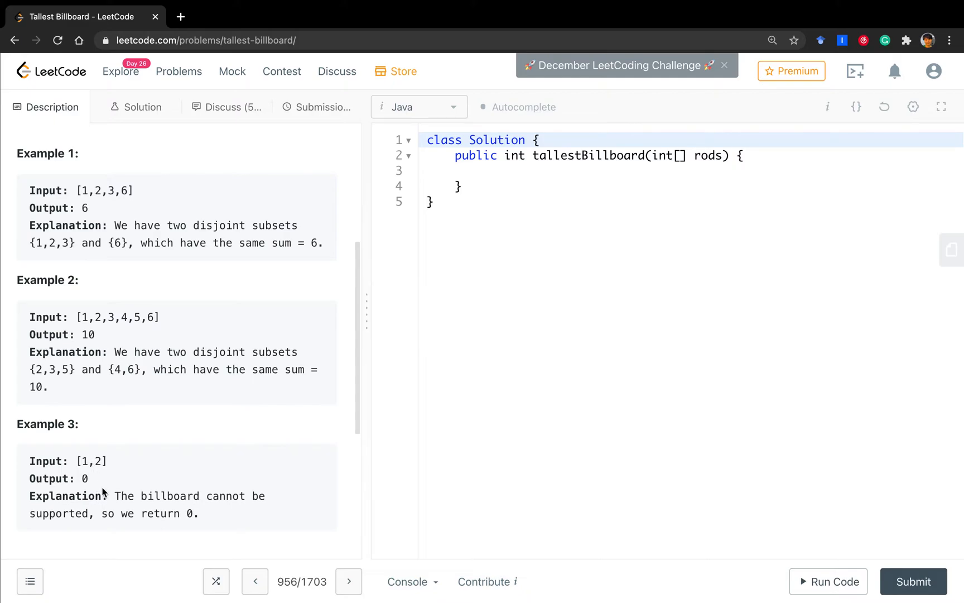
mouse_move(152, 490)
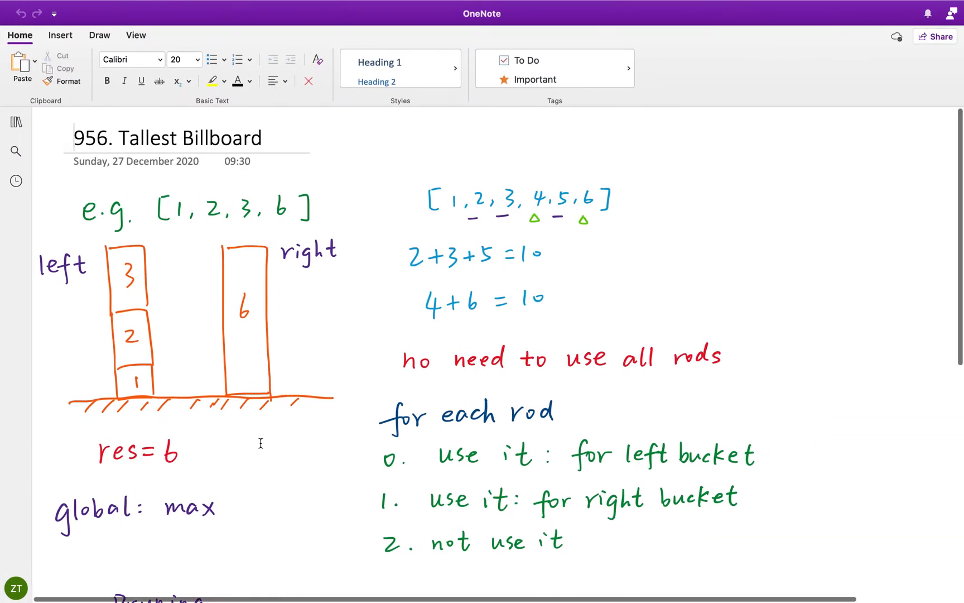
mouse_move(168, 265)
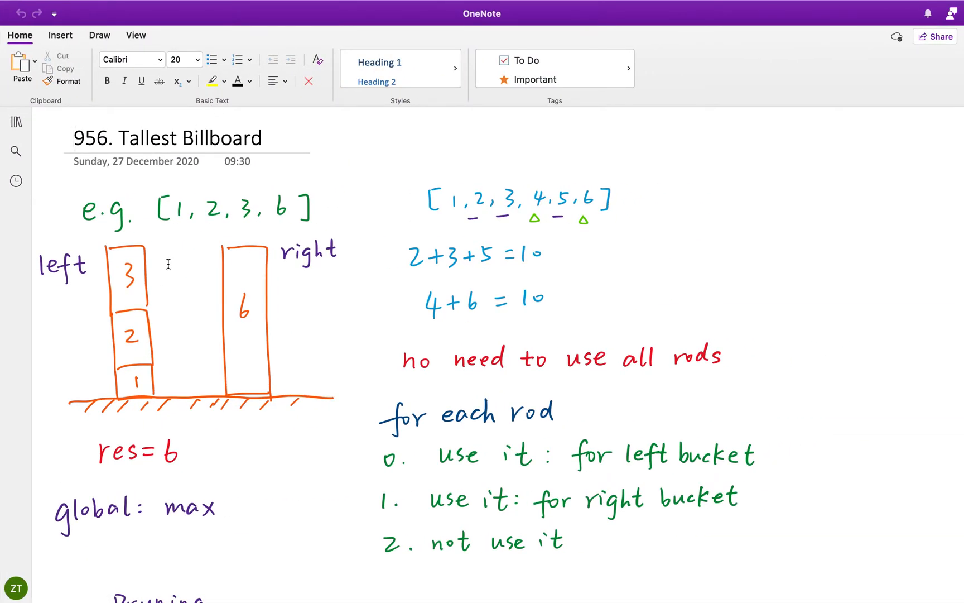
mouse_move(240, 255)
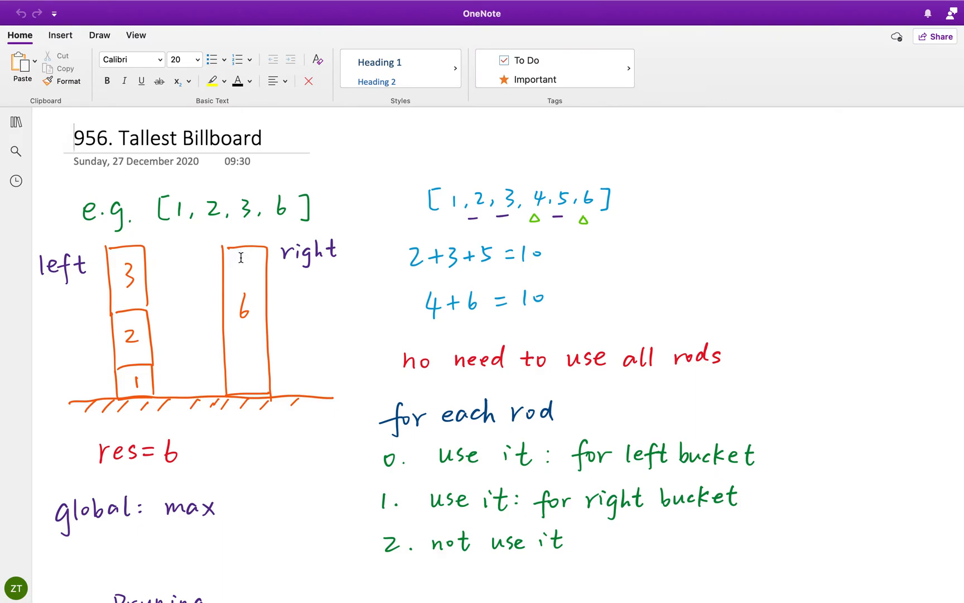
mouse_move(157, 296)
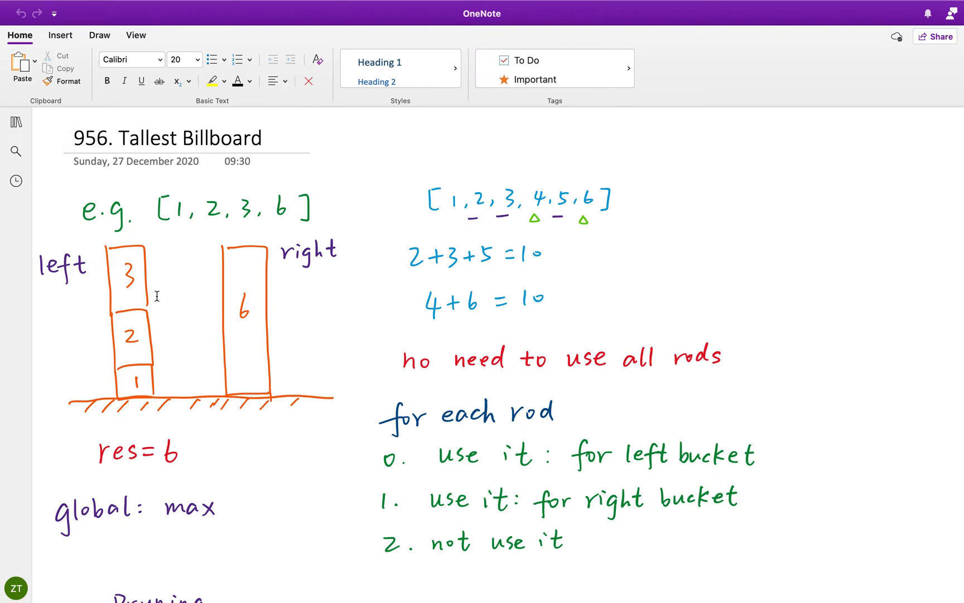
mouse_move(66, 291)
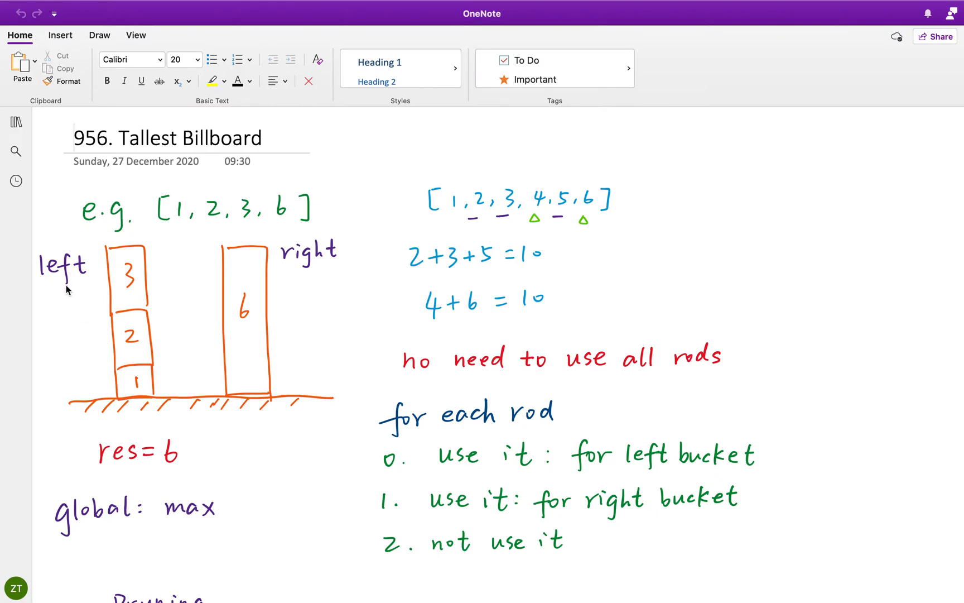
mouse_move(204, 240)
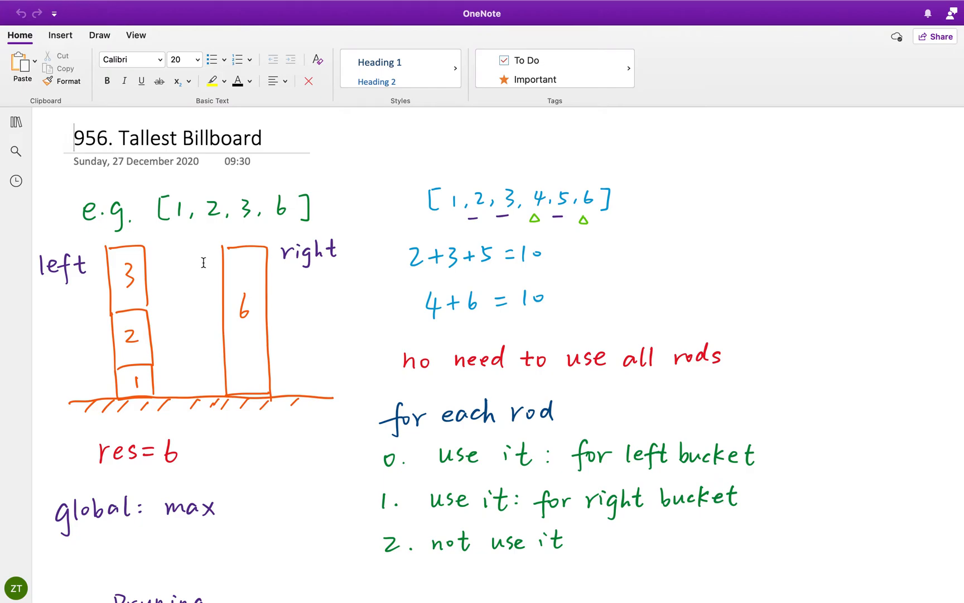
mouse_move(331, 294)
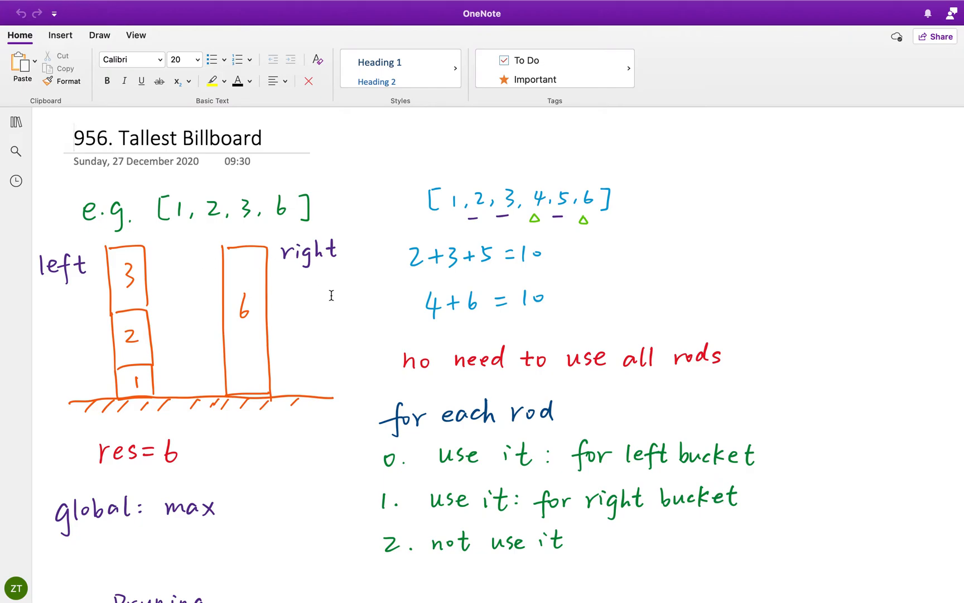
mouse_move(208, 242)
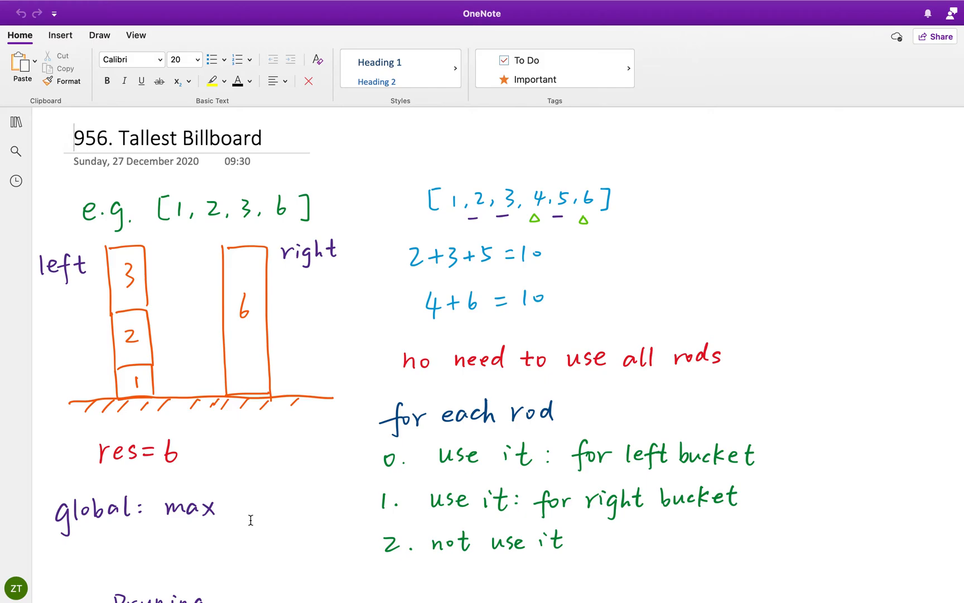
mouse_move(254, 533)
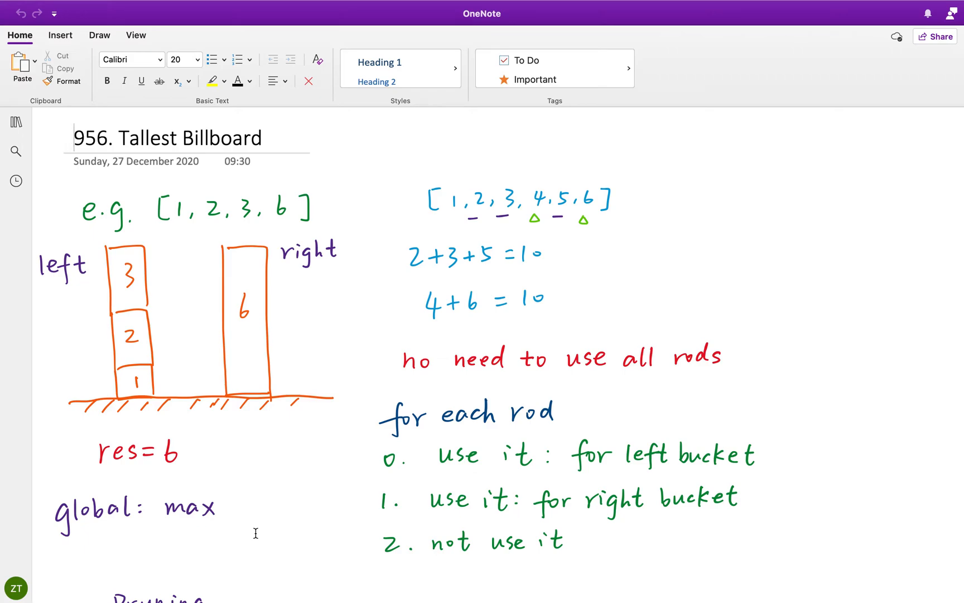
mouse_move(259, 547)
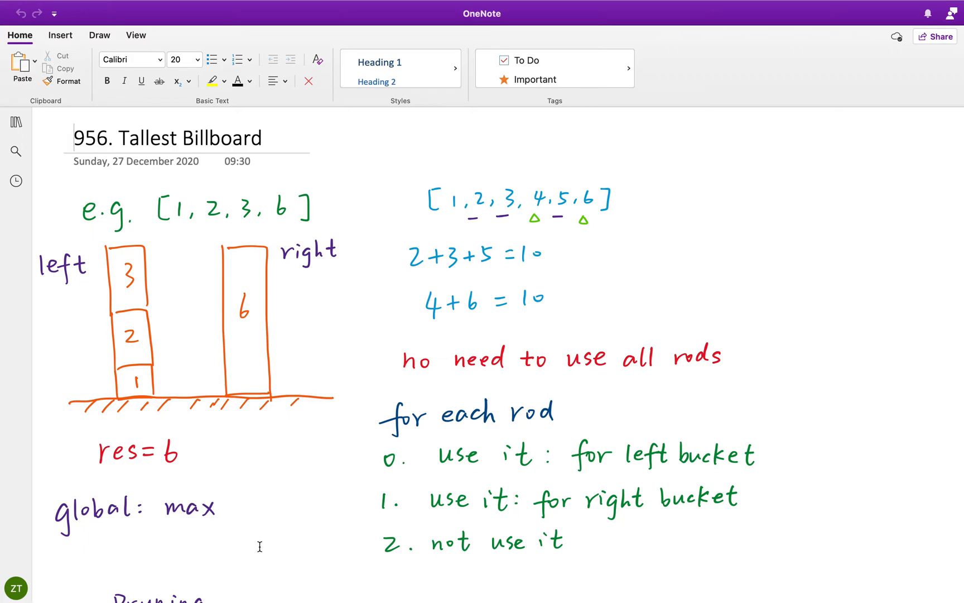
scroll("down", 3)
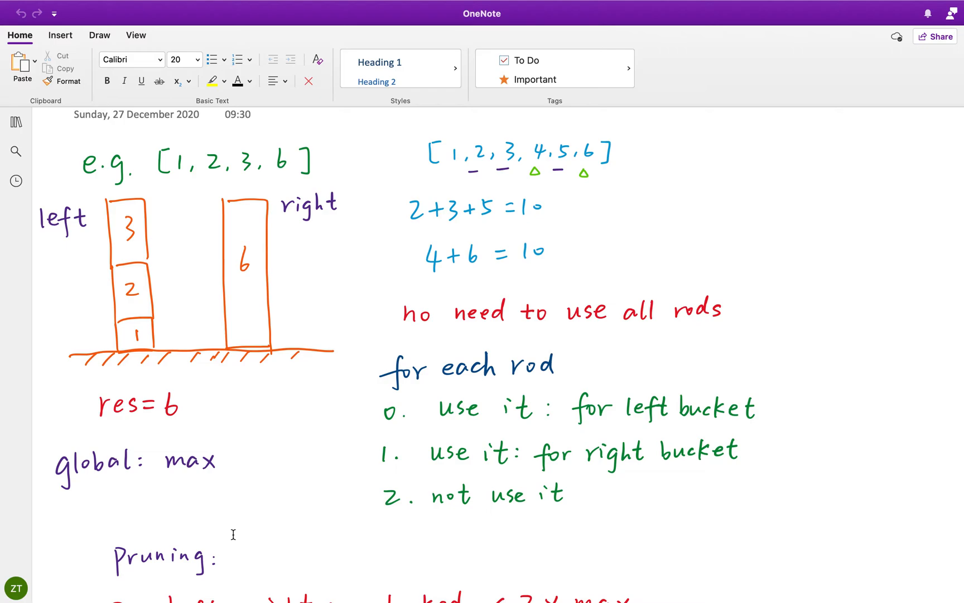
scroll("up", 3)
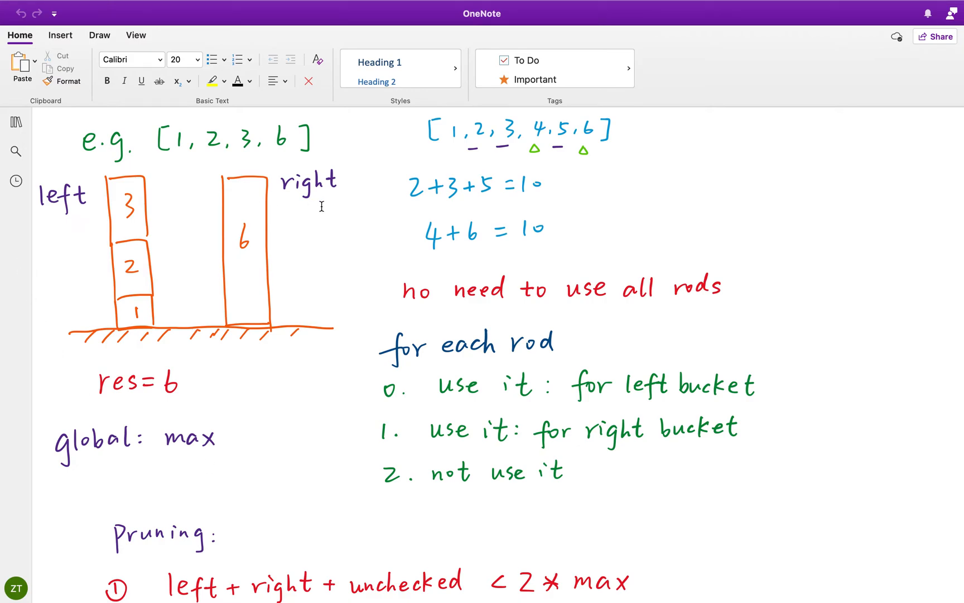
mouse_move(378, 581)
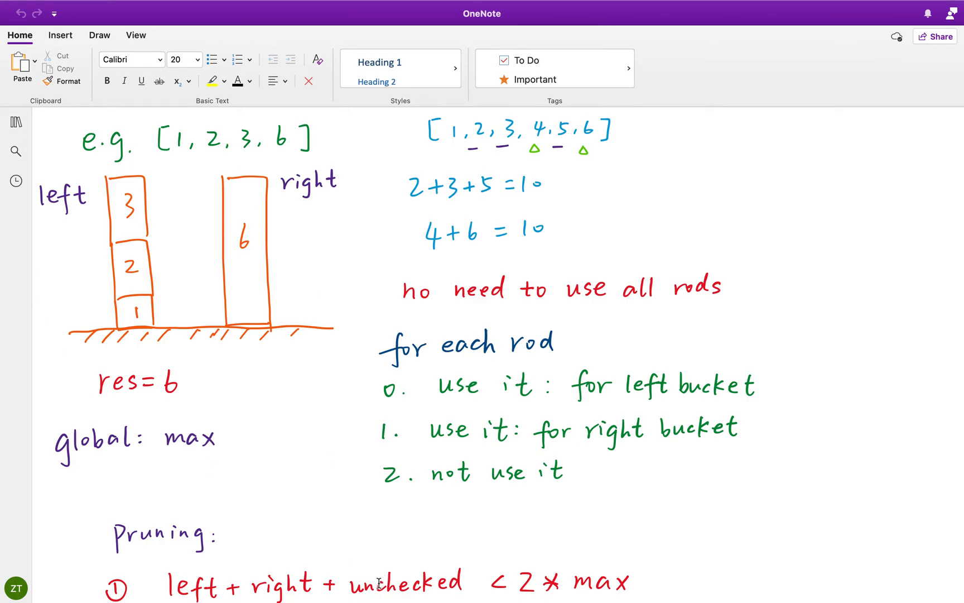
mouse_move(302, 539)
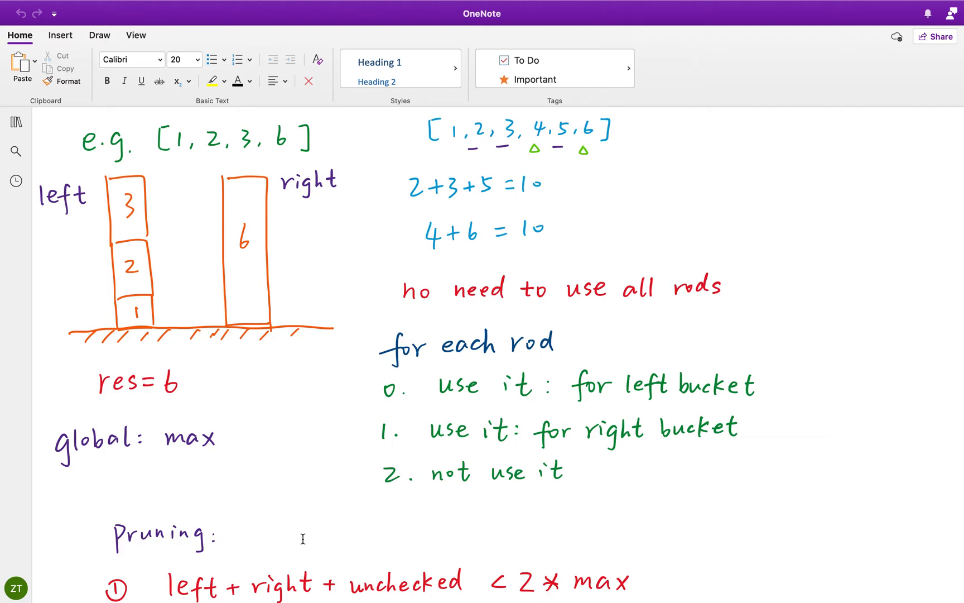
mouse_move(581, 586)
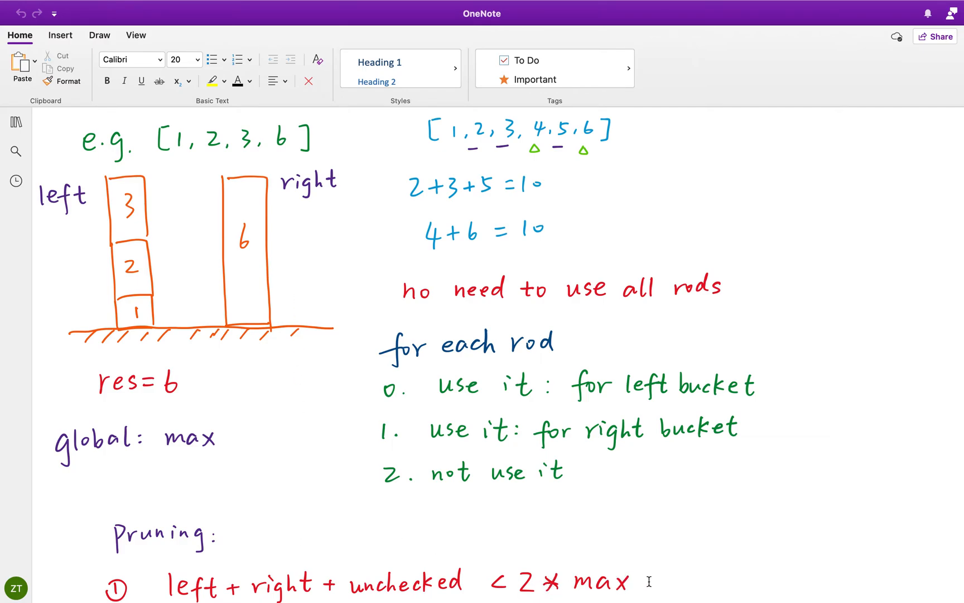
mouse_move(568, 577)
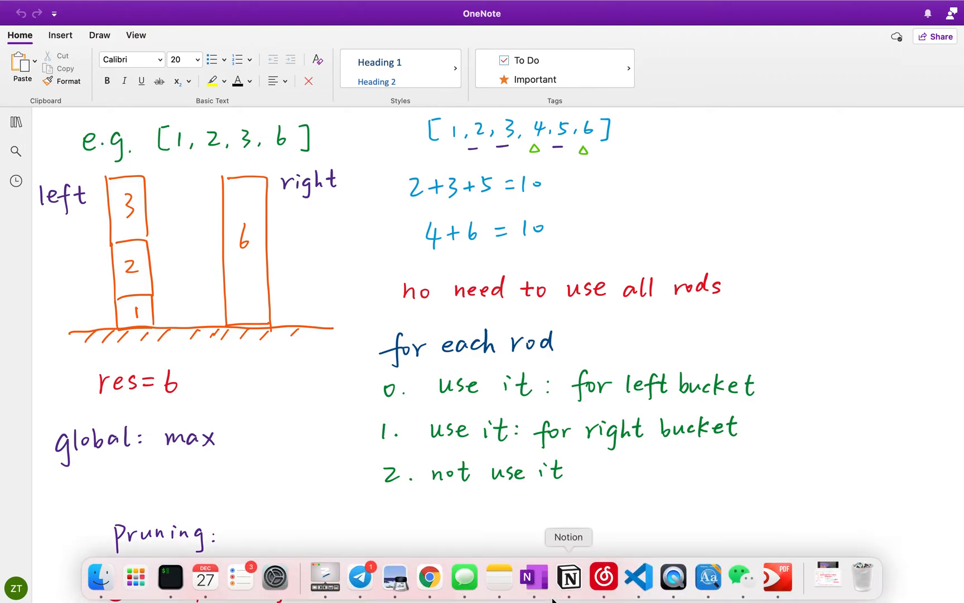
scroll("down", 3)
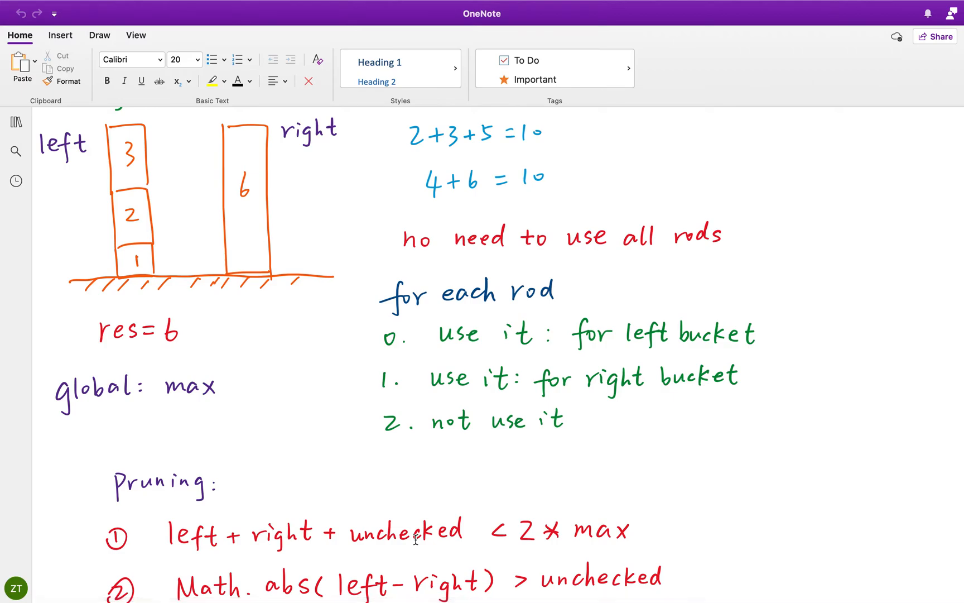
mouse_move(364, 516)
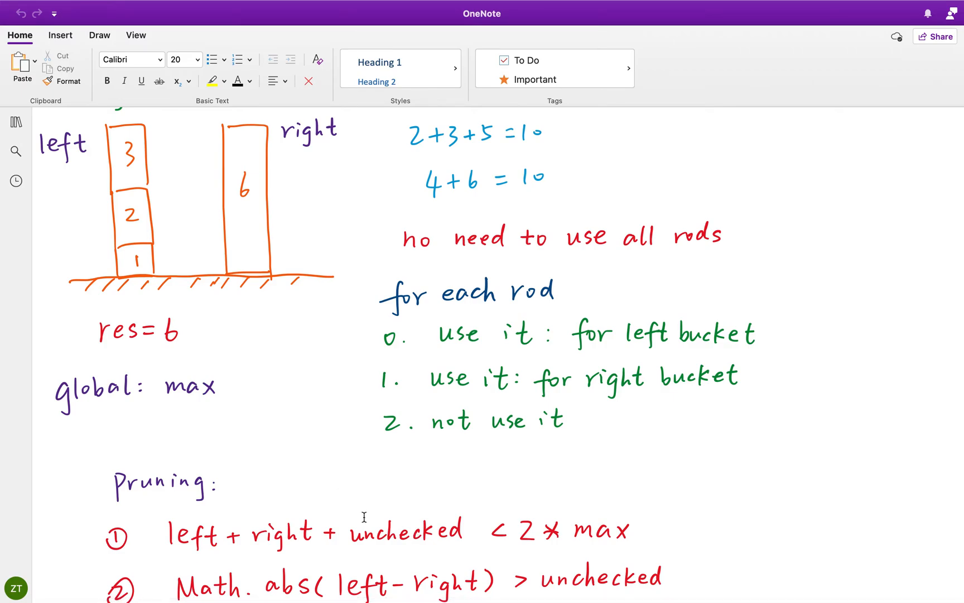
mouse_move(524, 545)
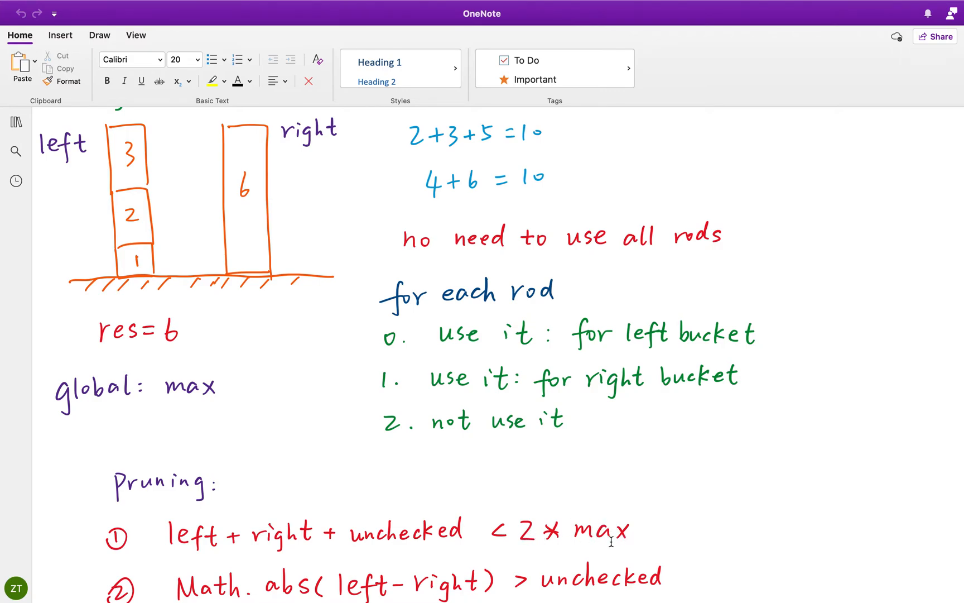
mouse_move(507, 526)
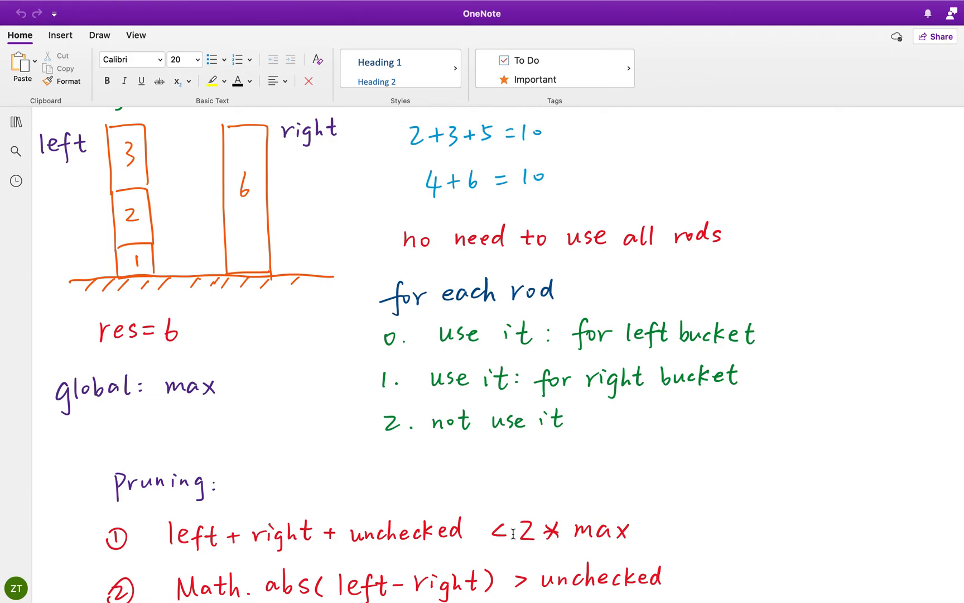
mouse_move(434, 532)
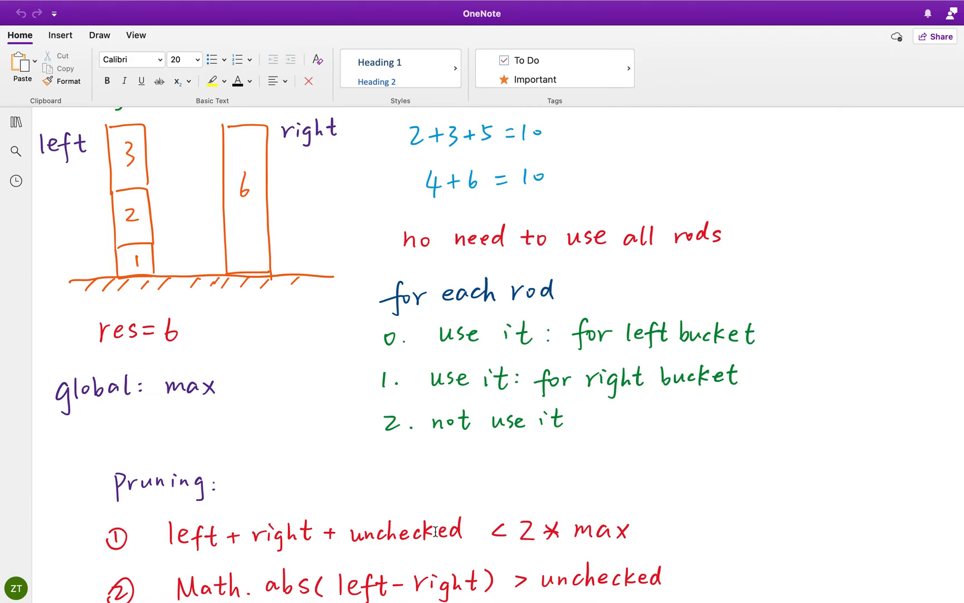
scroll("down", 3)
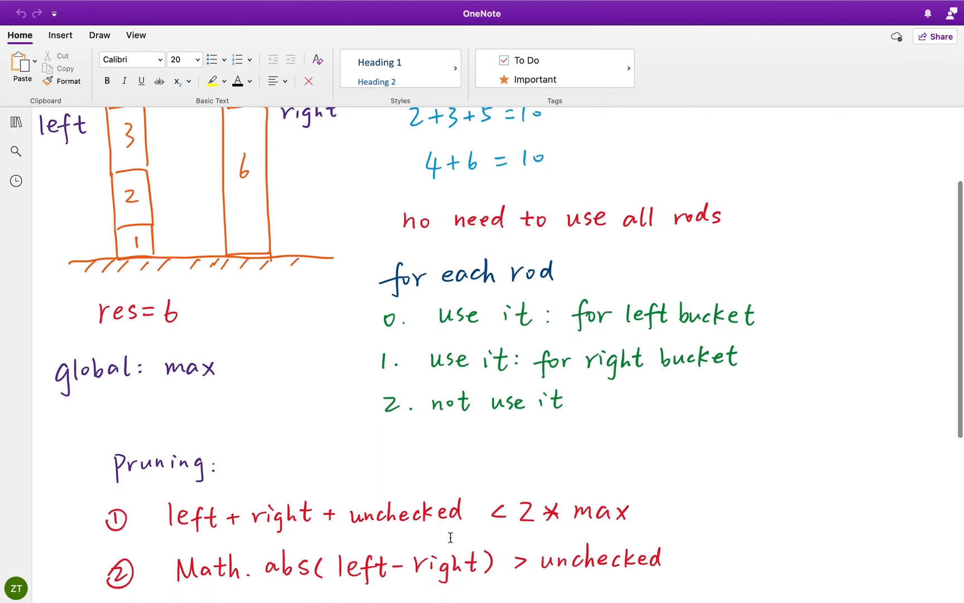
mouse_move(281, 559)
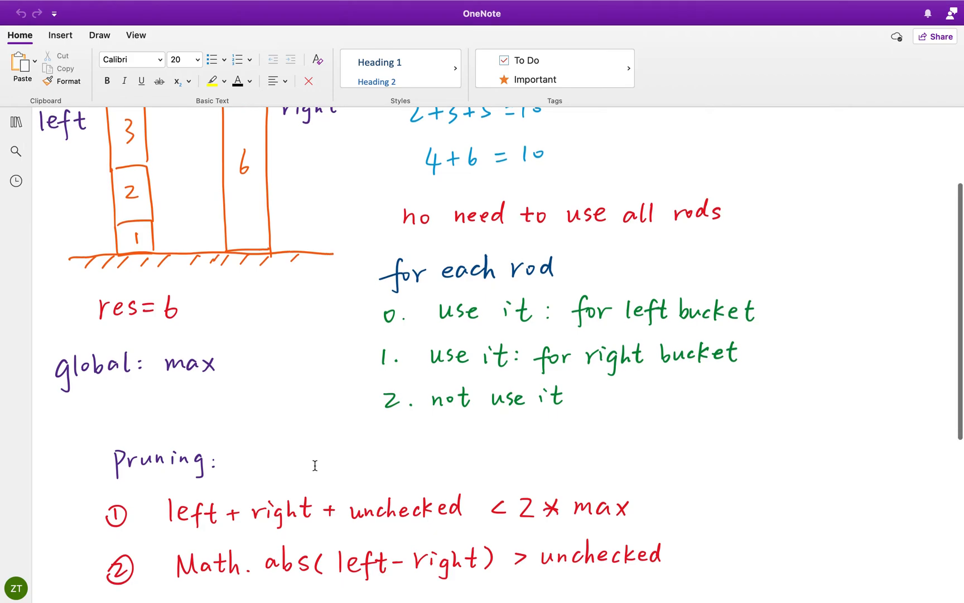
scroll("down", 3)
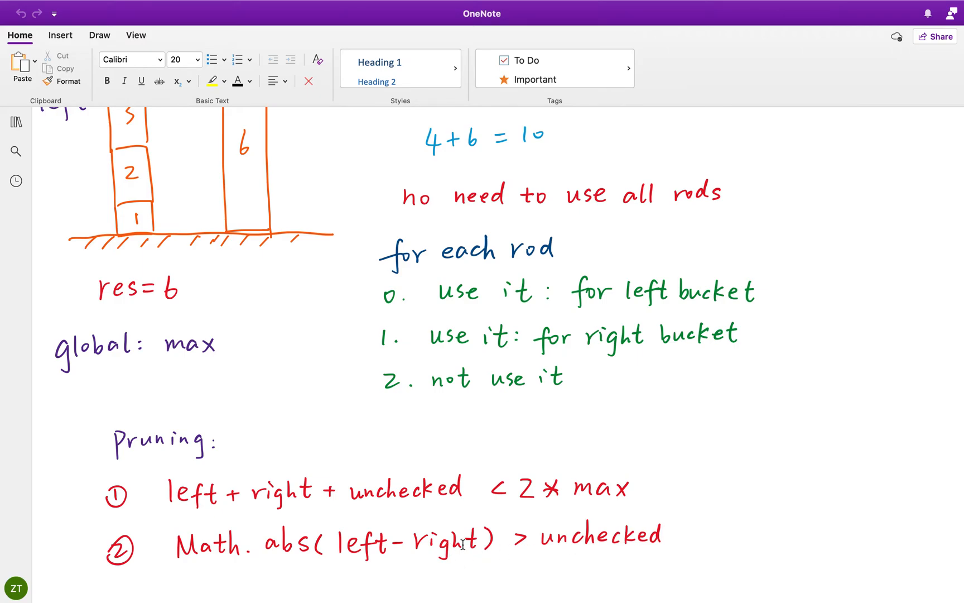
mouse_move(570, 547)
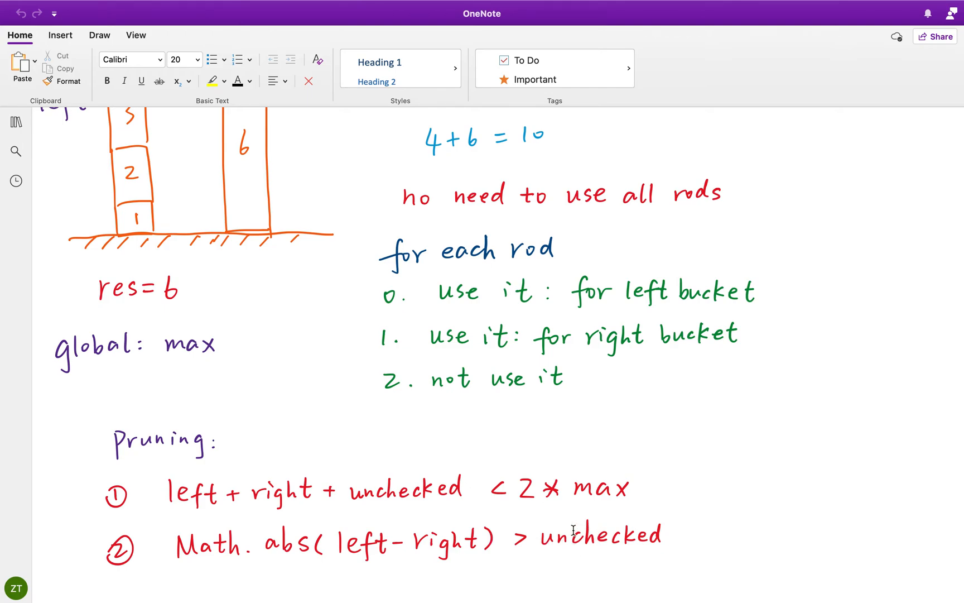
mouse_move(422, 521)
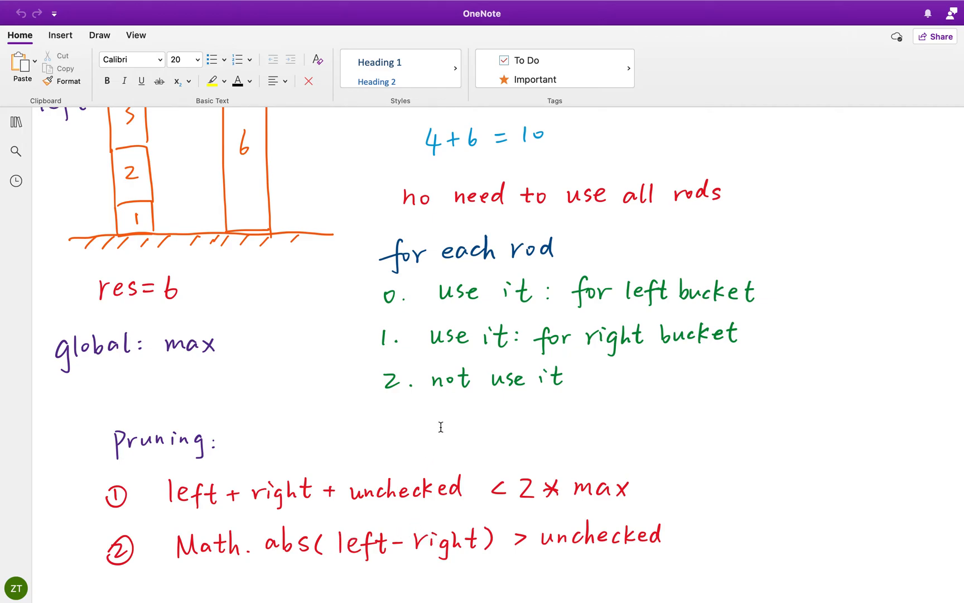
mouse_move(255, 478)
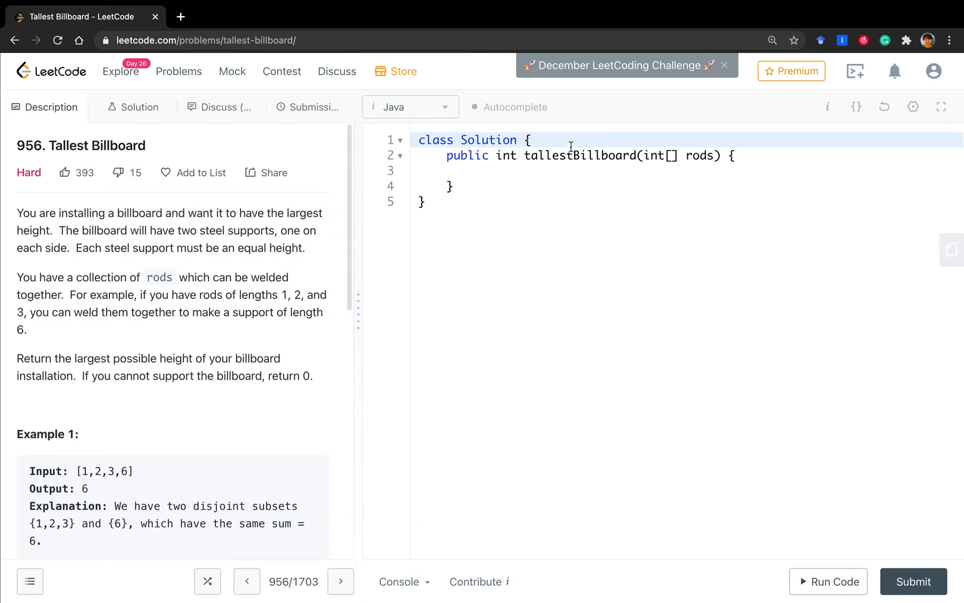
Declare int max = 0, set n = rods.length, and sum all rods in tallestBillboard
key("enter")
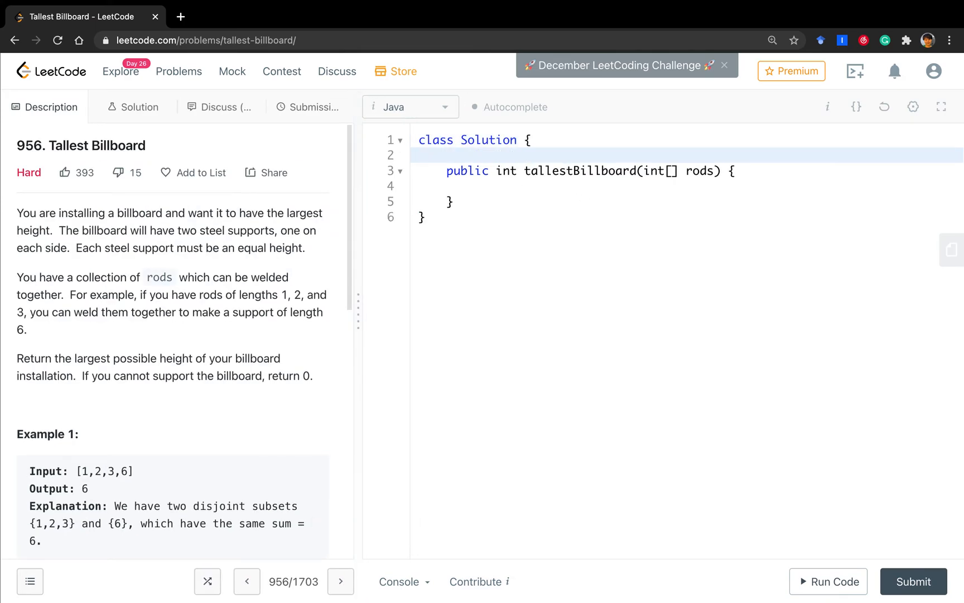
type("int max")
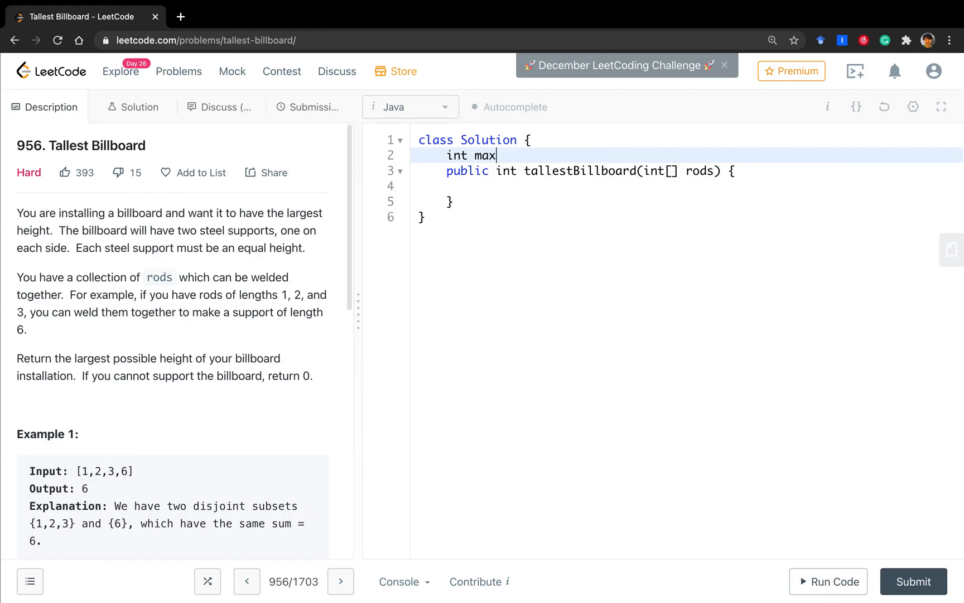
type("= 0;")
left_click(687, 186)
type("int")
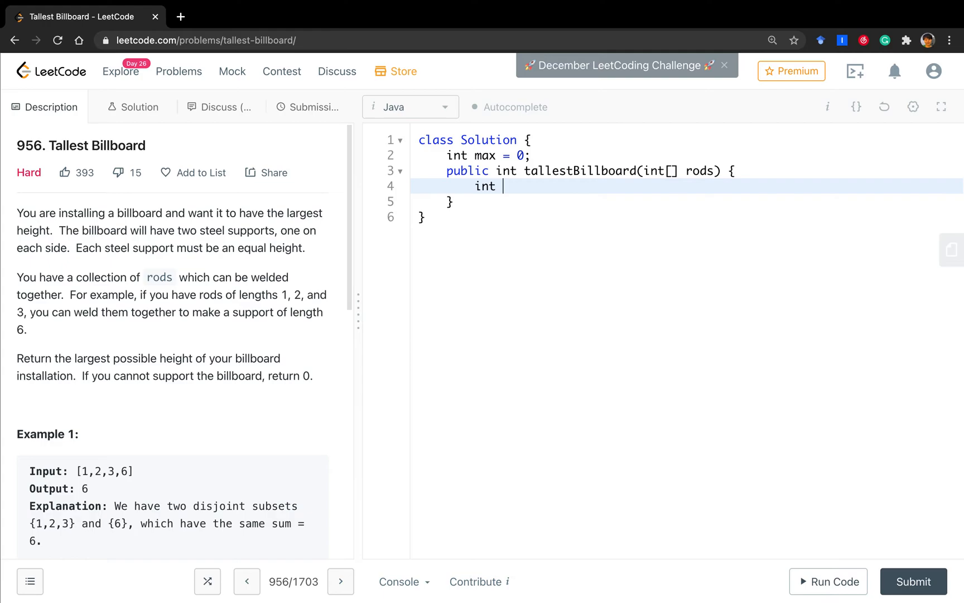
type("n =")
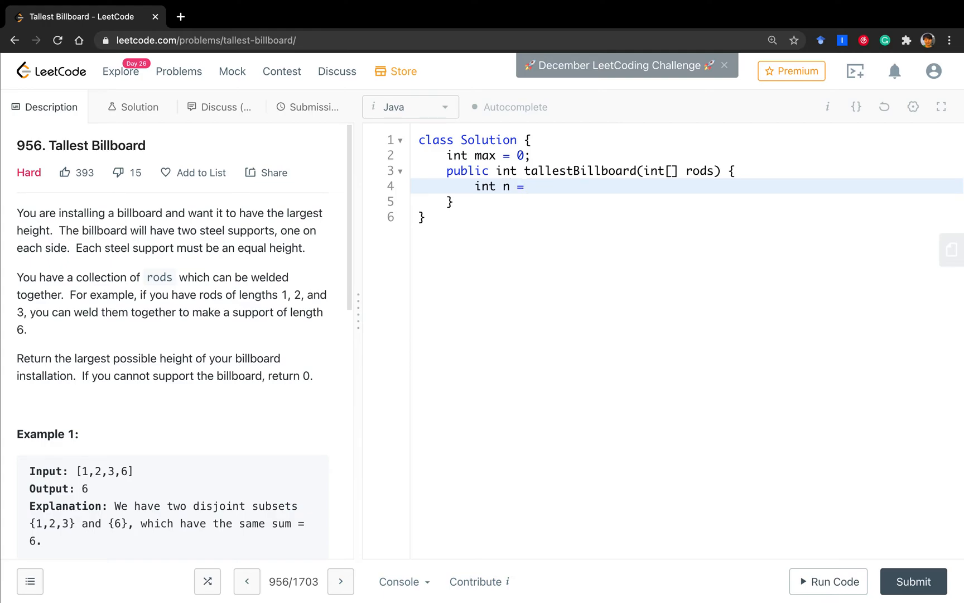
type("rods.length;")
type("for")
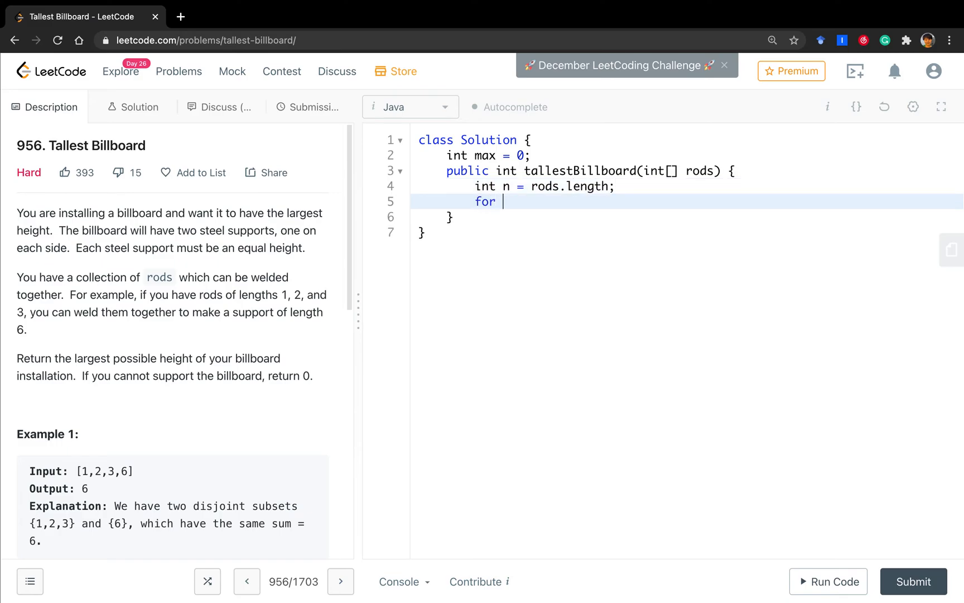
type("int sum = 0;")
type(" (")
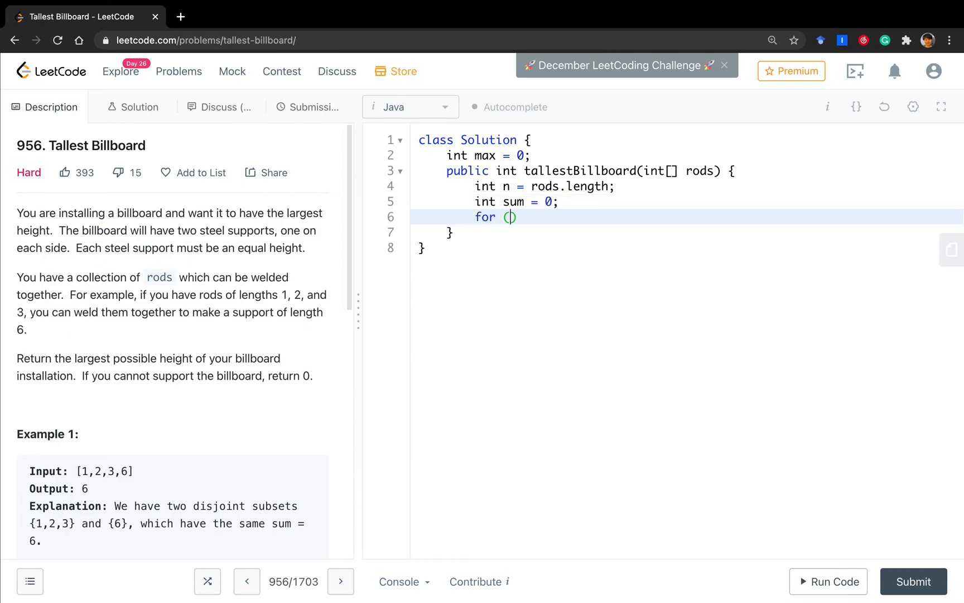
type("int rod : rods")
type("sum += ro")
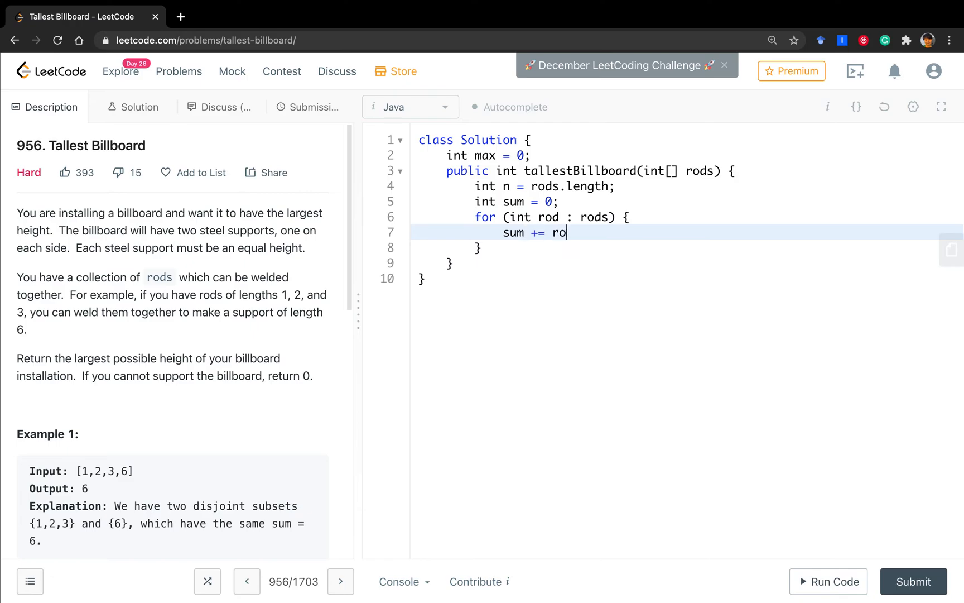
type("d;")
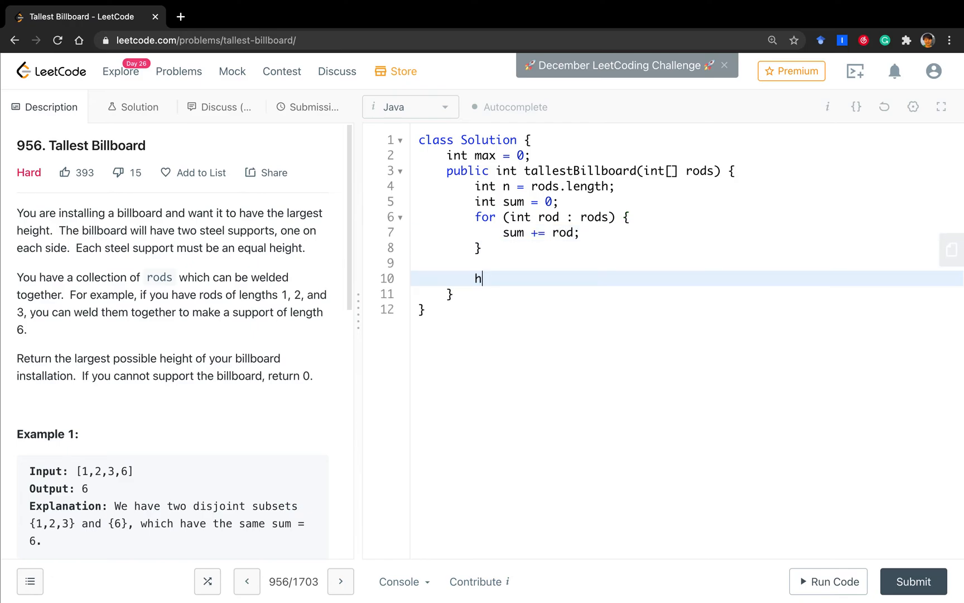
Call helper(), return max, and add an empty private void helper() method
type("elper();")
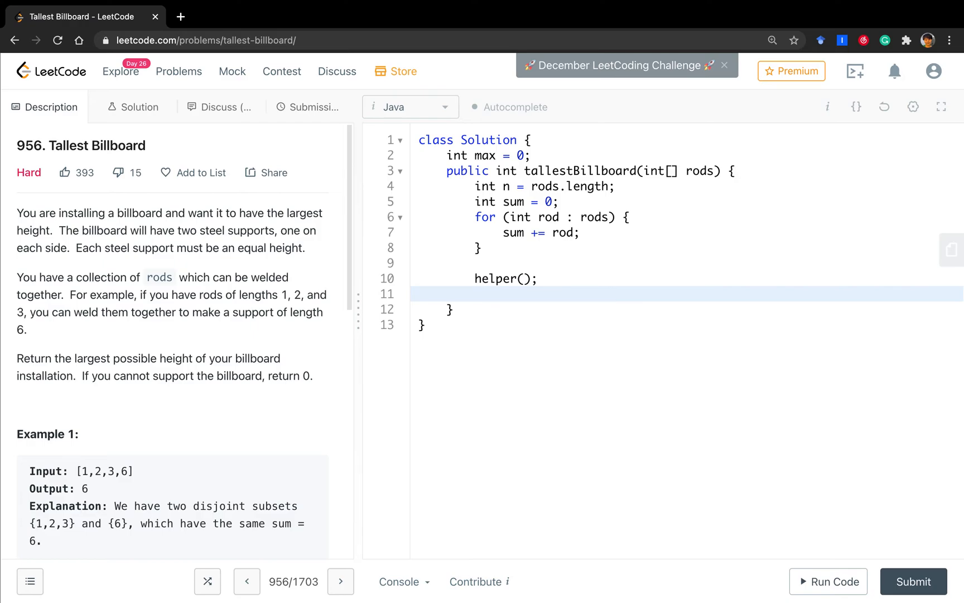
type("ret")
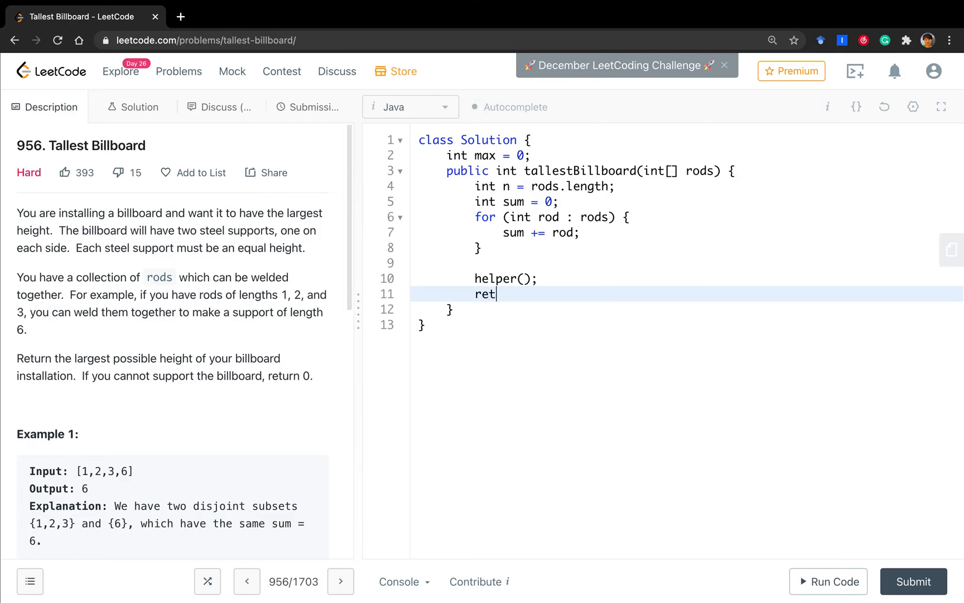
type("urn maxl")
type("priva")
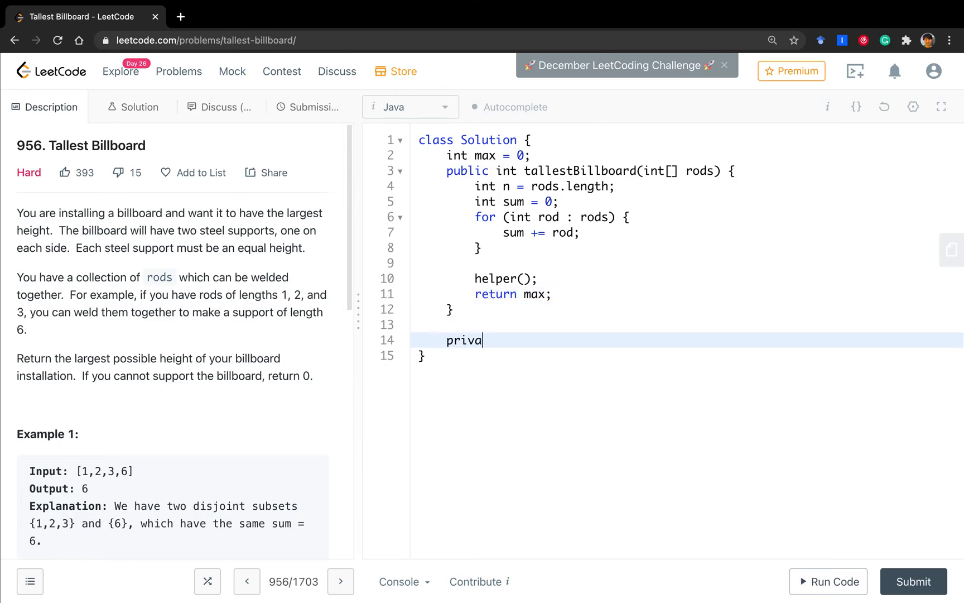
type("te void")
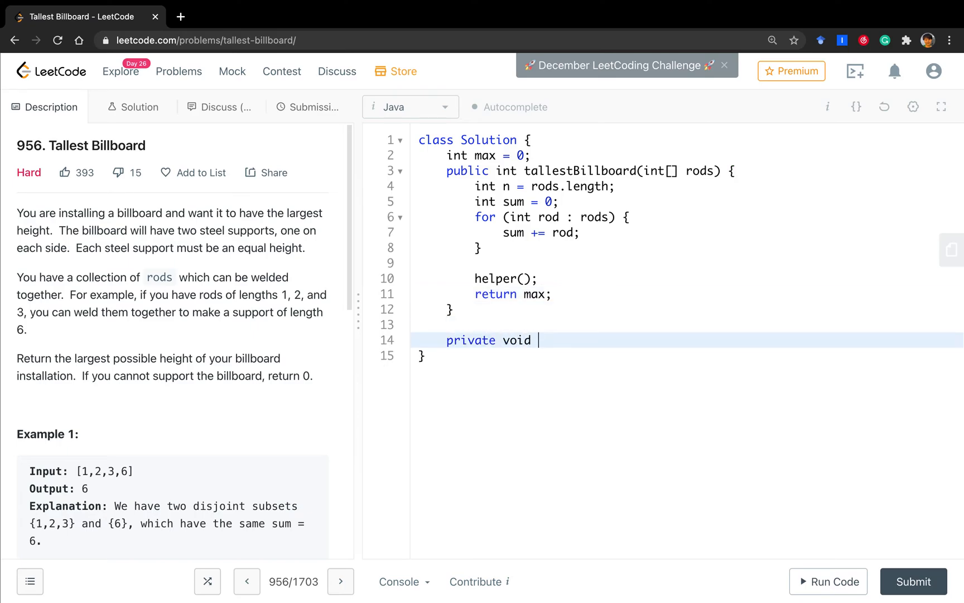
type("helper()")
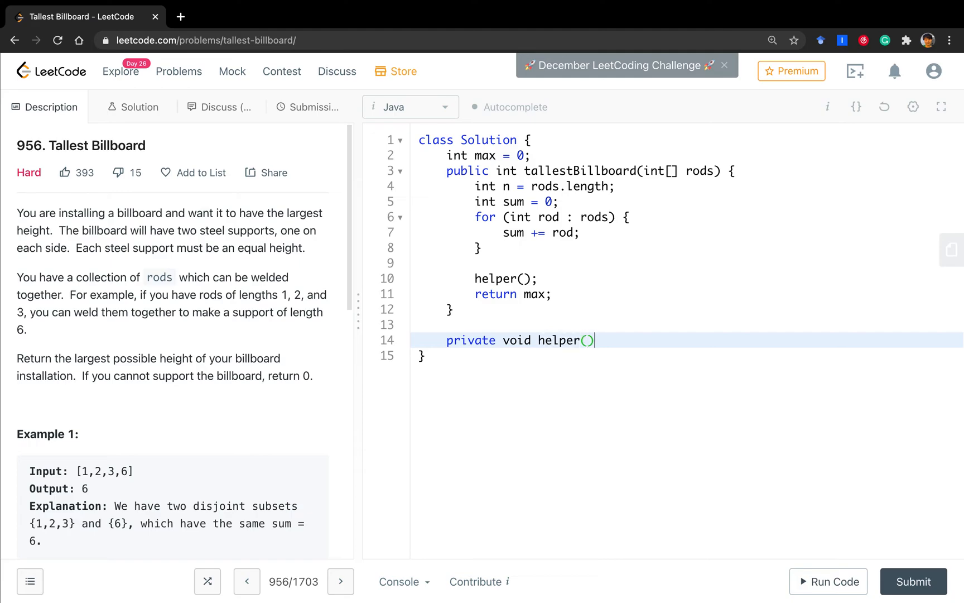
type("{")
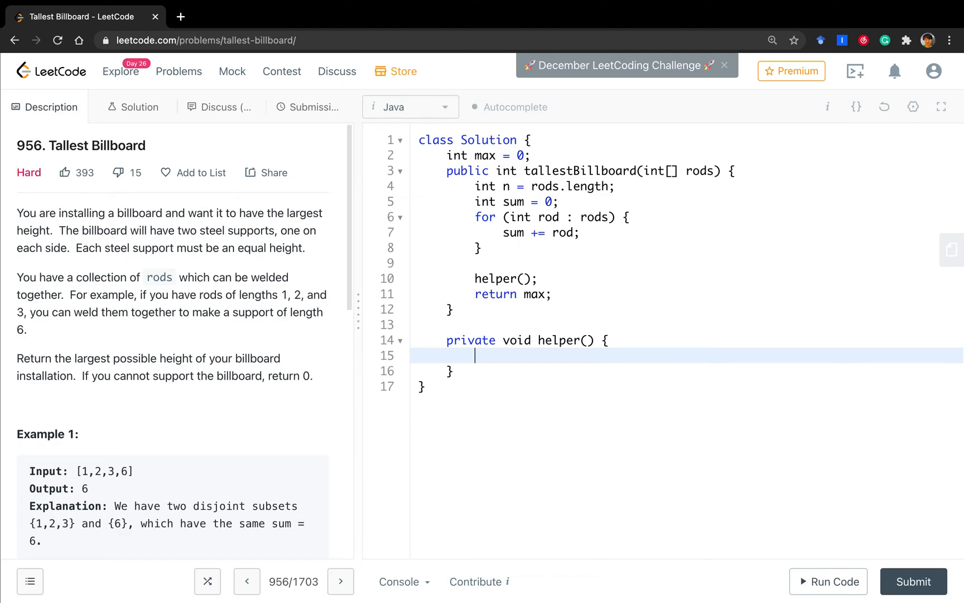
mouse_move(173, 465)
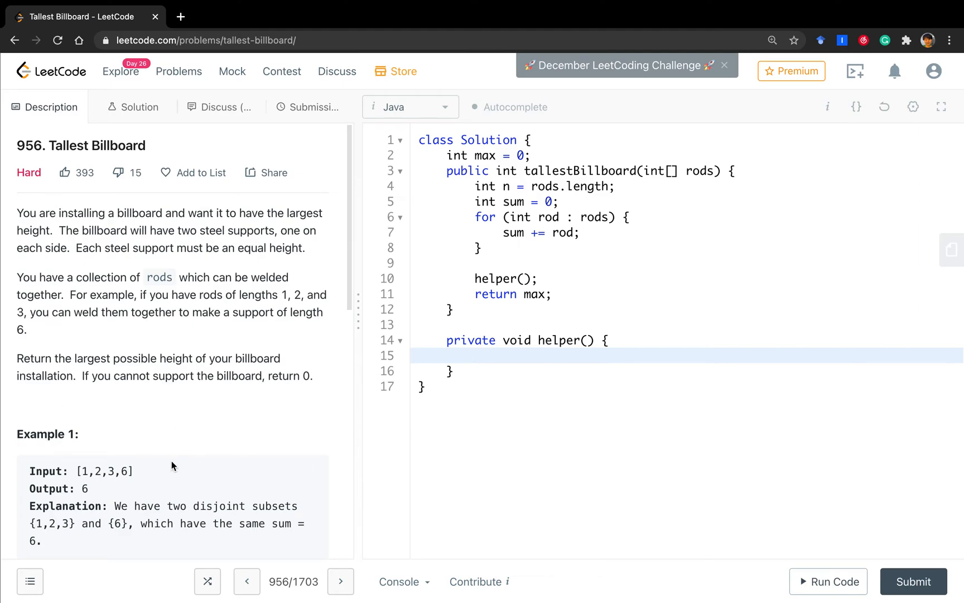
mouse_move(79, 463)
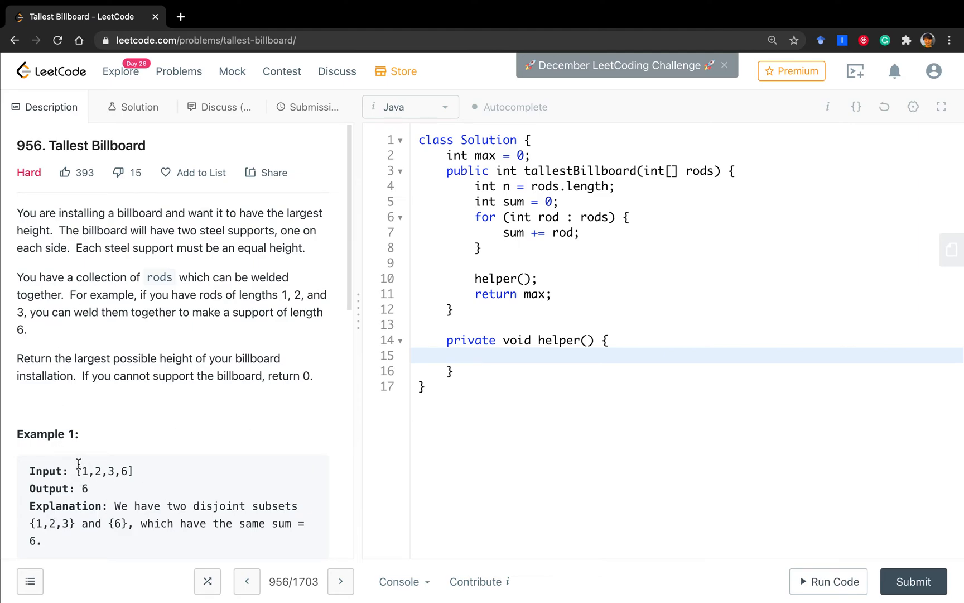
mouse_move(136, 457)
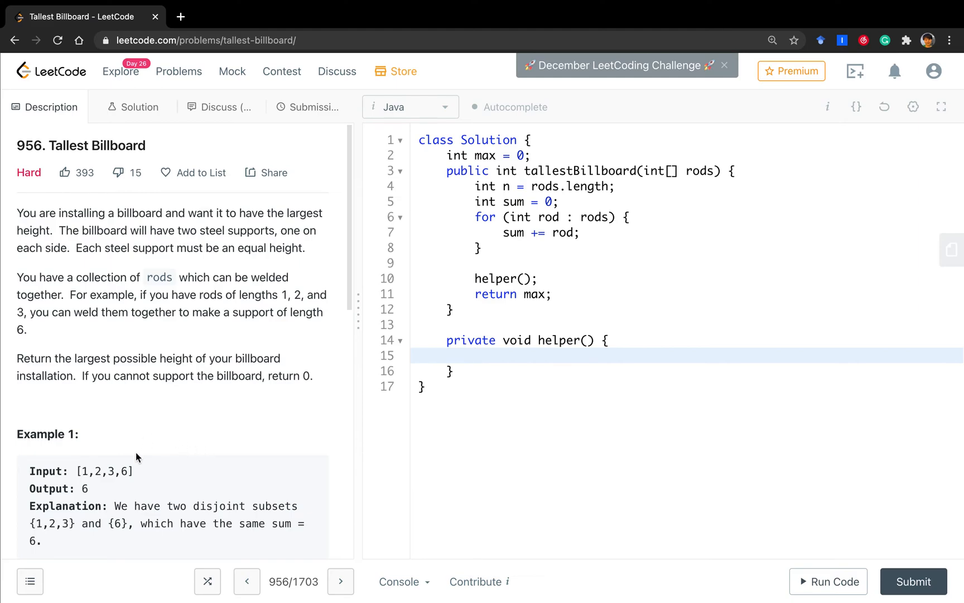
mouse_move(170, 497)
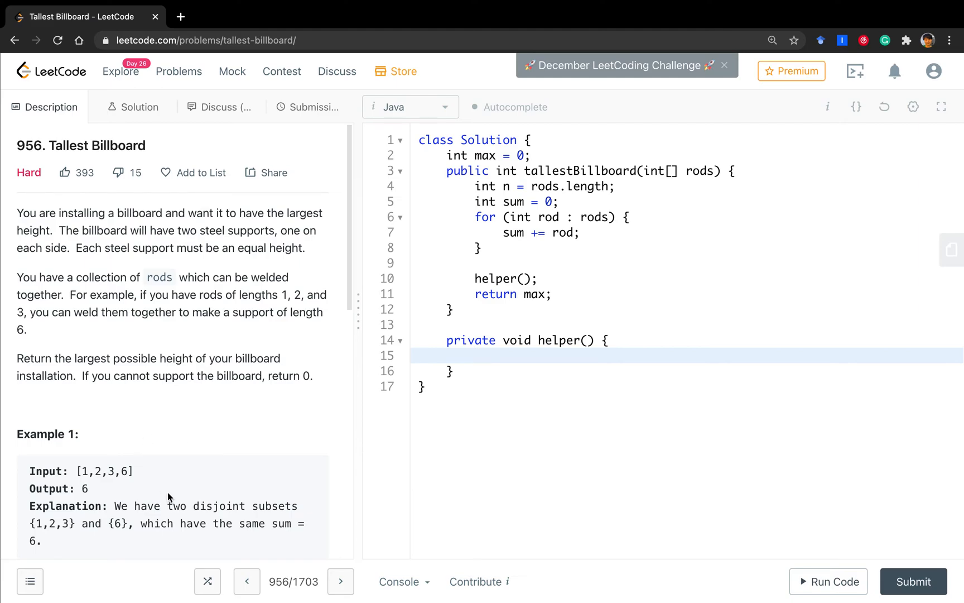
left_click(477, 355)
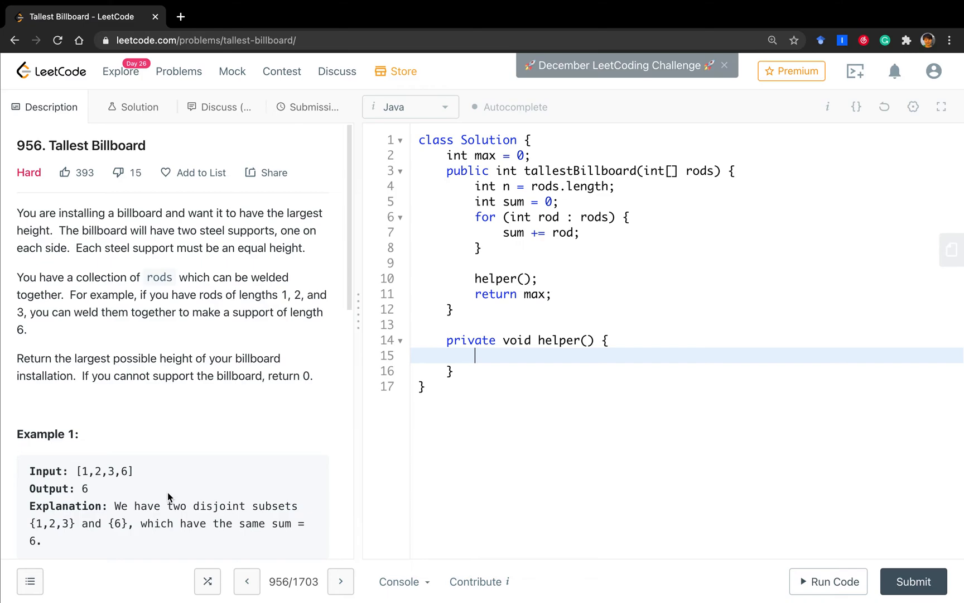
scroll("down", 3)
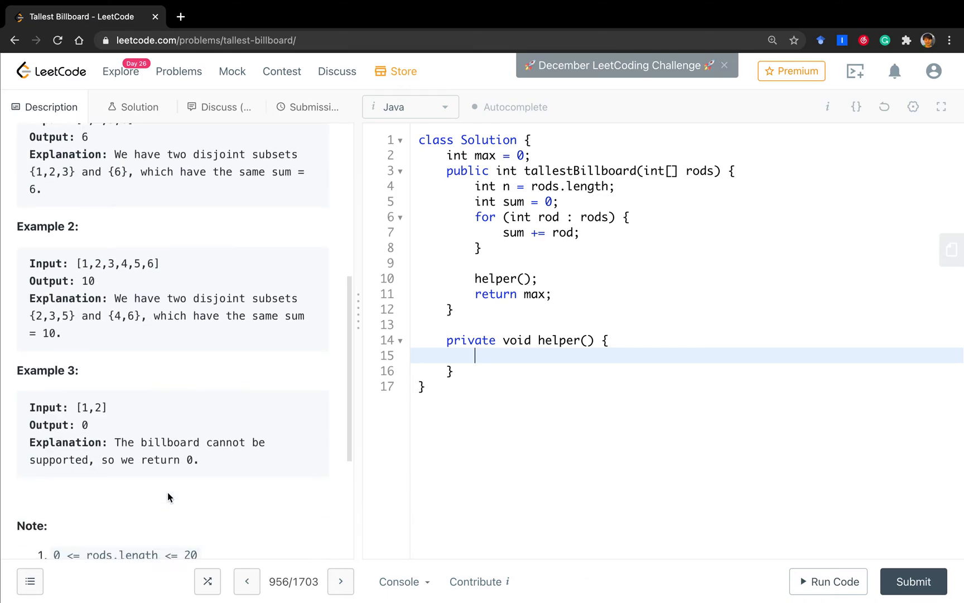
scroll("up", 3)
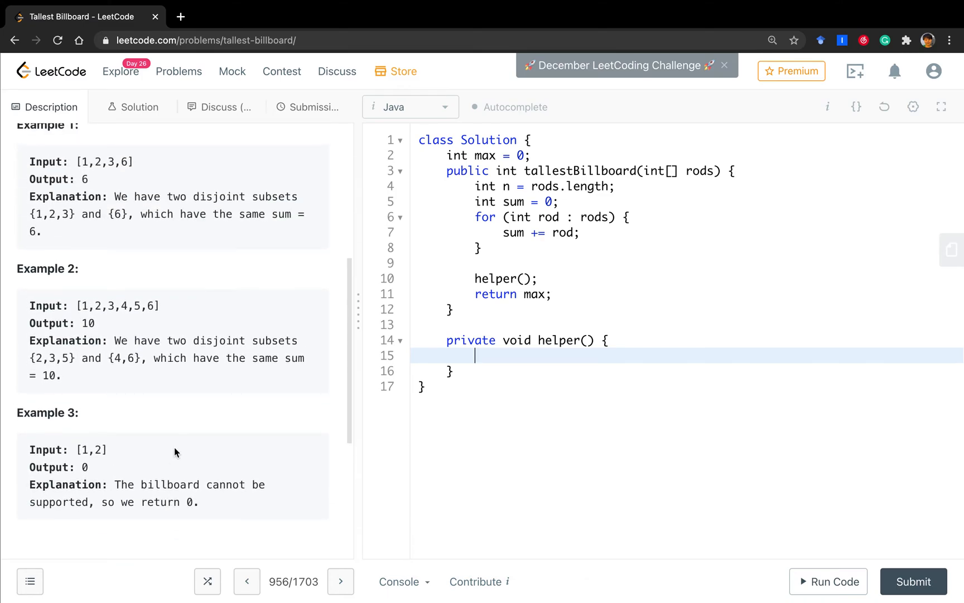
scroll("up", 3)
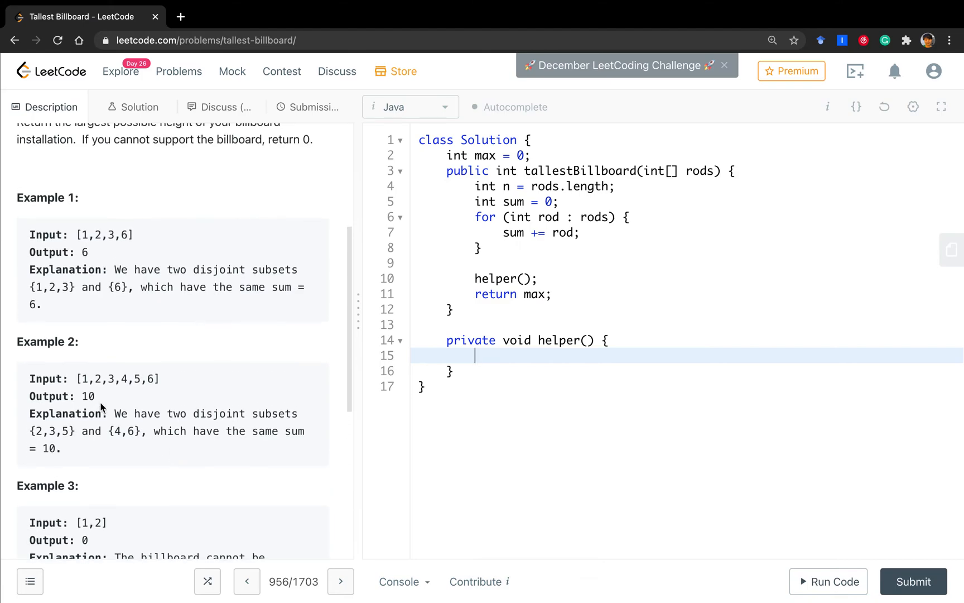
mouse_move(110, 270)
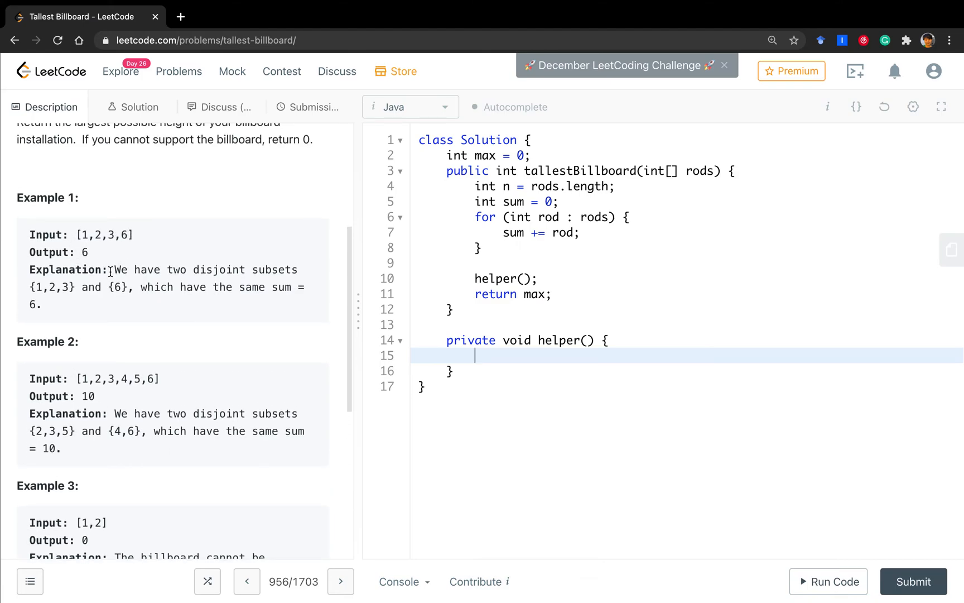
scroll("up", 3)
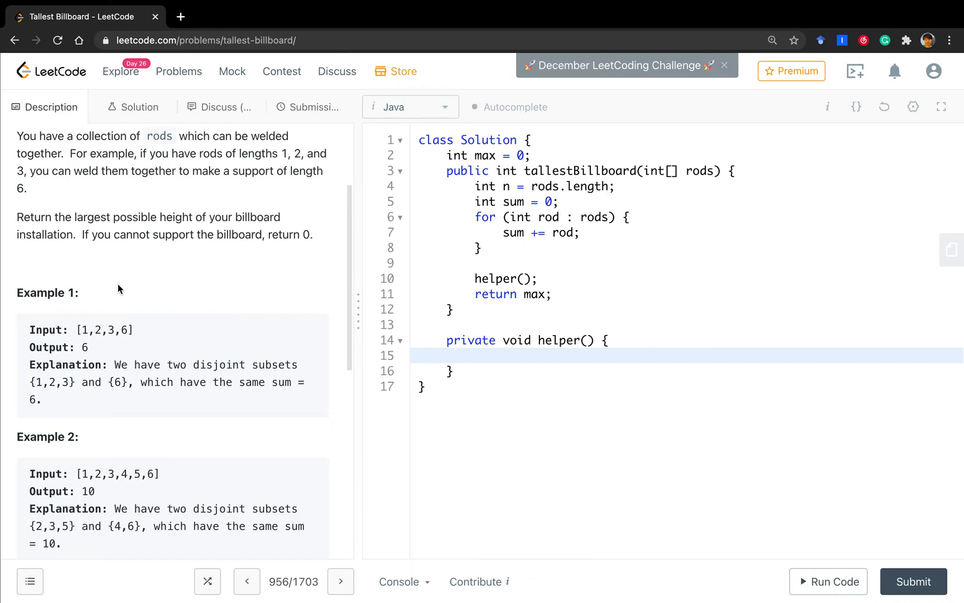
mouse_move(152, 315)
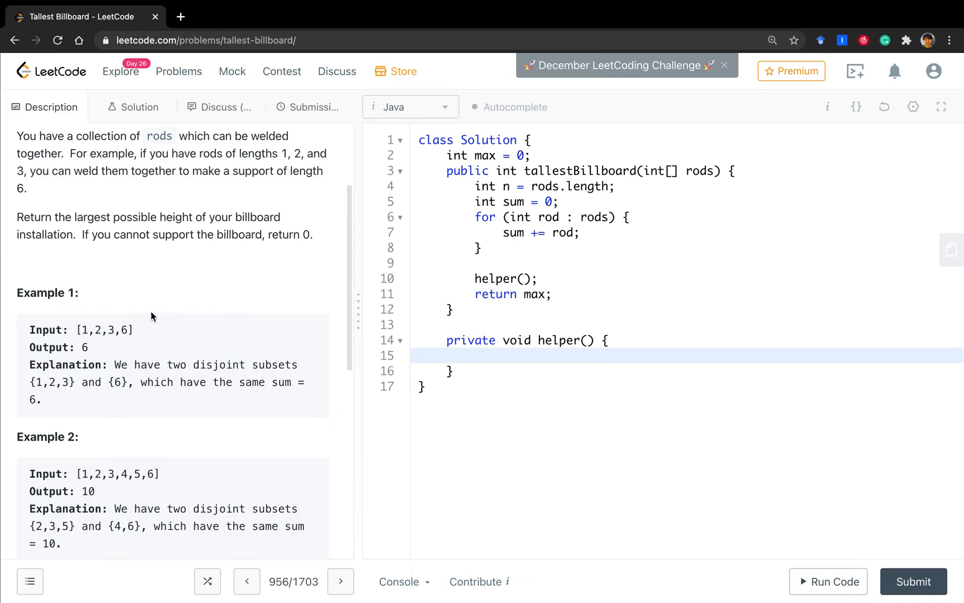
scroll("up", 3)
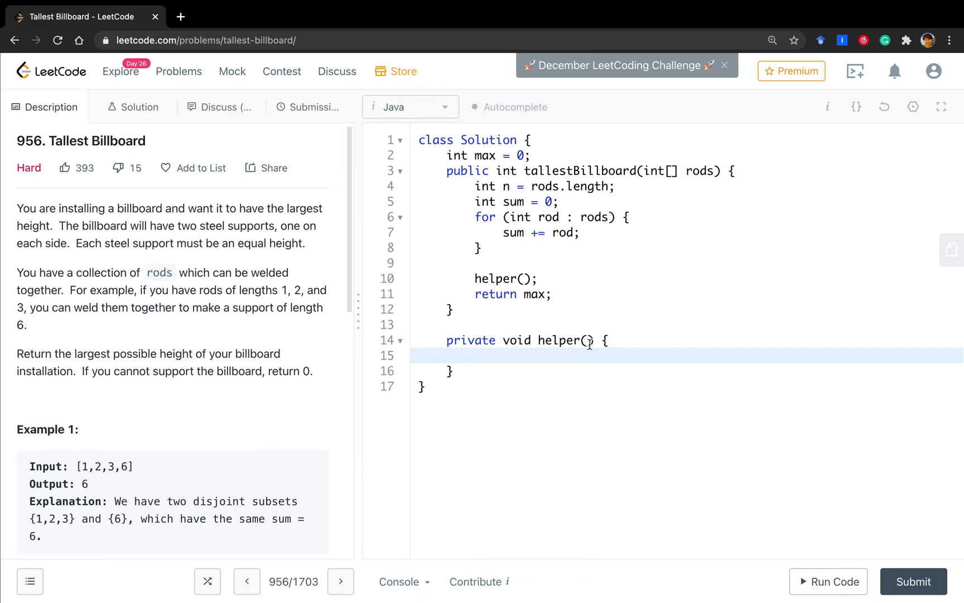
left_click(587, 341)
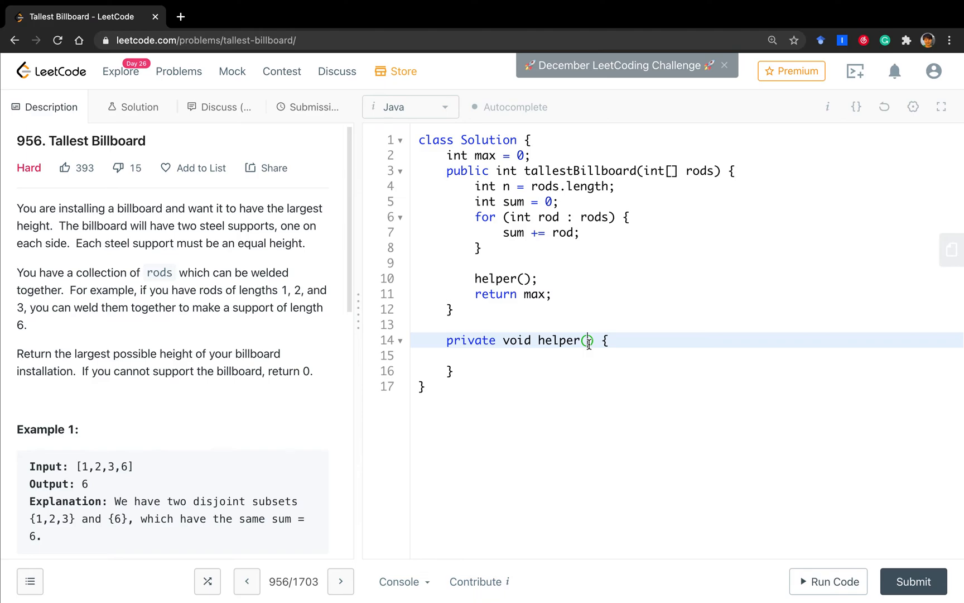
Give helper the parameters int[] rods, int index, int left, int right, int remain
type("int[] r")
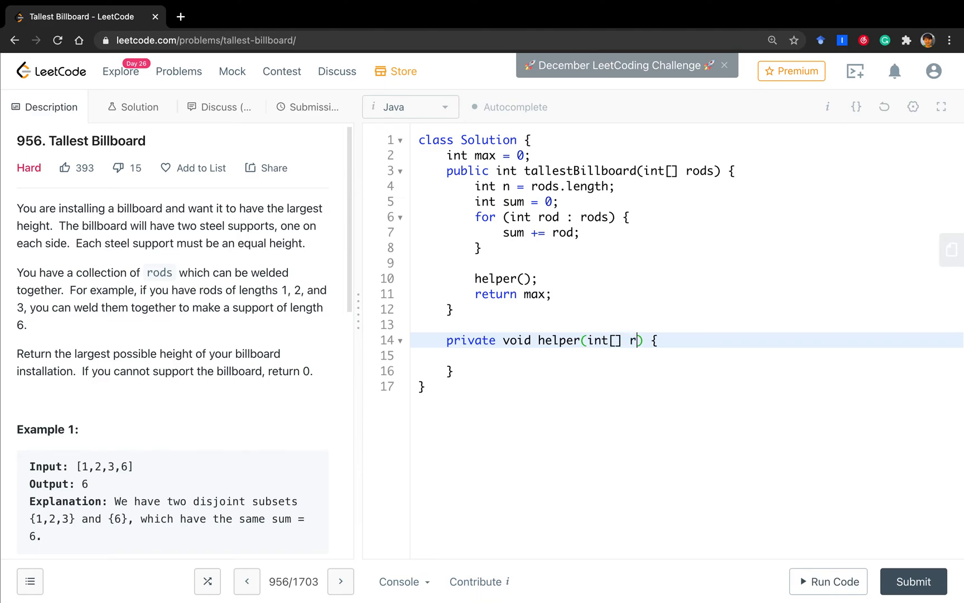
type("ods, int in")
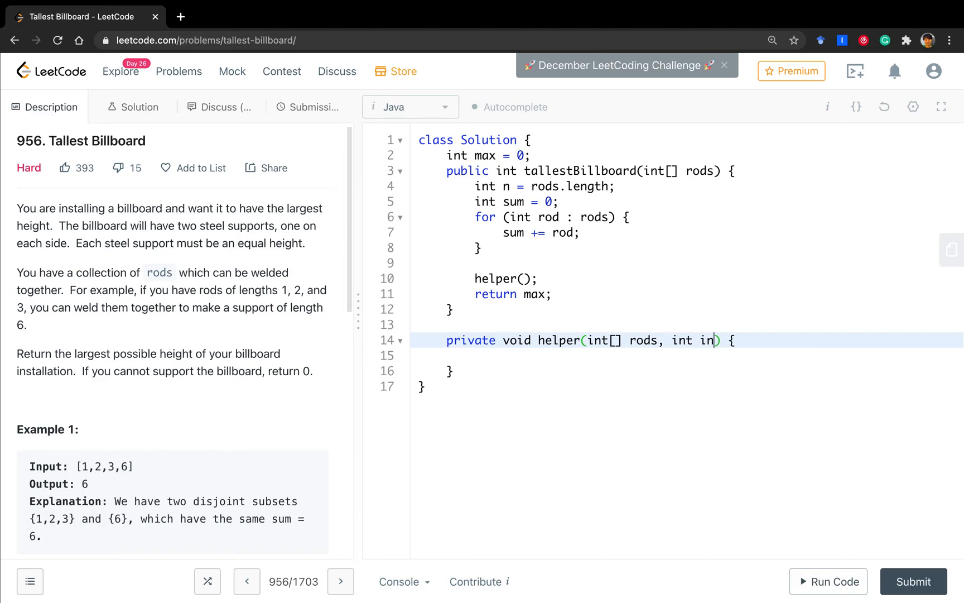
type("dex,")
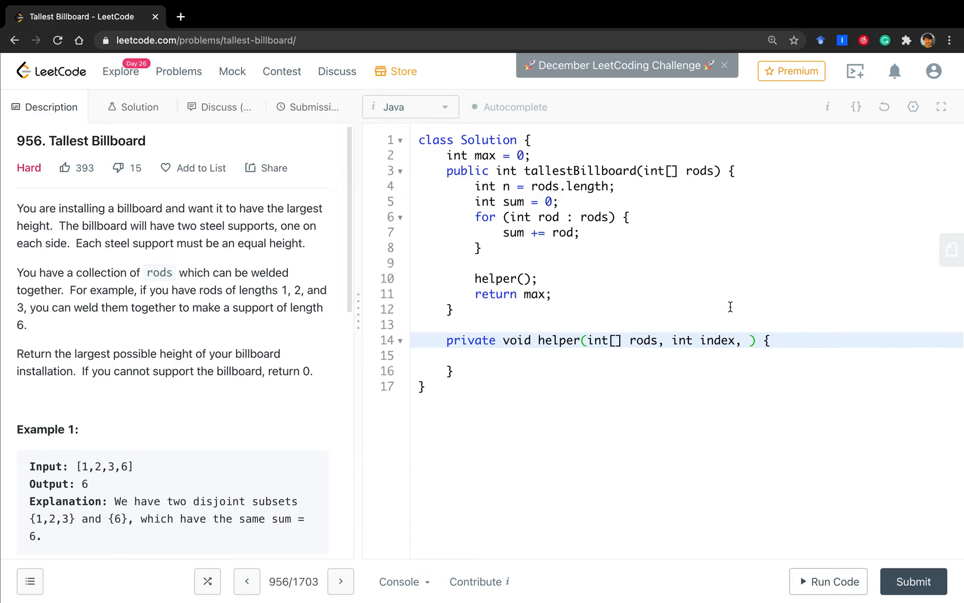
type("int l")
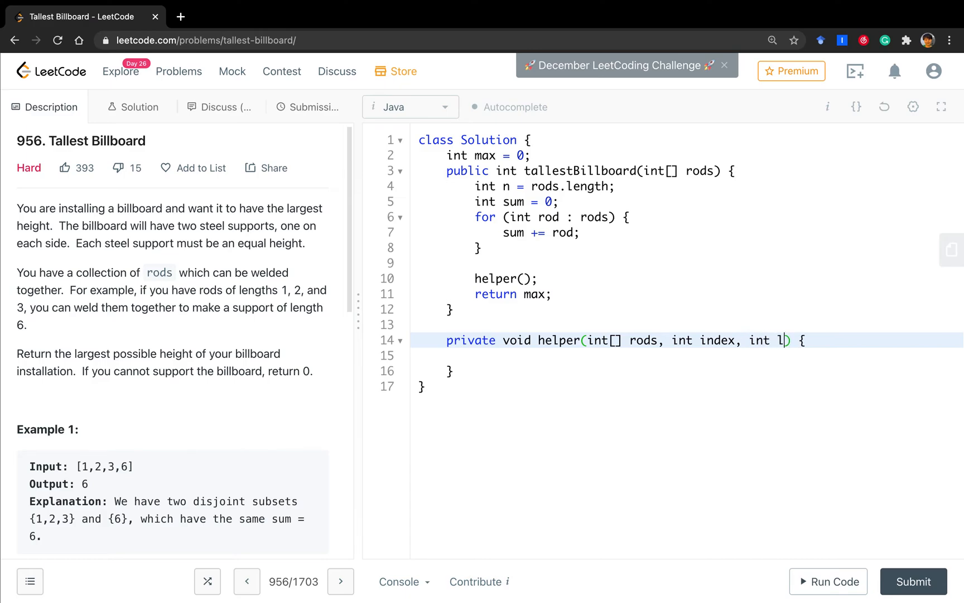
type("eft, int r")
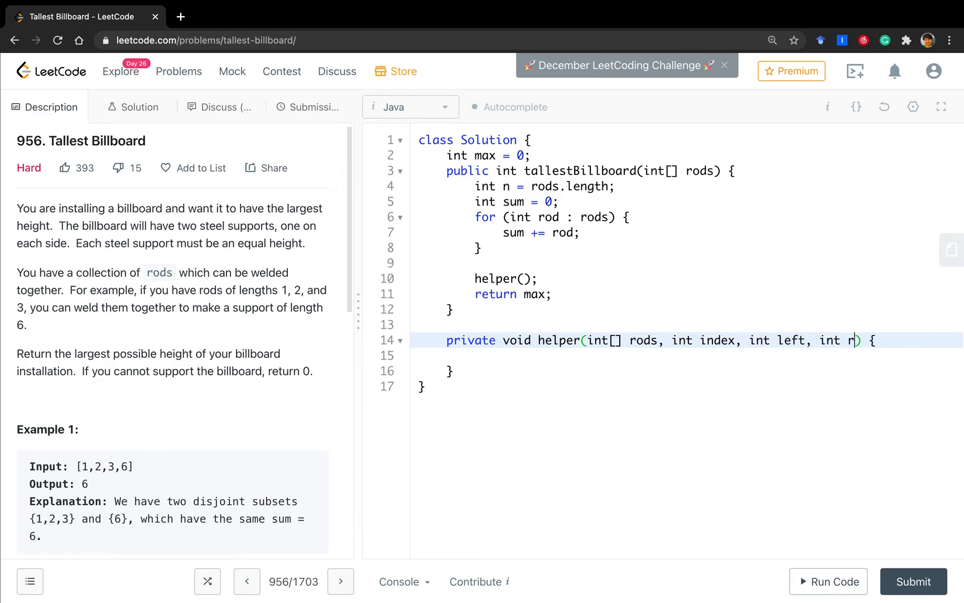
type("ight, int re")
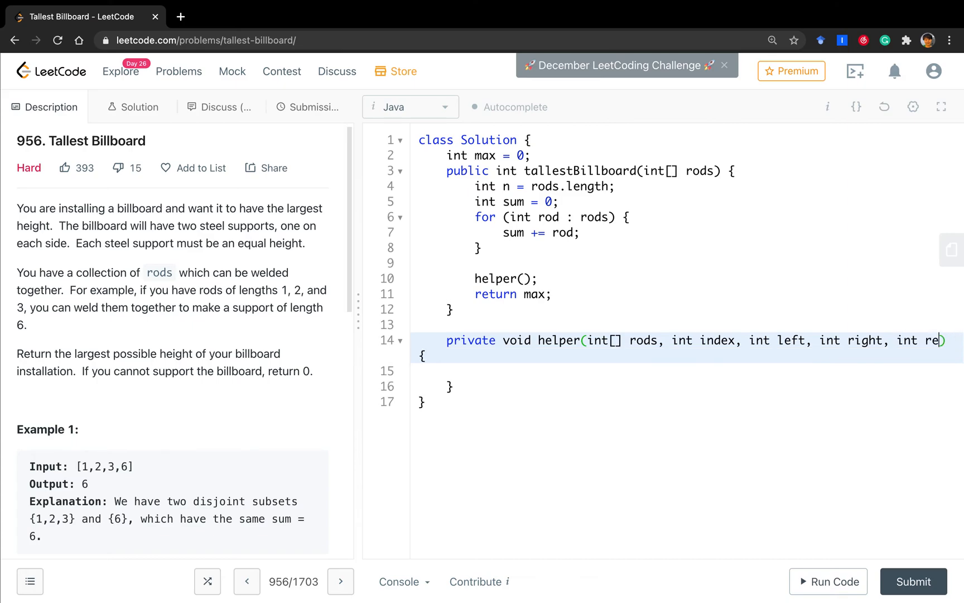
type("main")
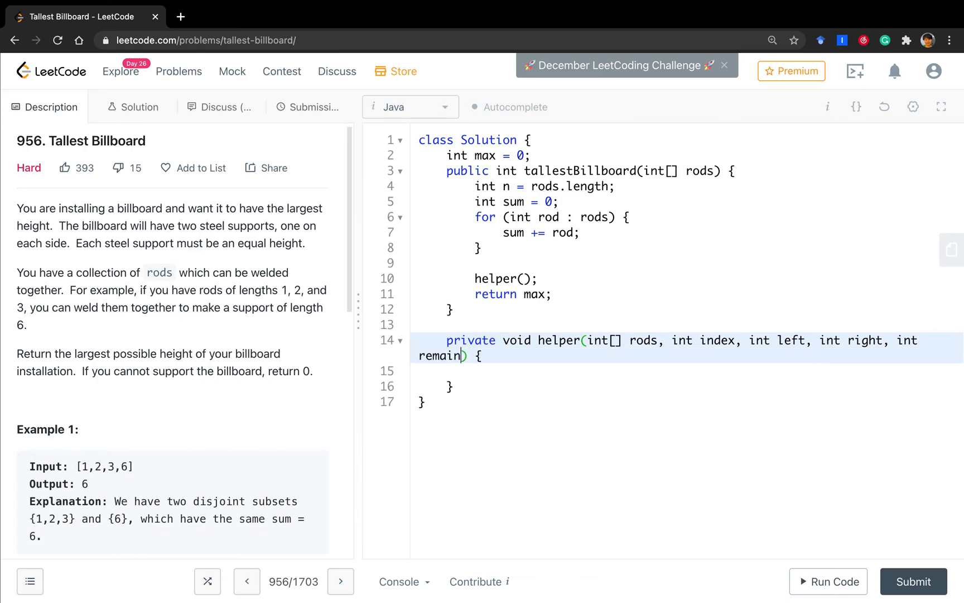
type("if (")
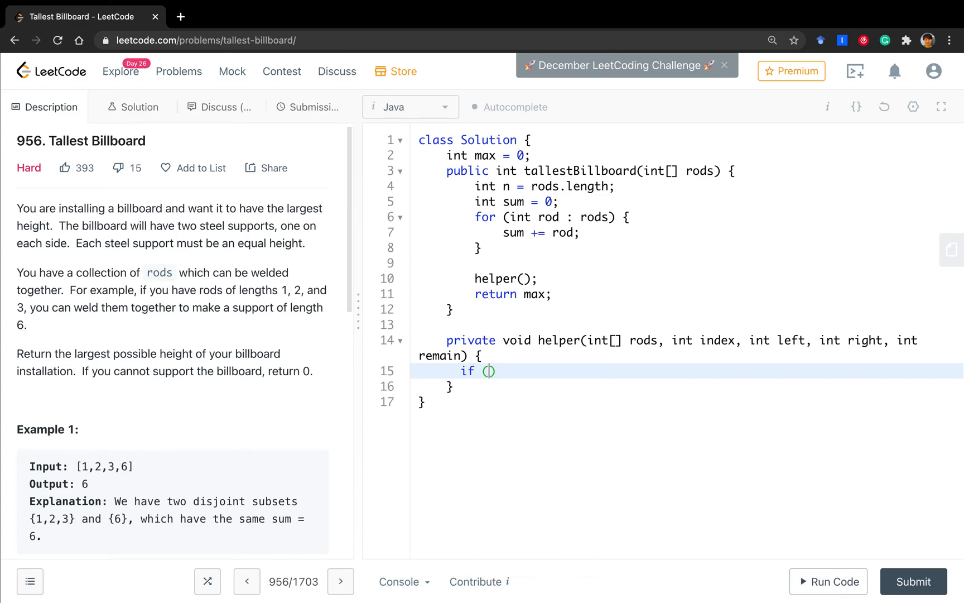
Add base case: when index < 0, set max = left if left == right and left > max
type("index < 0")
type("return;")
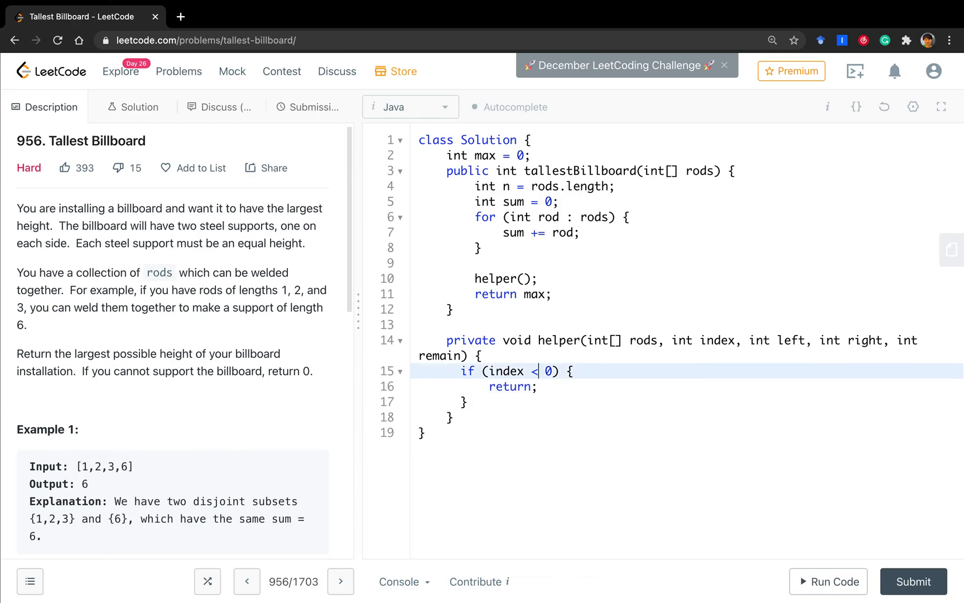
key("enter")
type("if (left == ")
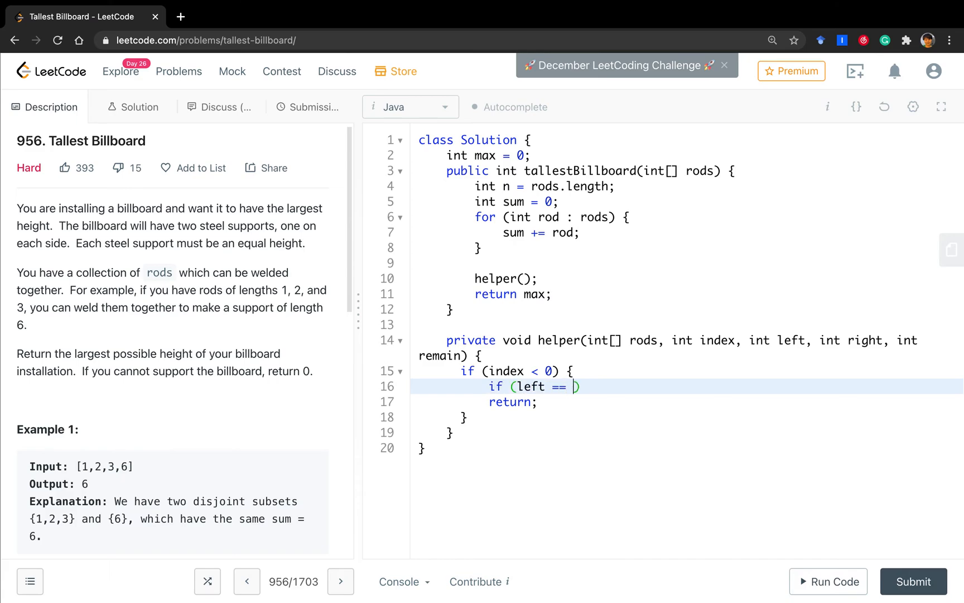
type("rig")
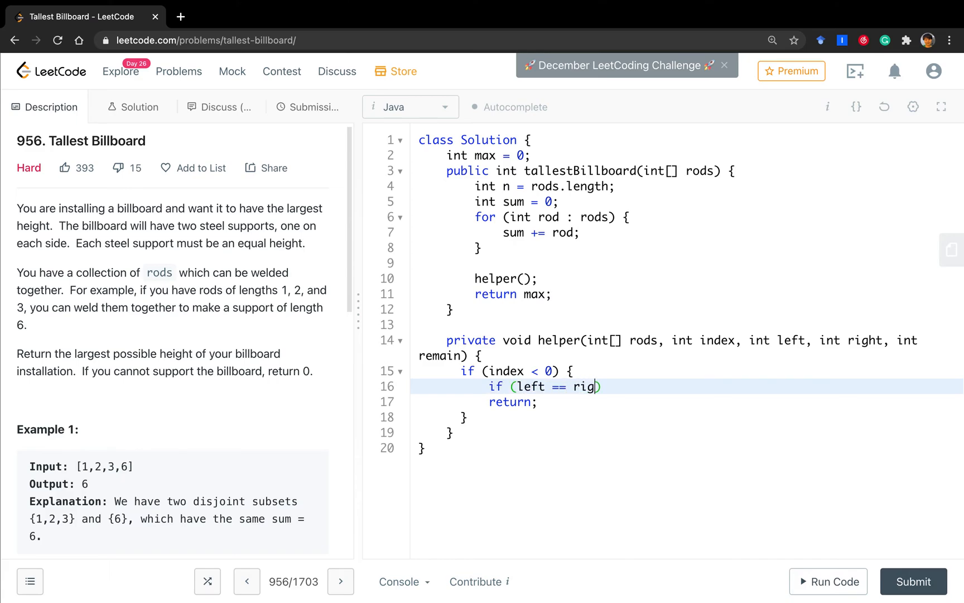
type("ht")
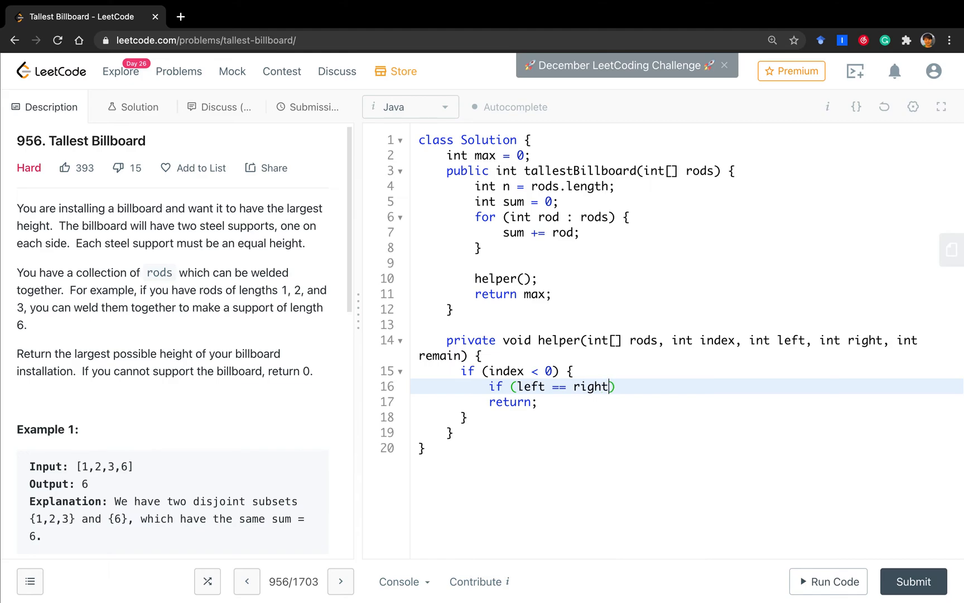
type("&& left")
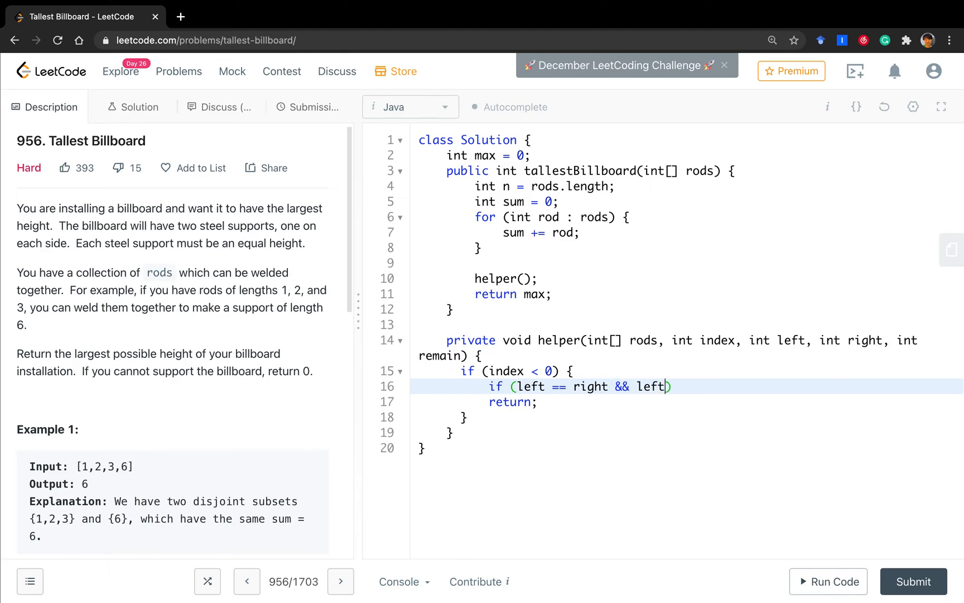
type("> max")
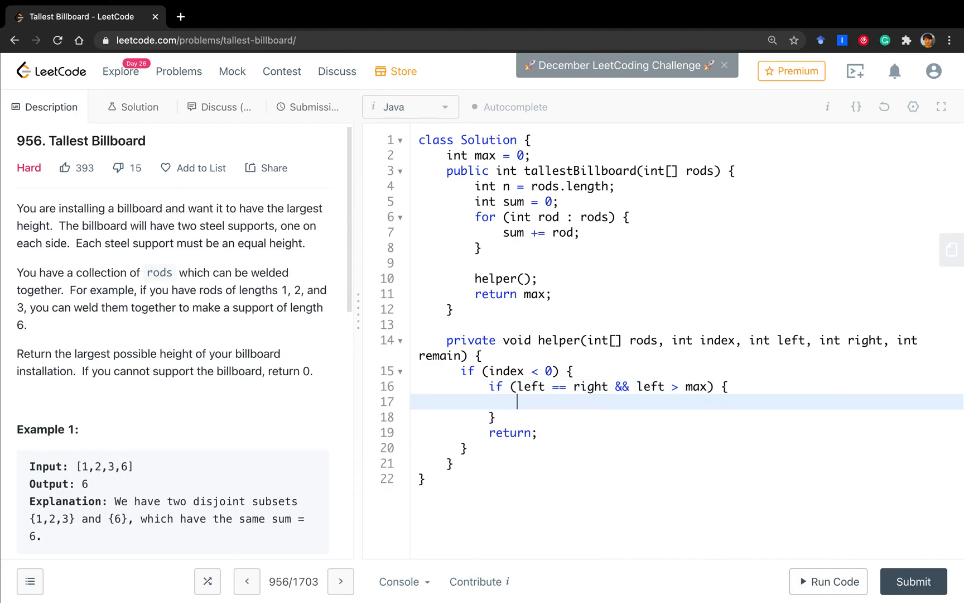
type("max = left;")
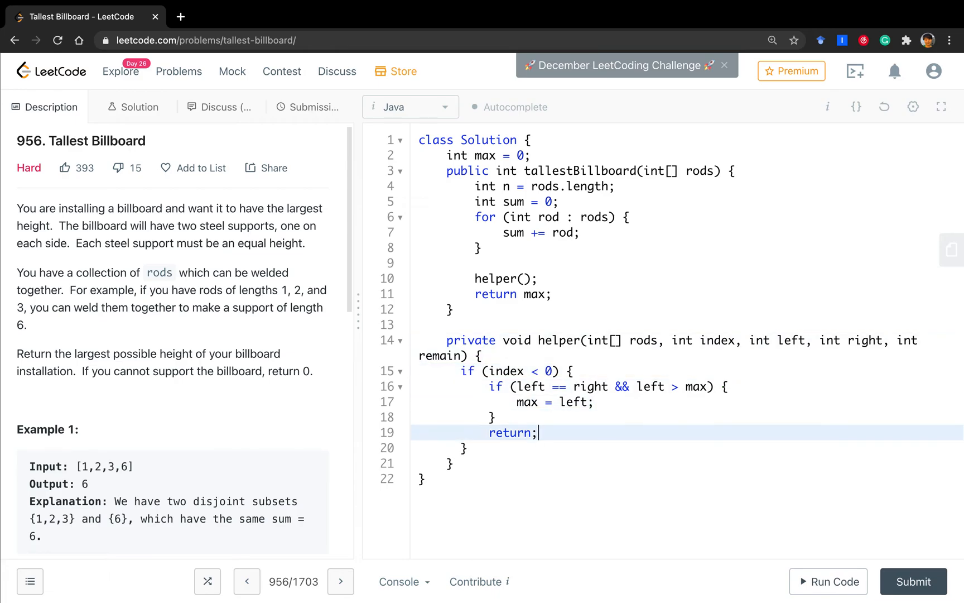
key("Enter")
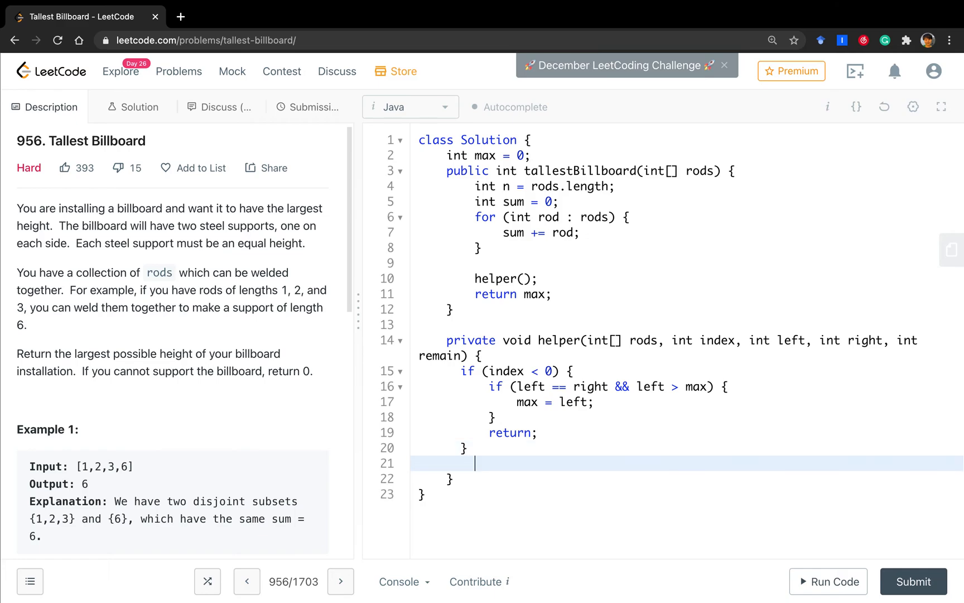
key("Backspace")
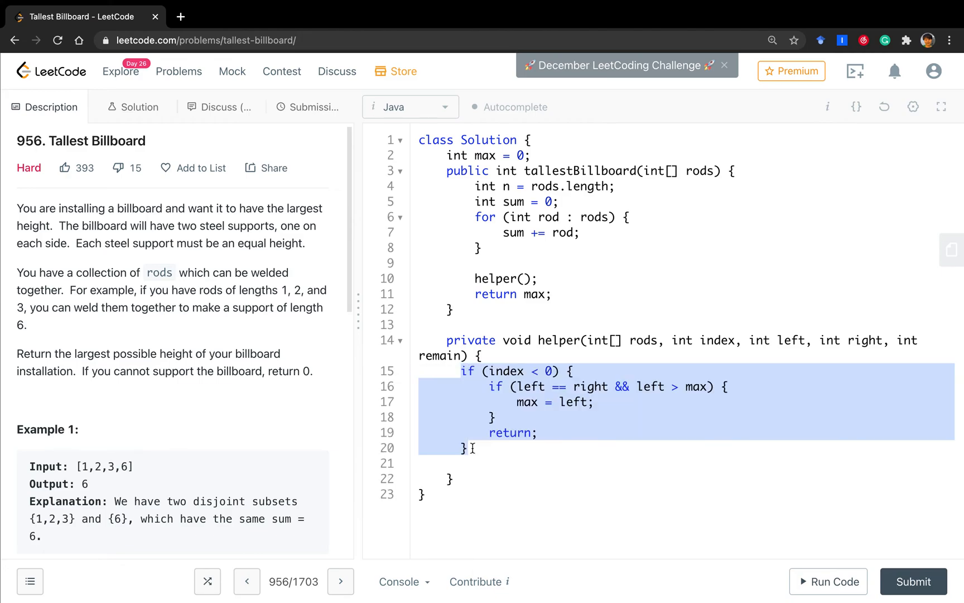
left_click(476, 448)
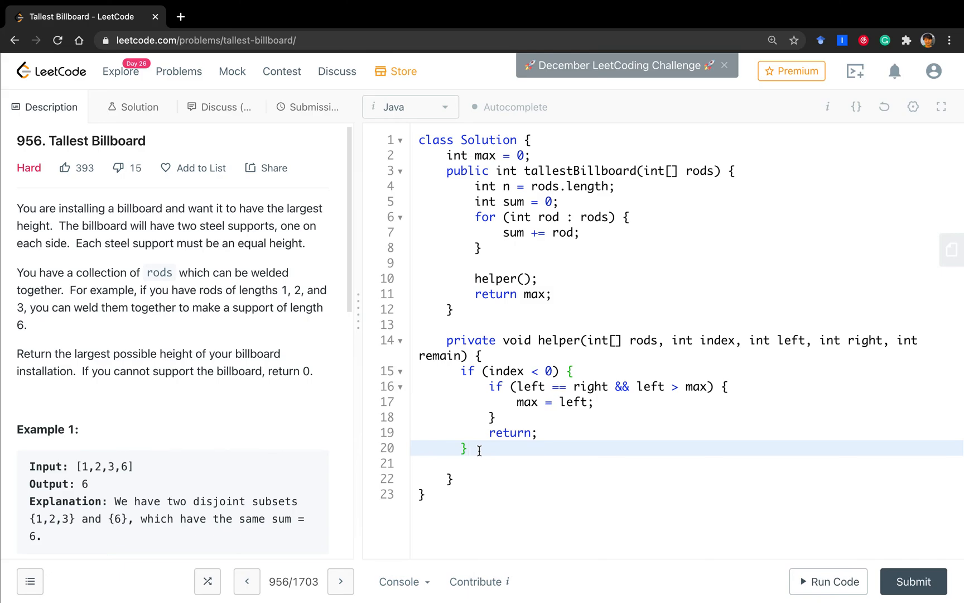
Return early if left + right + remain <= 2 * max or Math.abs(left - right) > remain
type("if (")
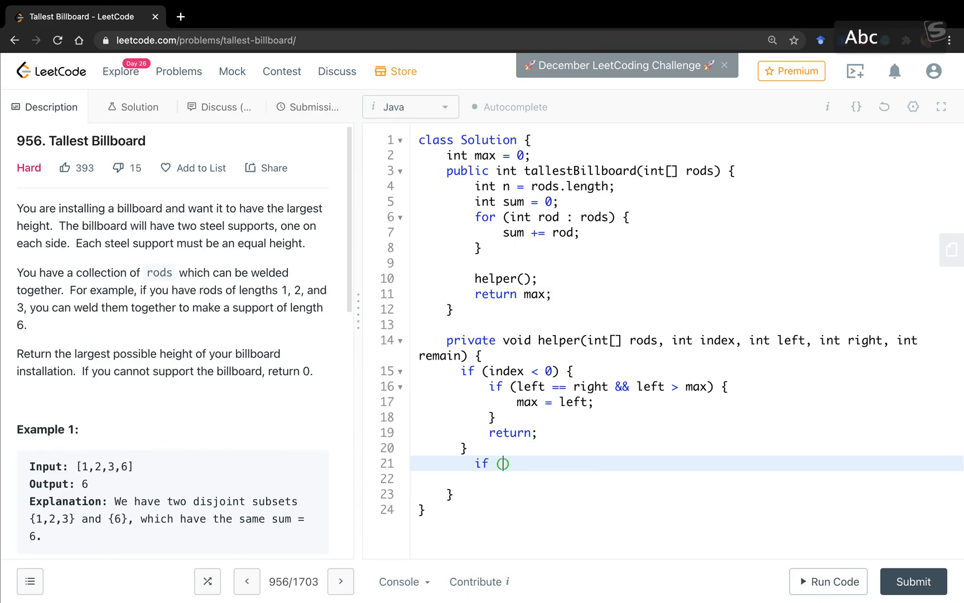
type("left +")
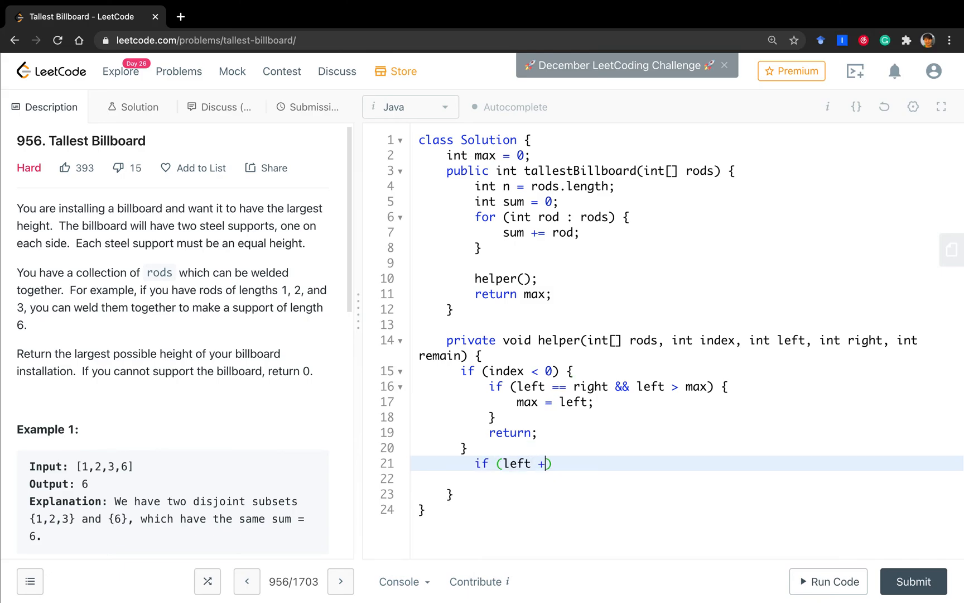
type("right + rem")
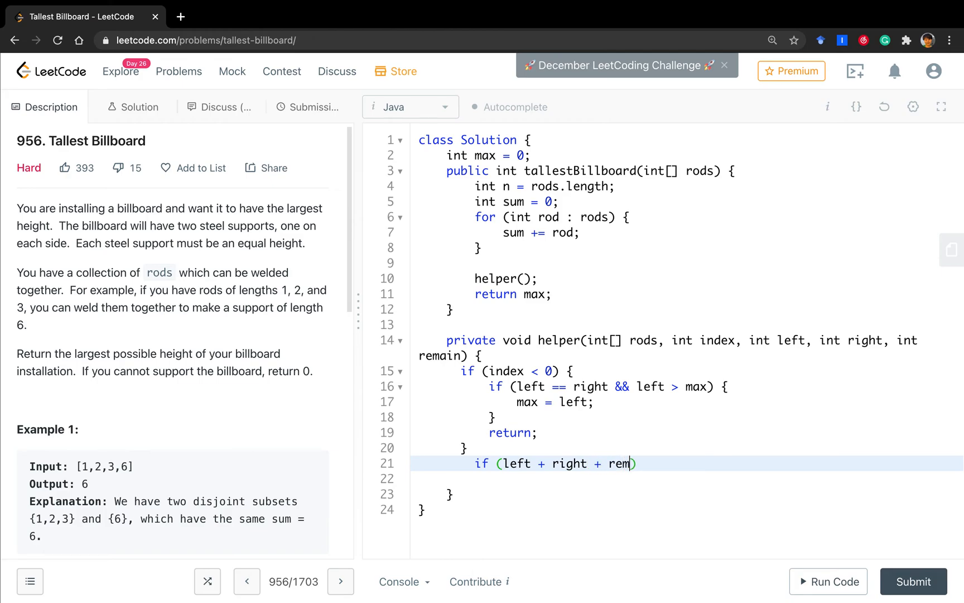
type("ain")
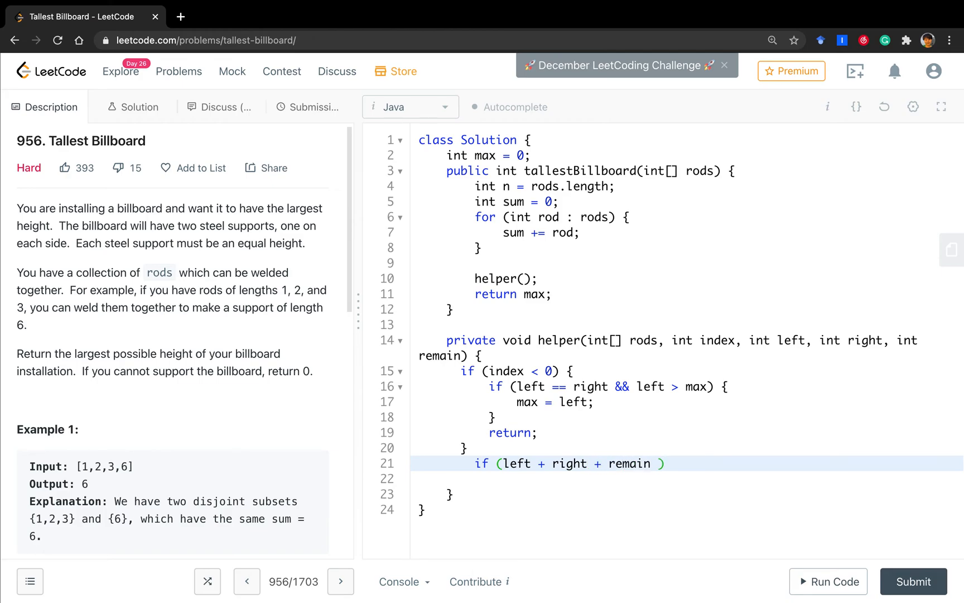
type("<")
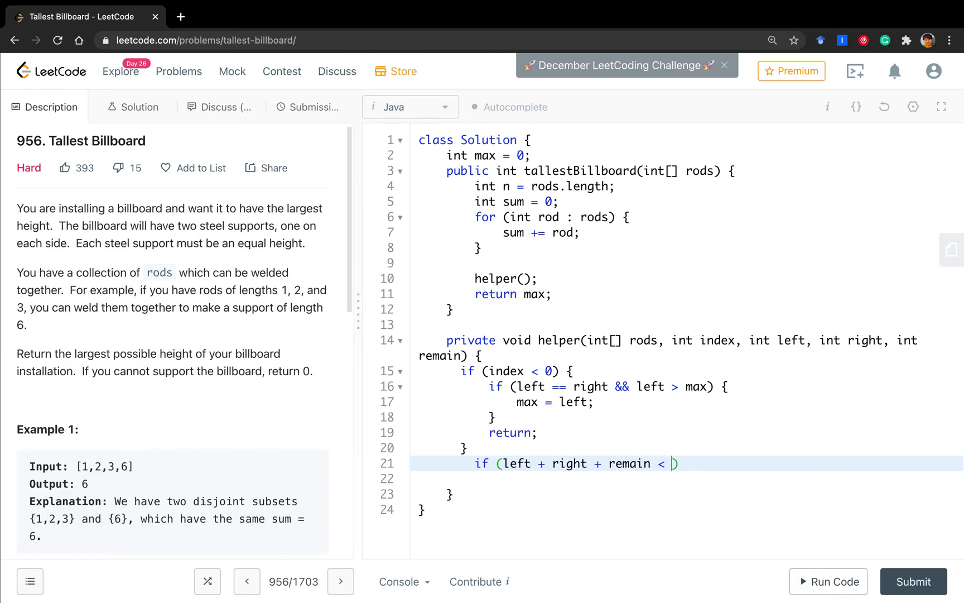
type("= 2 * max")
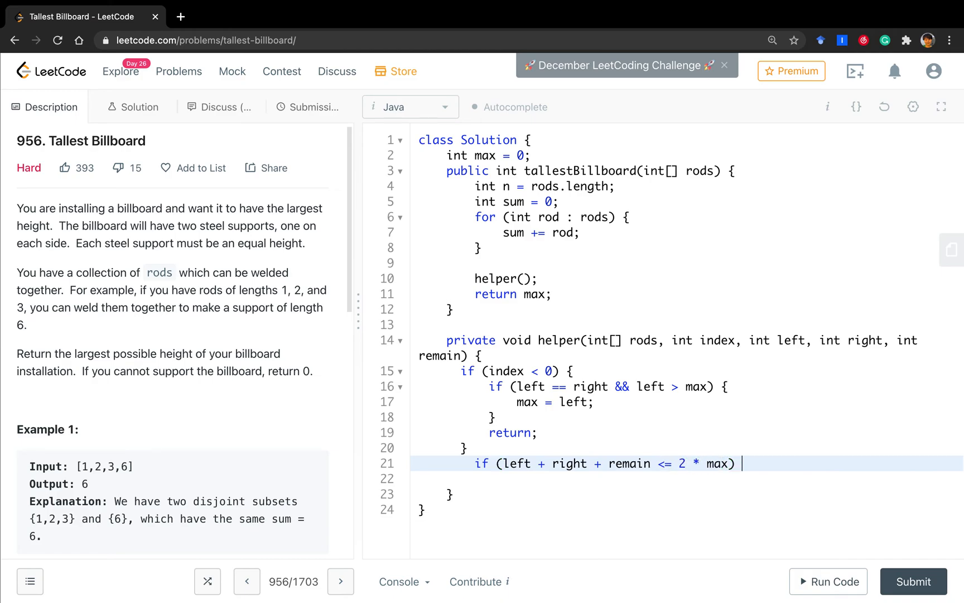
type("|| )")
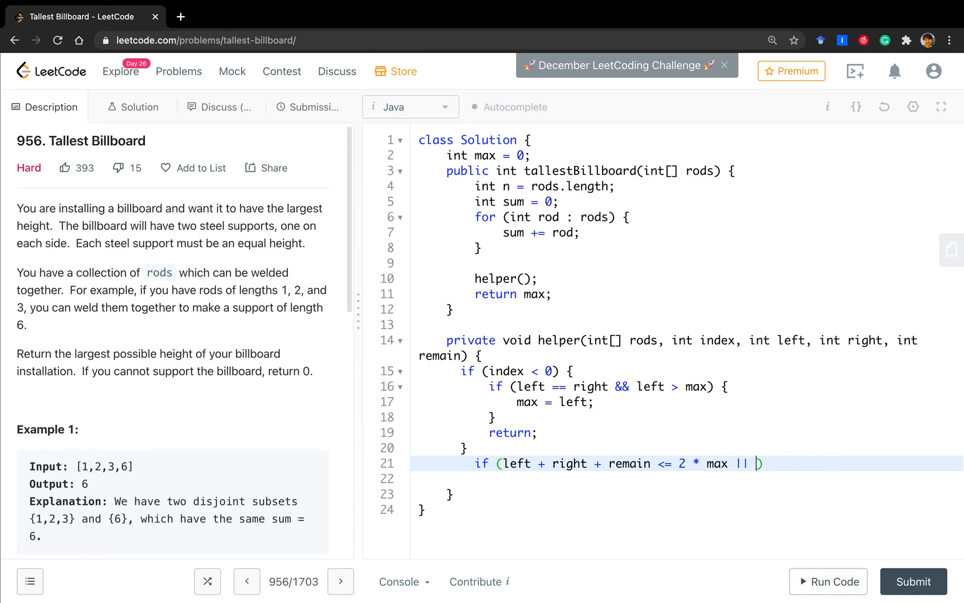
type("Math.ab")
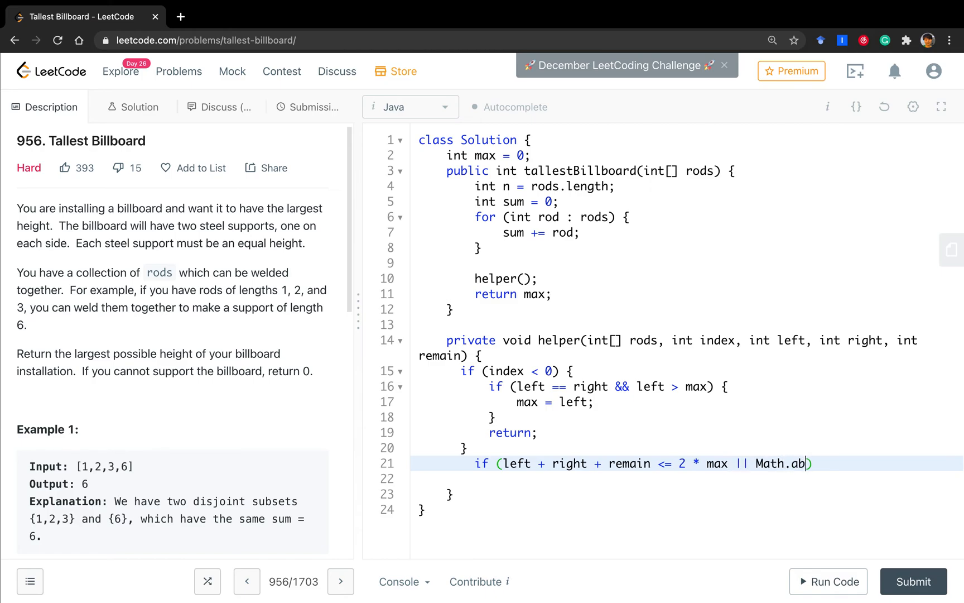
type("s(left")
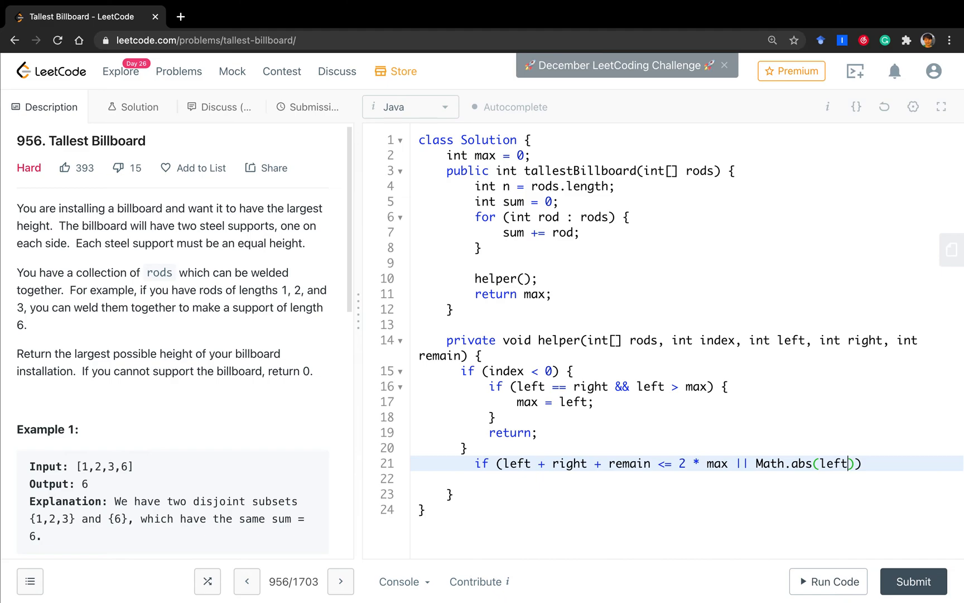
type("- ri")
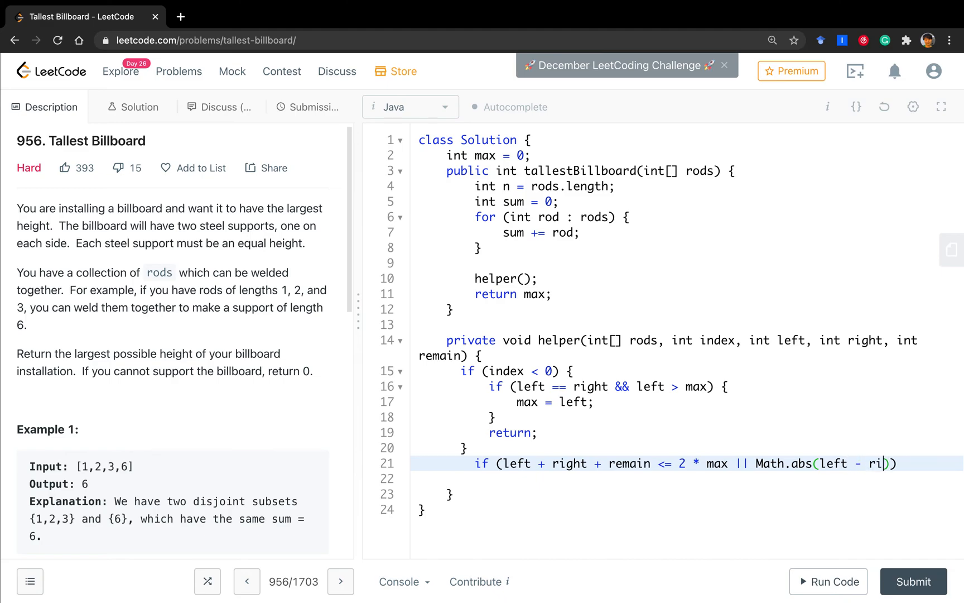
type("ght) > remain)  retu")
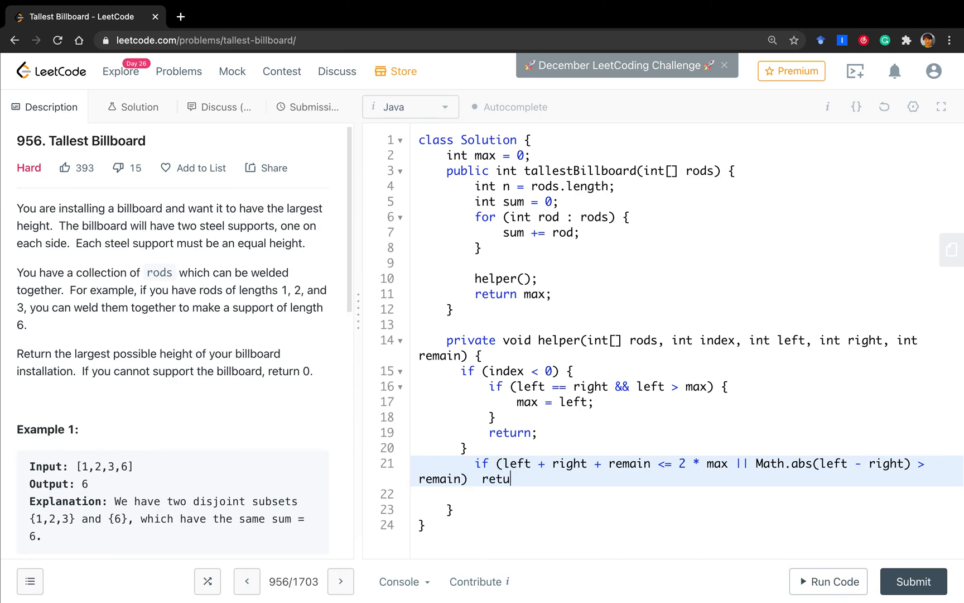
type(";")
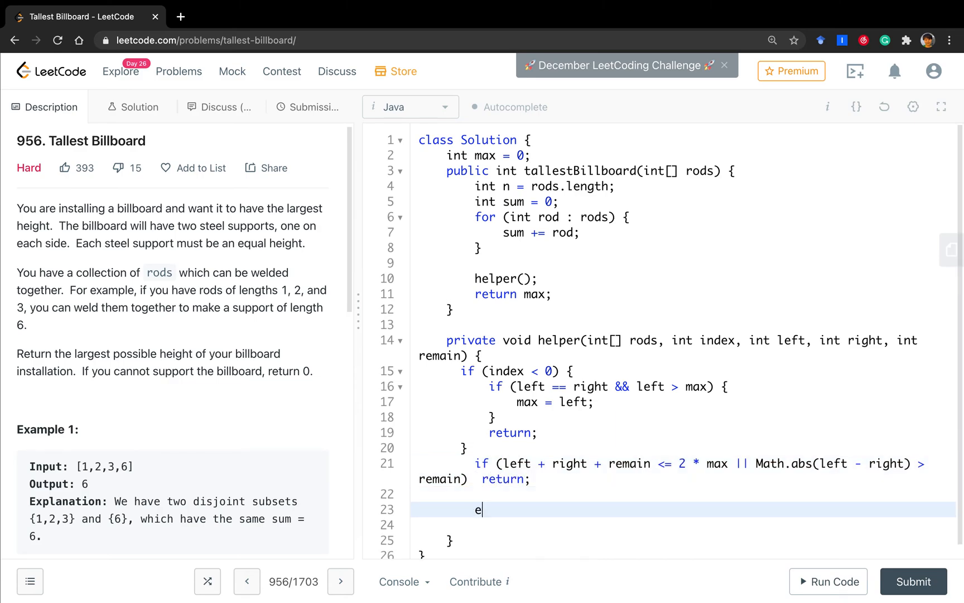
Add the recursive call giving rods[index] to left, with index - 1 and reduced remain
type("helper()")
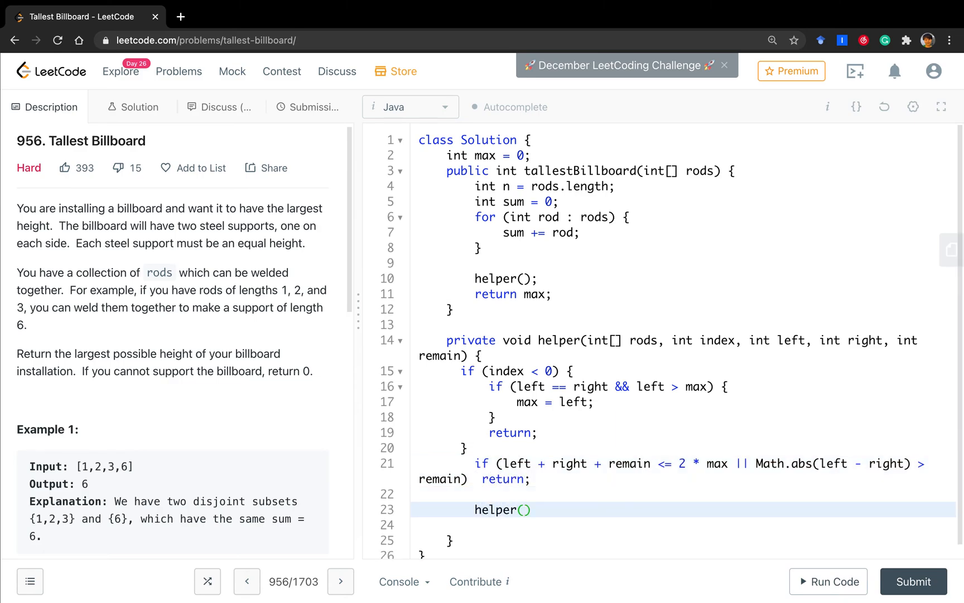
type("rods,")
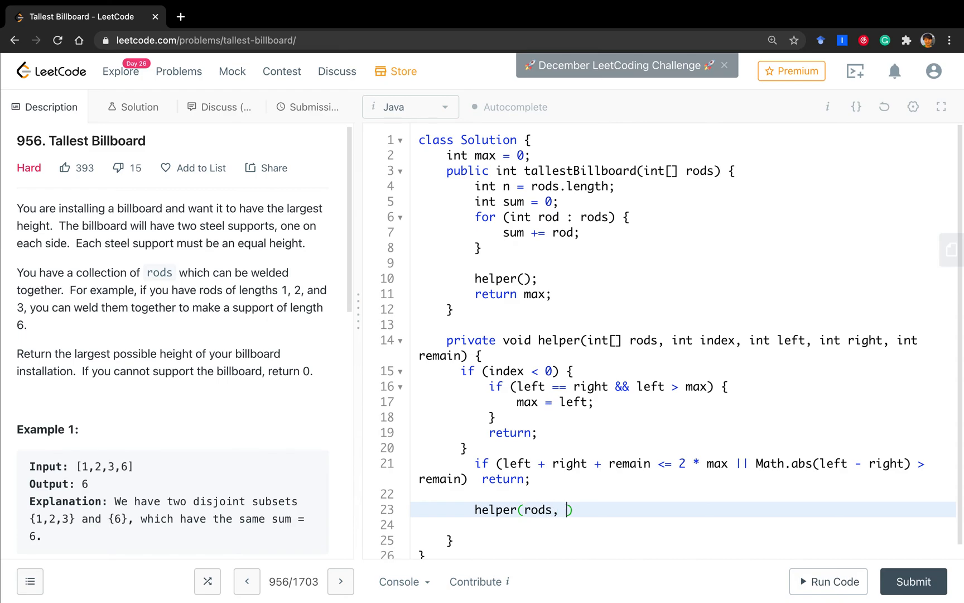
type("index")
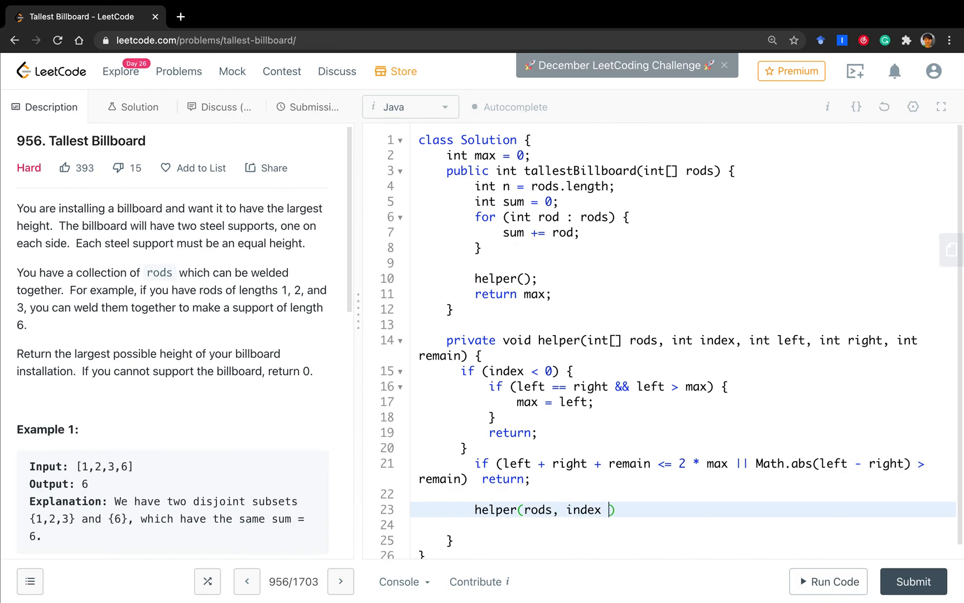
type("- 1, left")
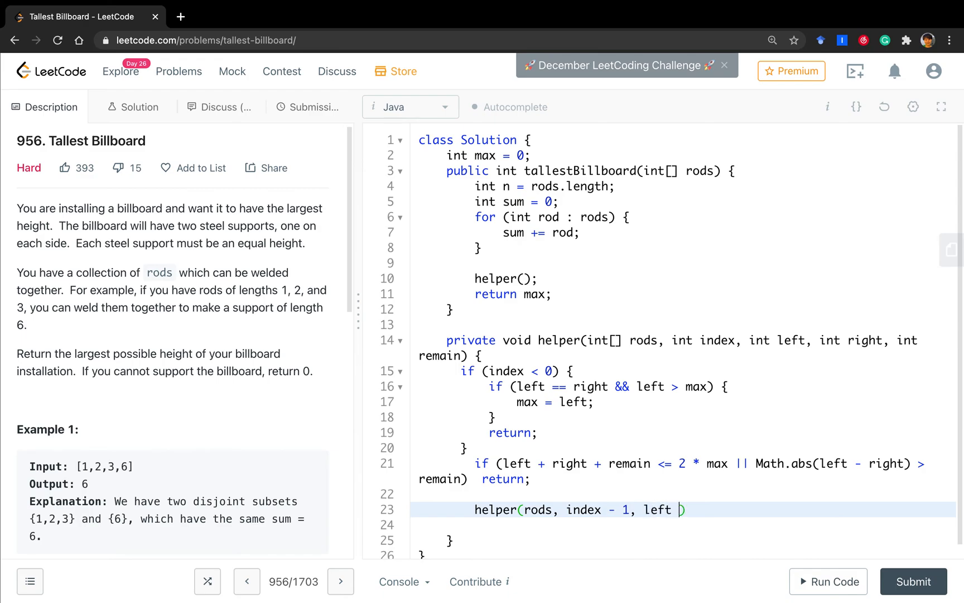
type("+ rods[]")
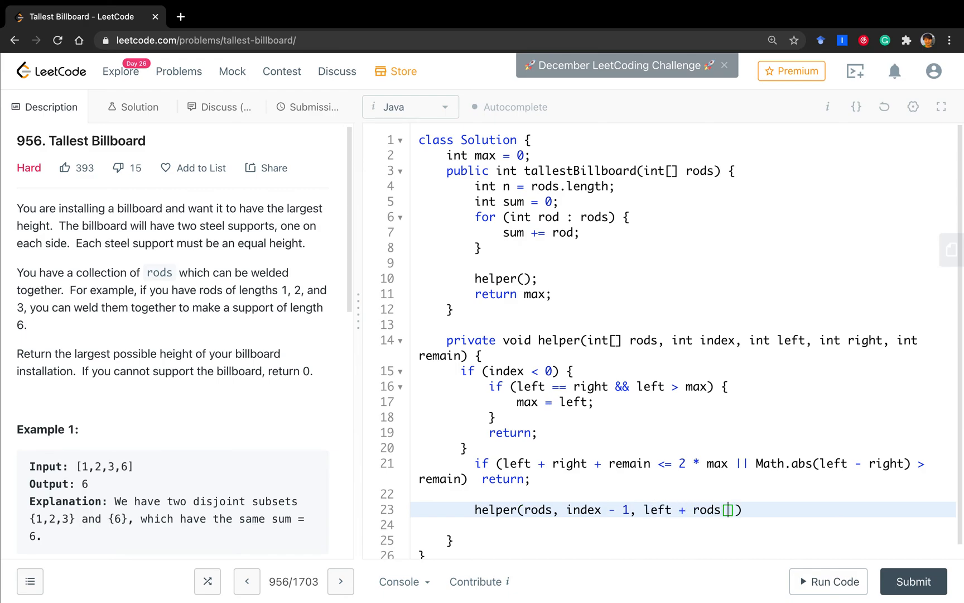
type("index,")
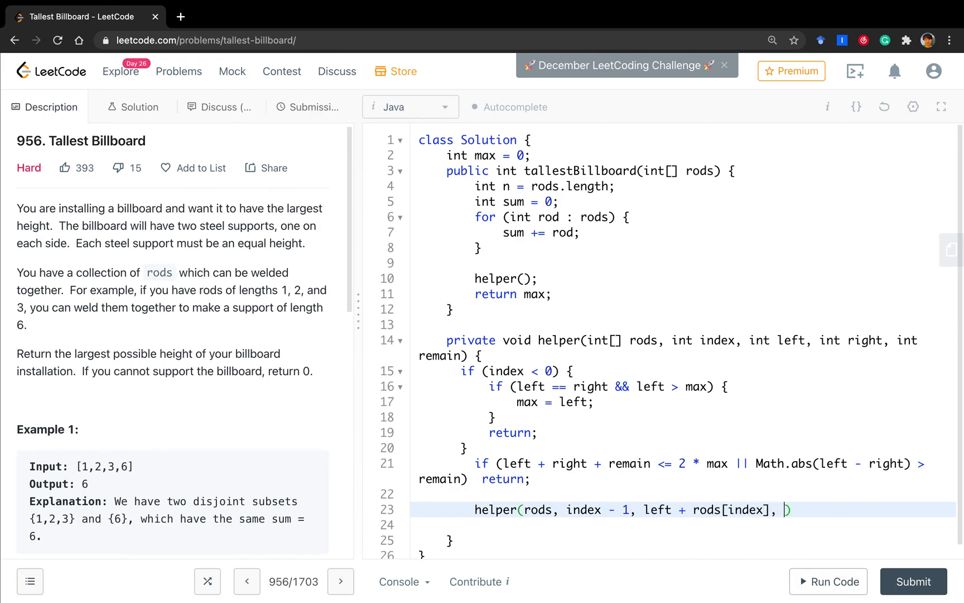
type("right, remain -")
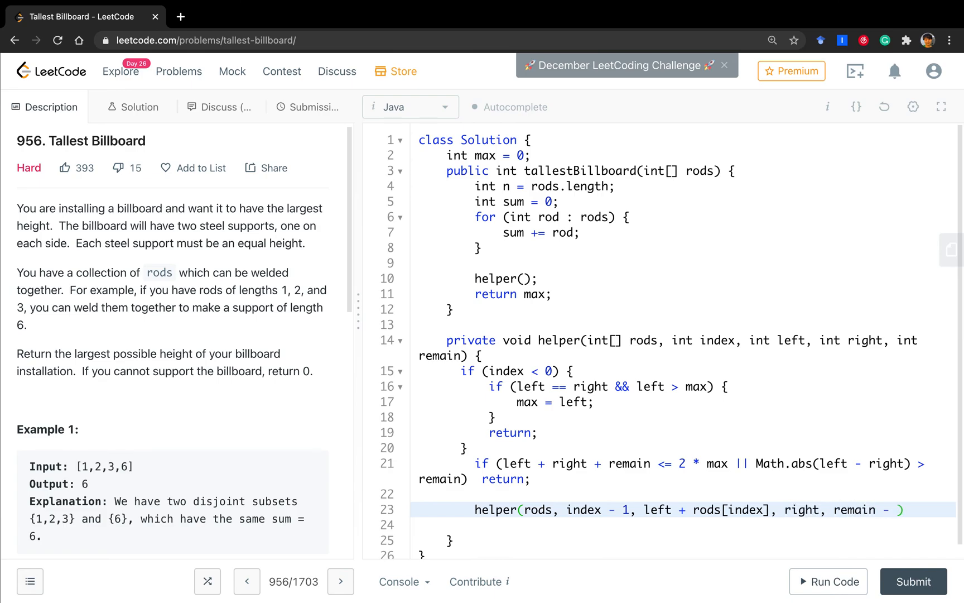
type("rods[]")
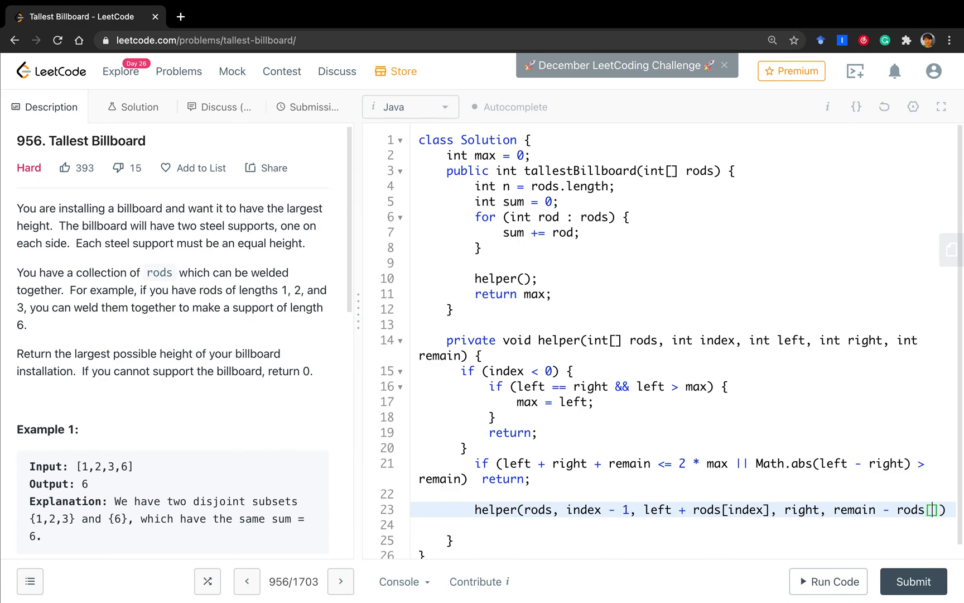
Add the recursive call giving rods[index] to right and reducing remain
type("he")
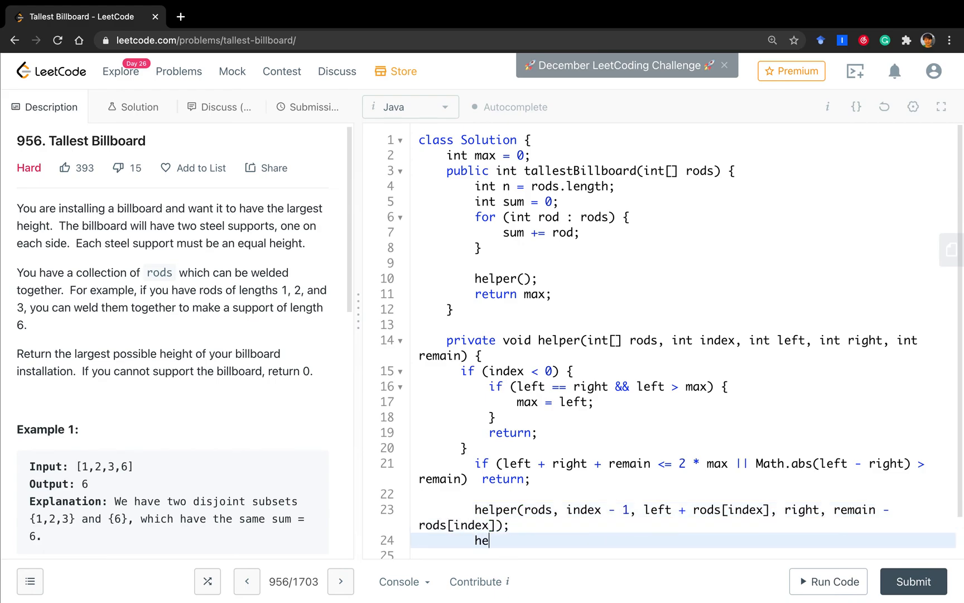
type("lper(rods, index - 1, lef")
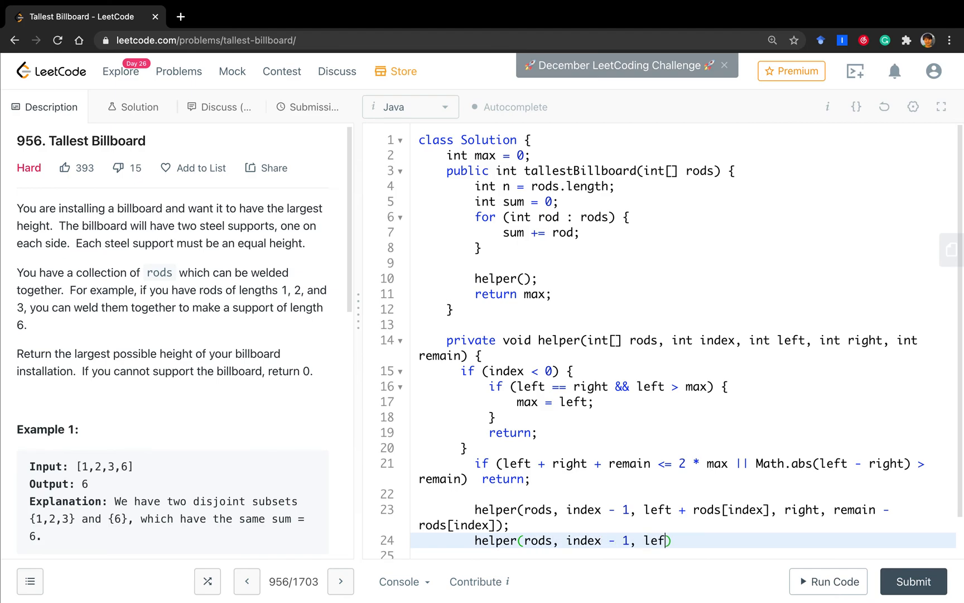
type("t,")
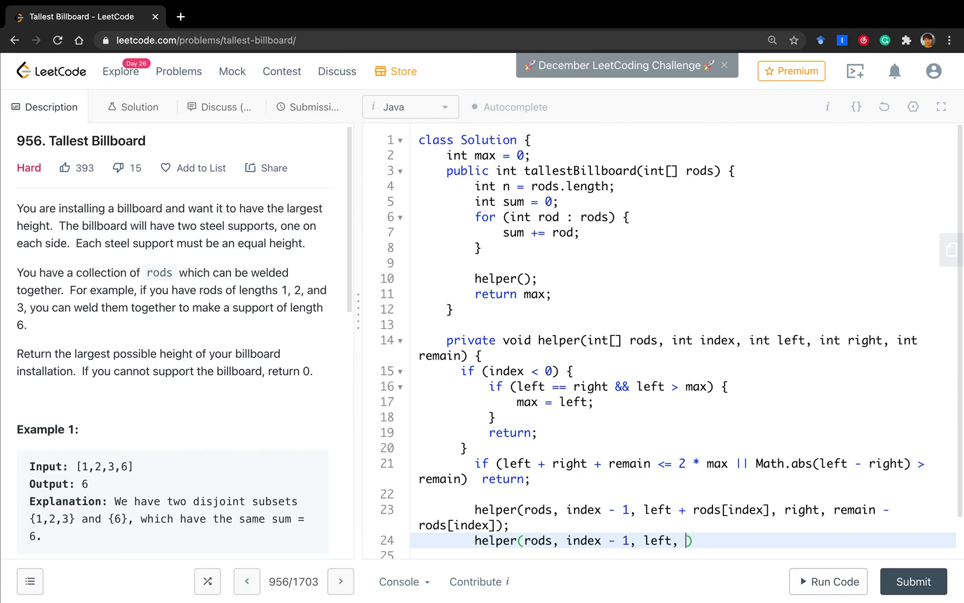
type("right + rods")
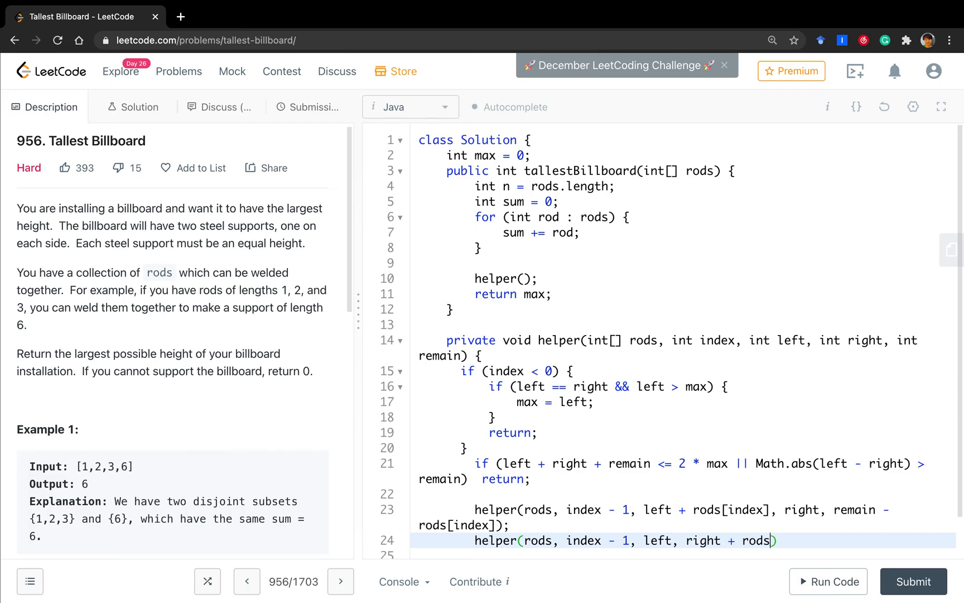
type("[index], remain - rods[")
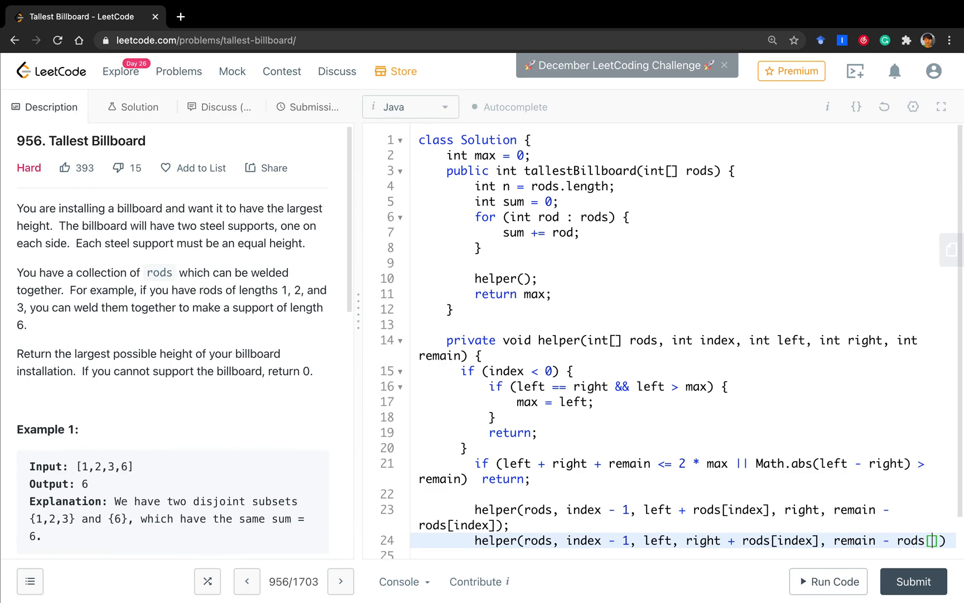
Add the recursive call that skips the rod, passing remain - rods[index]
type("helper(rods,")
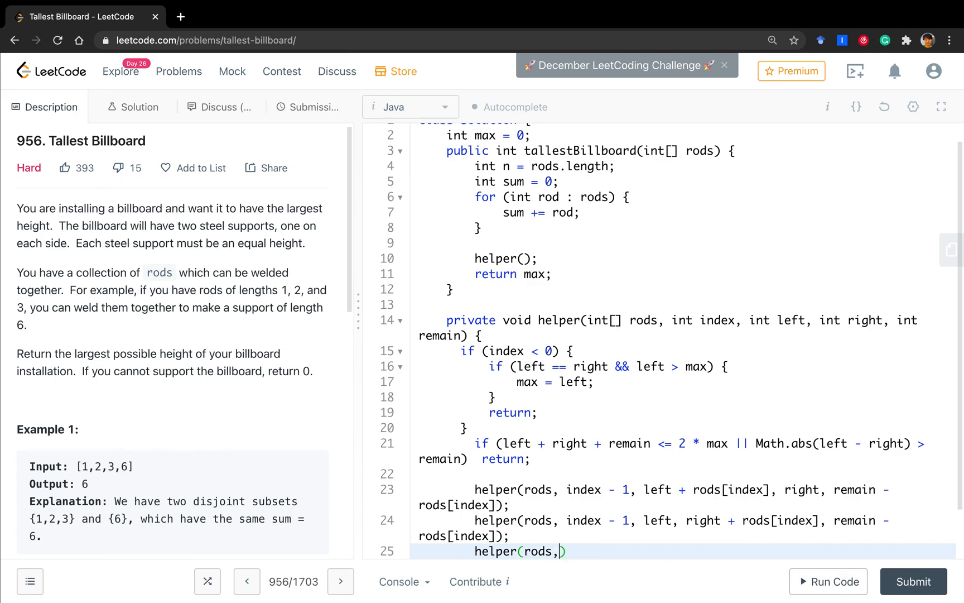
type("index - 1")
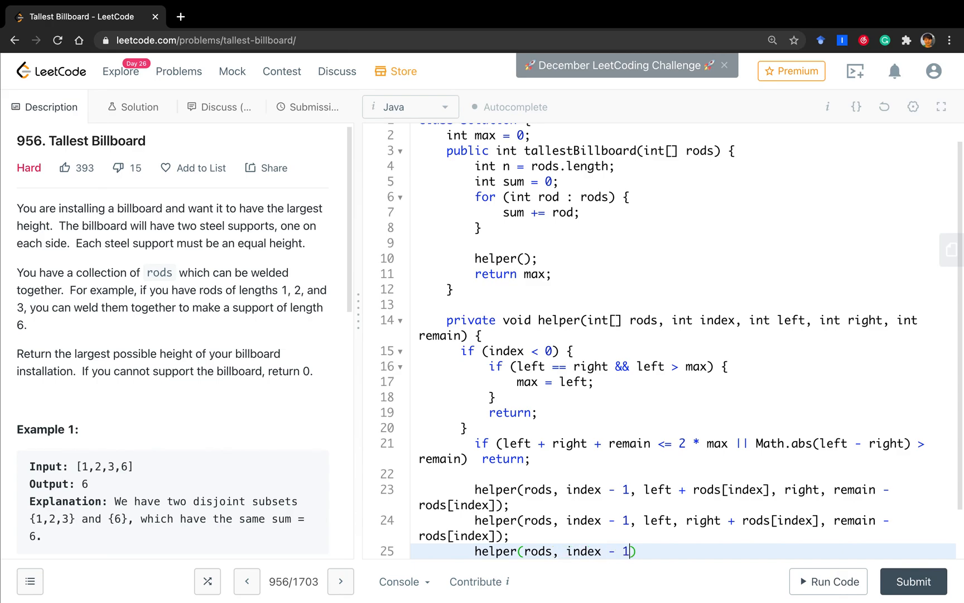
type(", left, right, remain -")
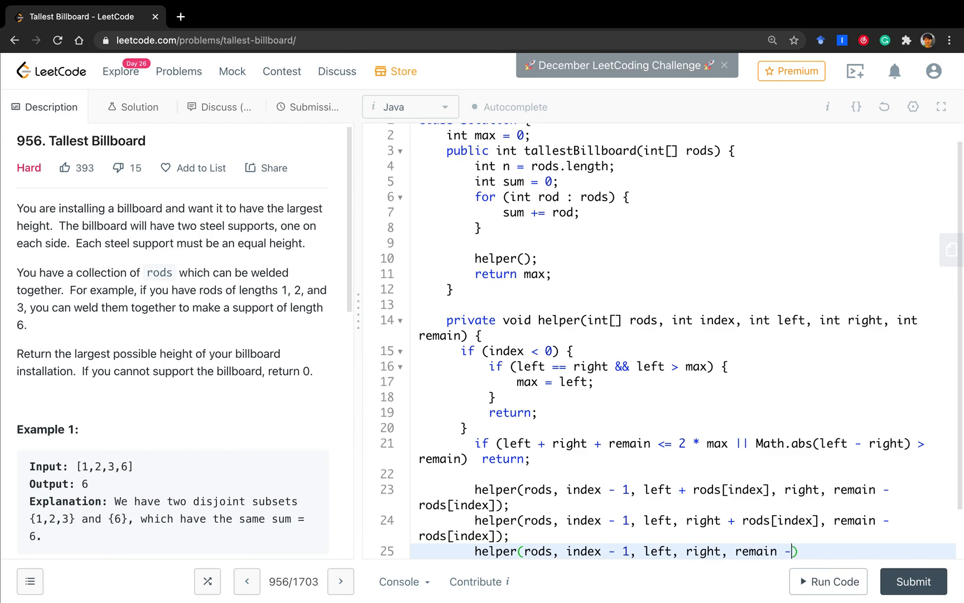
type("rods[index])")
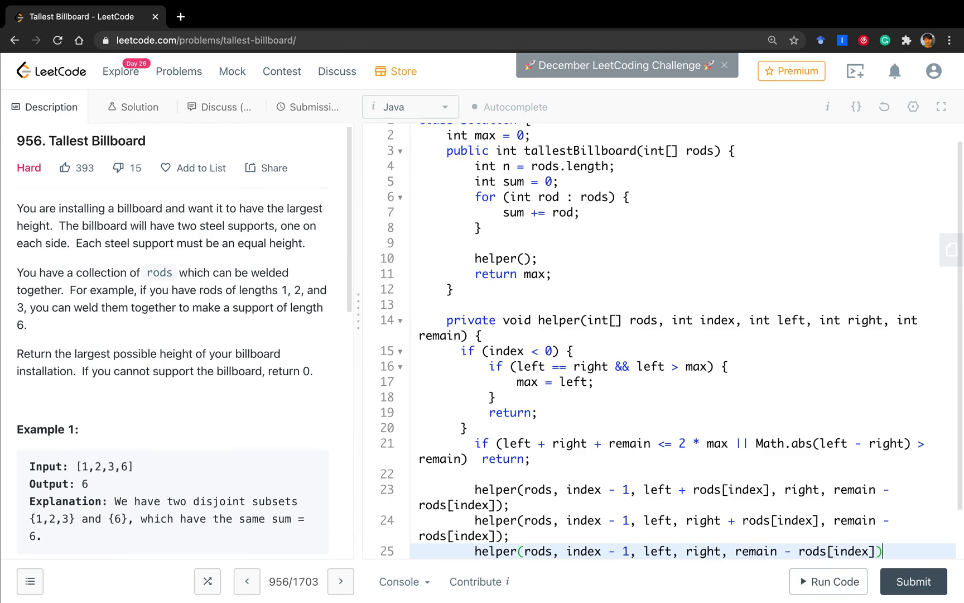
Pass rods, rods.length - 1, 0, 0 and sum to the initial helper call
scroll("up", 3)
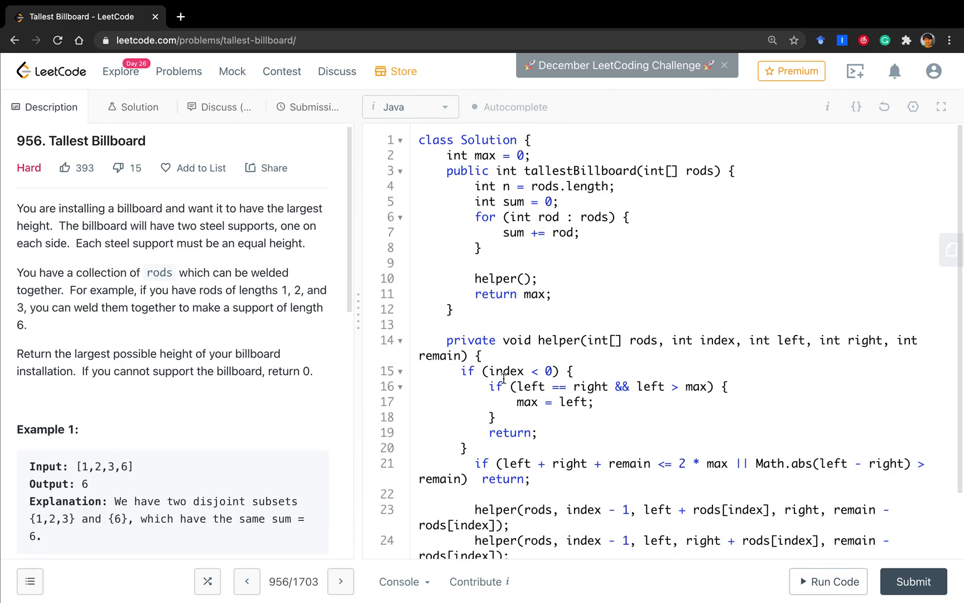
left_click(523, 279)
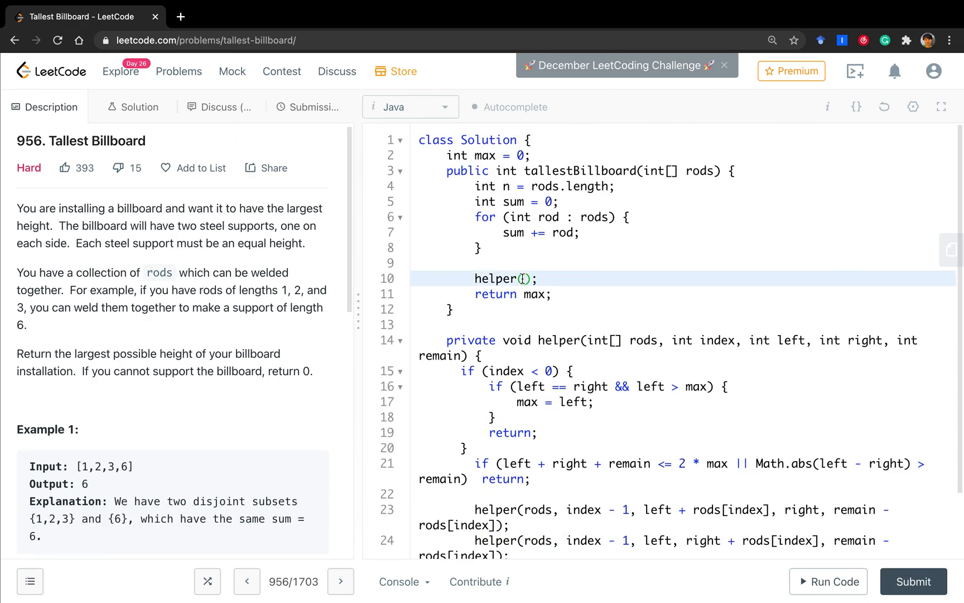
type("rods, 0")
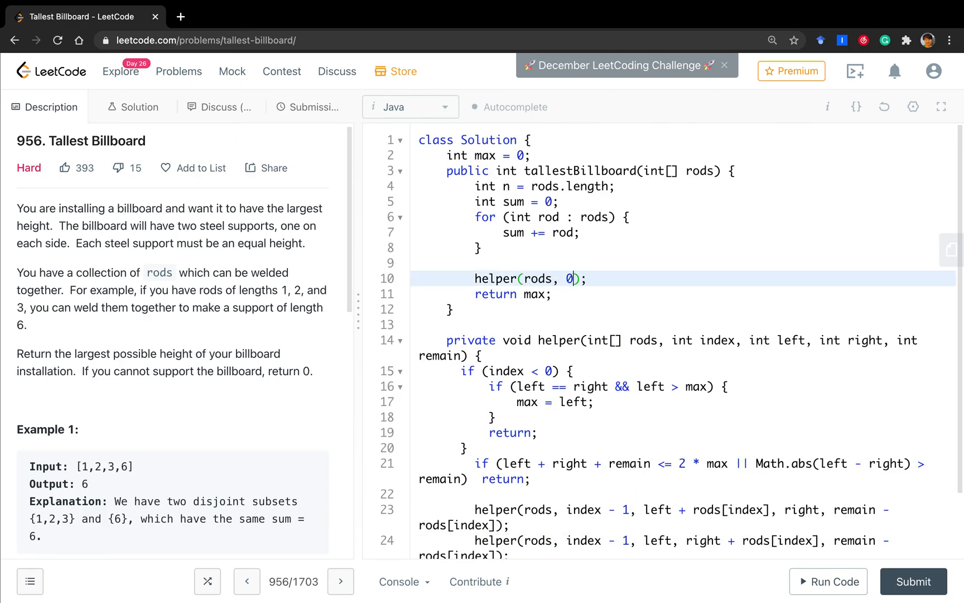
type(", 0, 0")
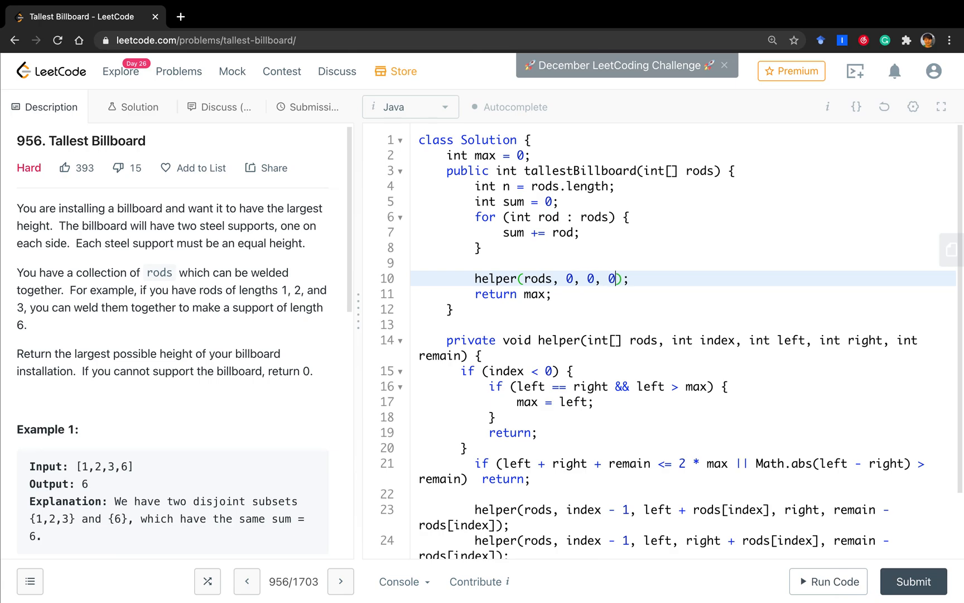
type(",")
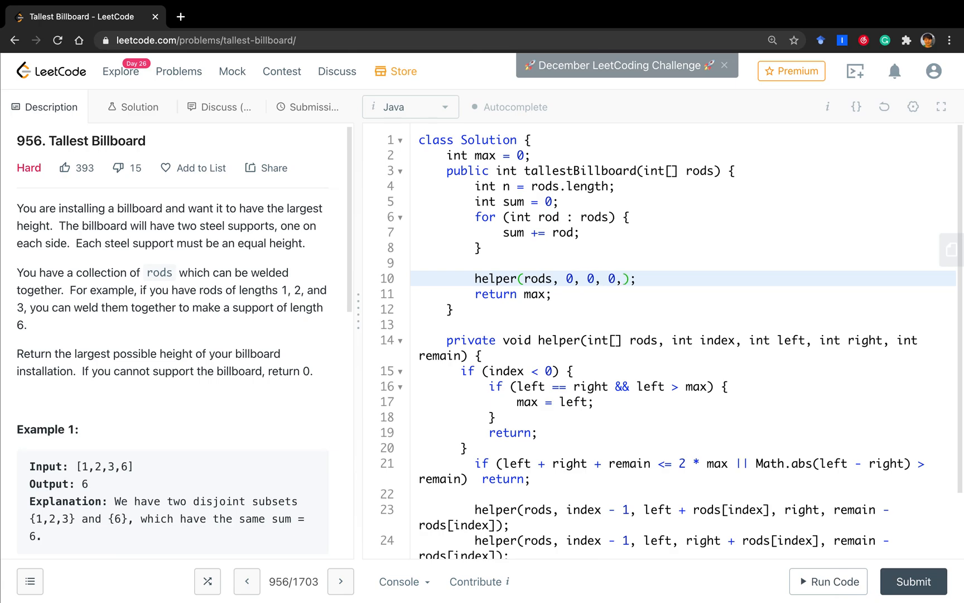
key("Backspace")
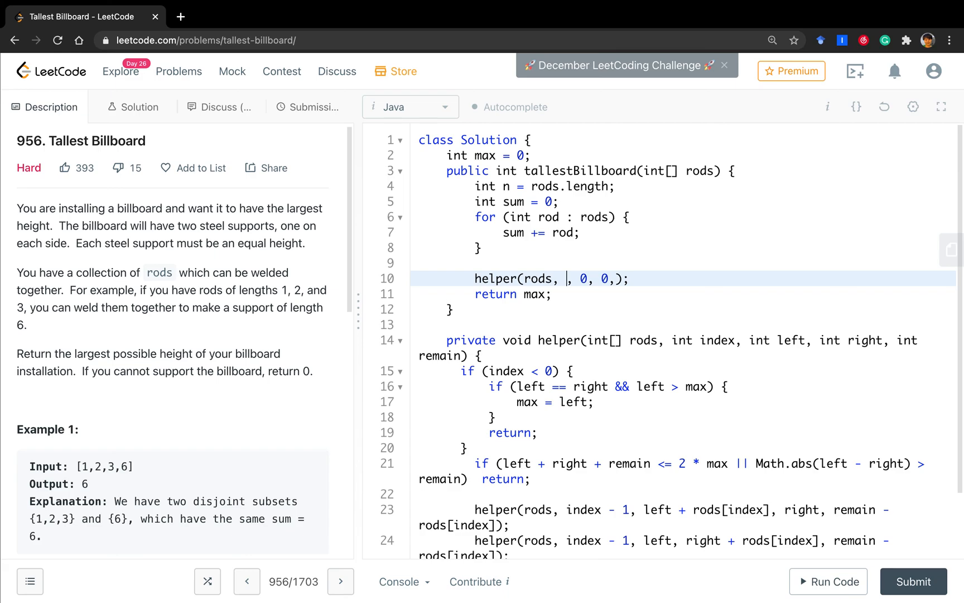
type("rods.len")
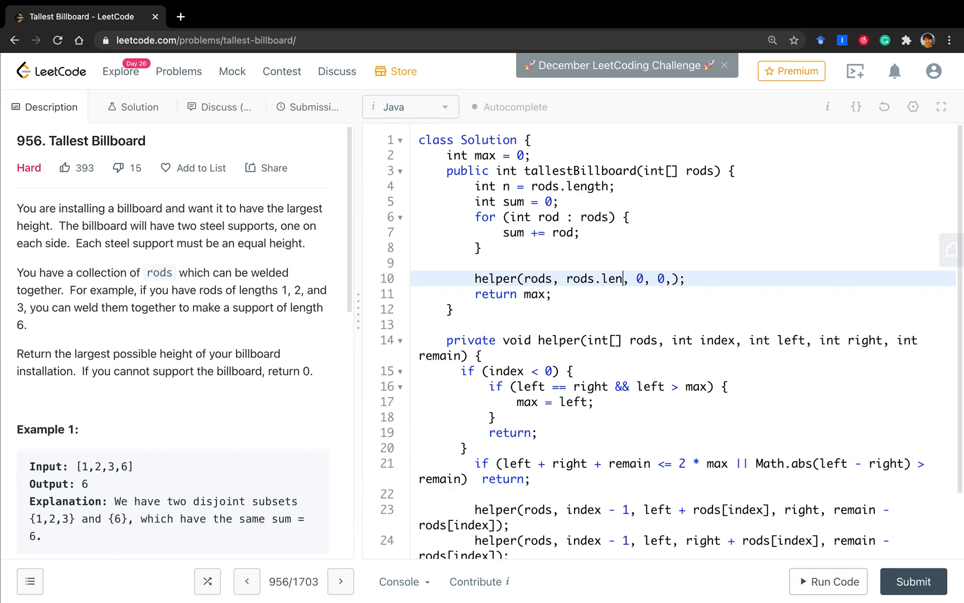
type("gth - 1")
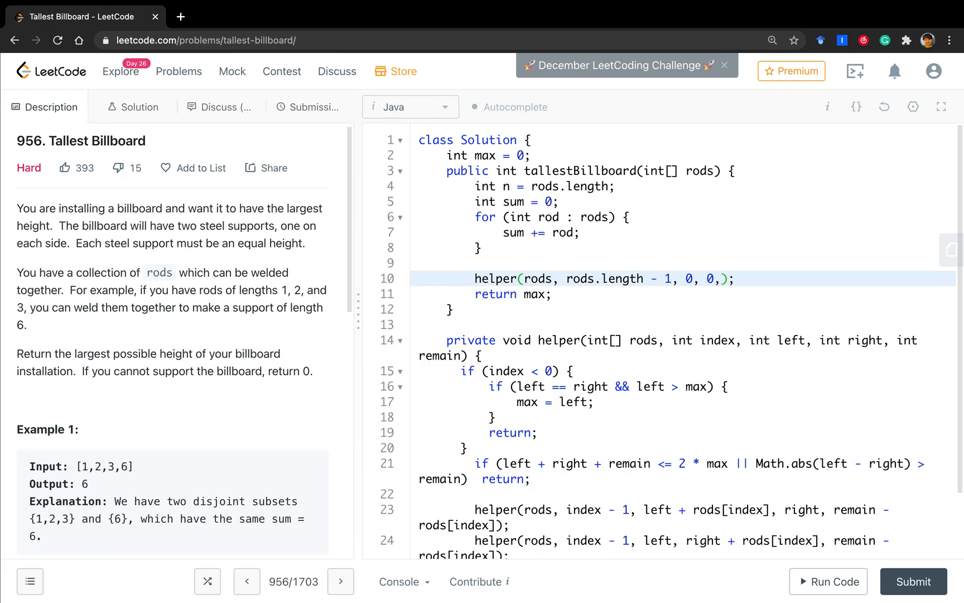
type("sum")
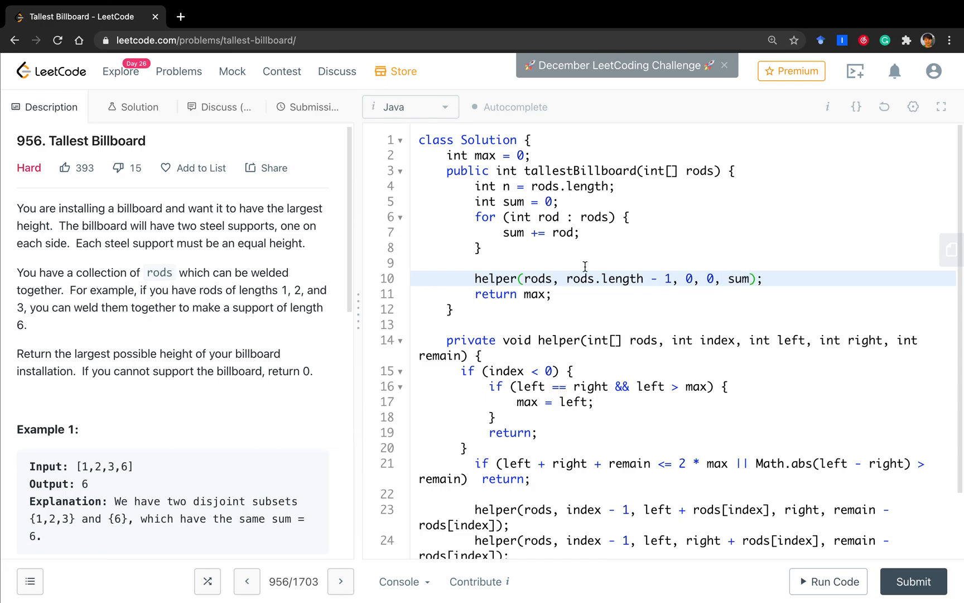
Run the example, then resubmit past the too-soon warning until Accepted at 4 ms
left_click(828, 581)
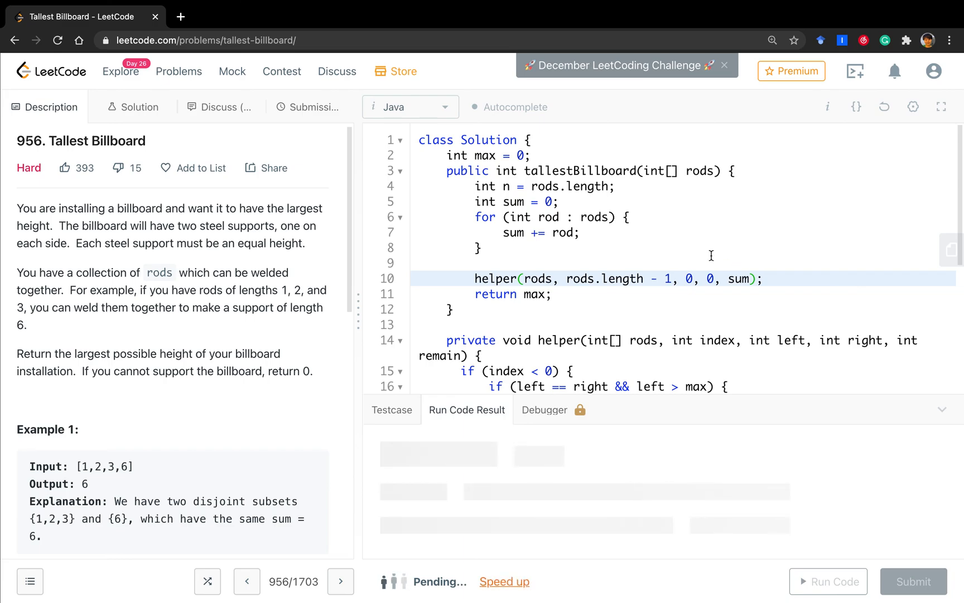
left_click(310, 107)
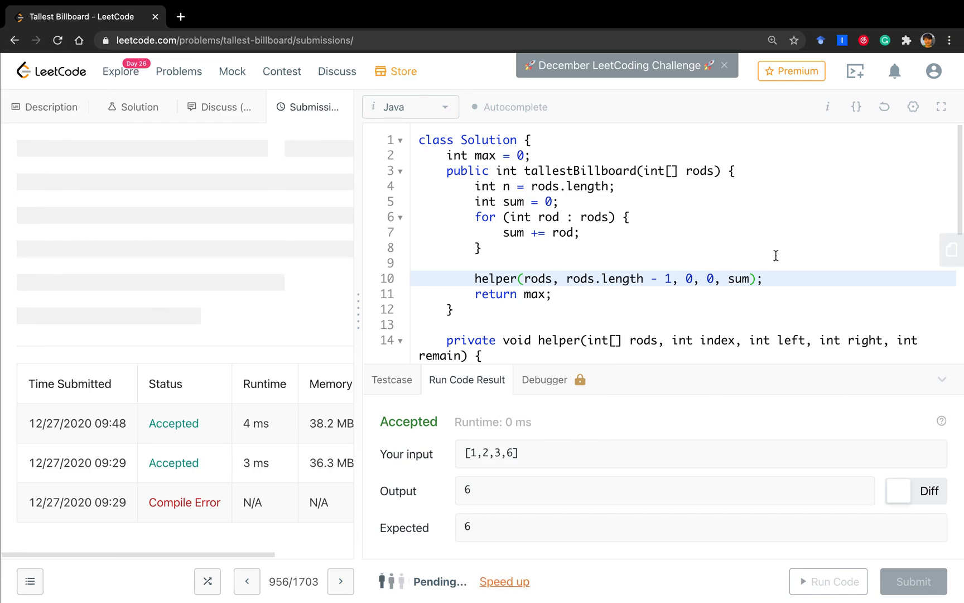
left_click(914, 581)
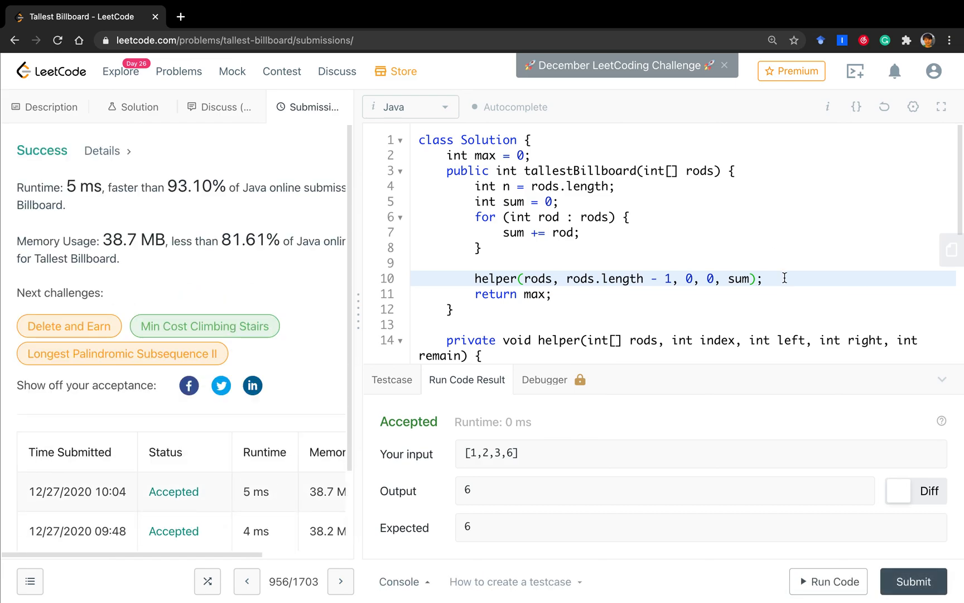
left_click(913, 581)
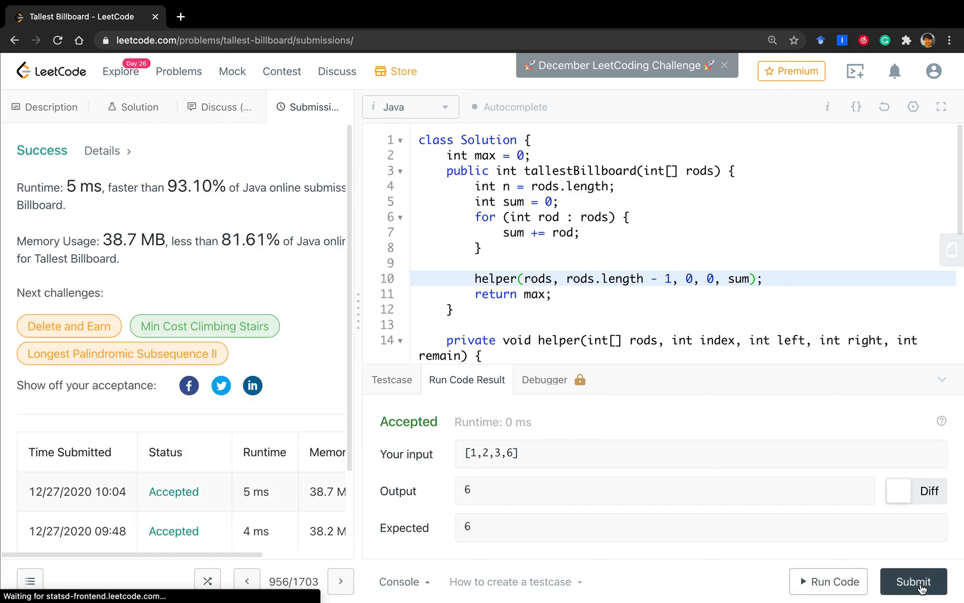
left_click(914, 581)
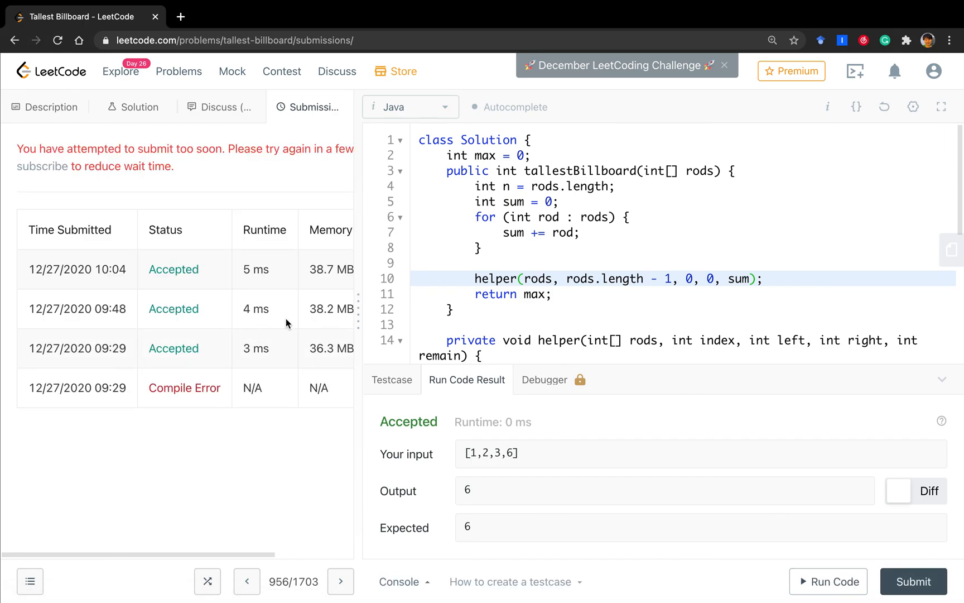
mouse_move(269, 327)
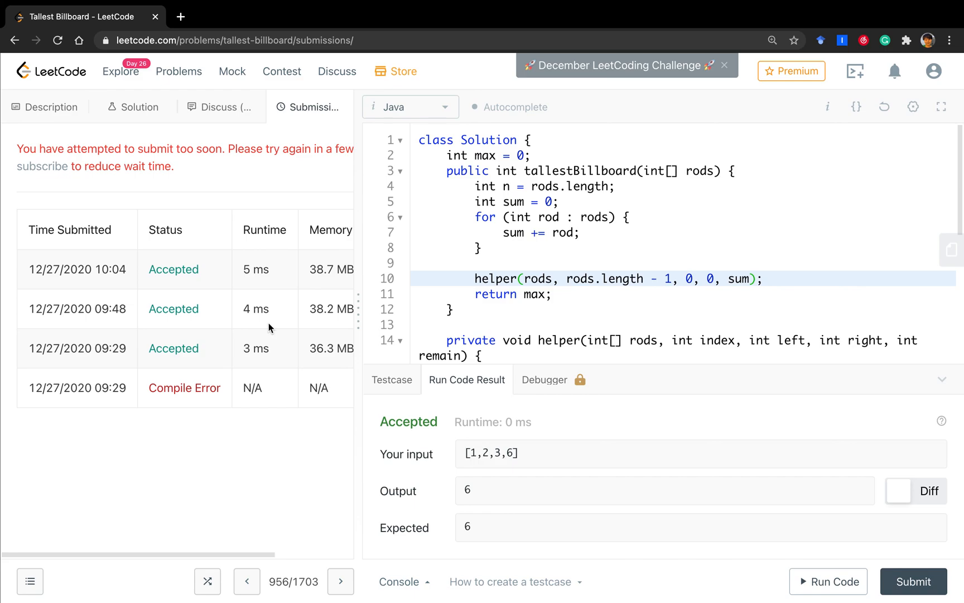
left_click(913, 581)
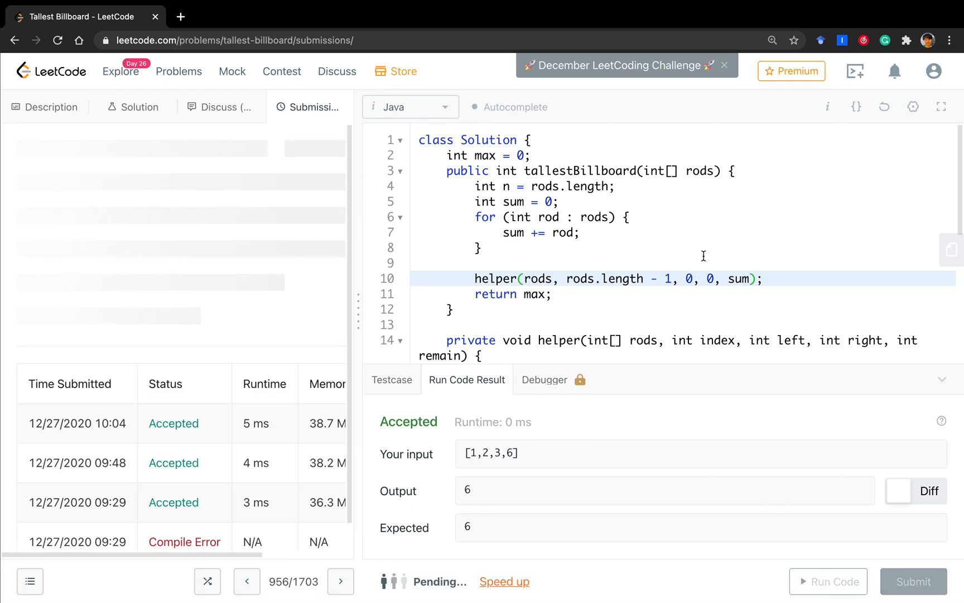
left_click(914, 581)
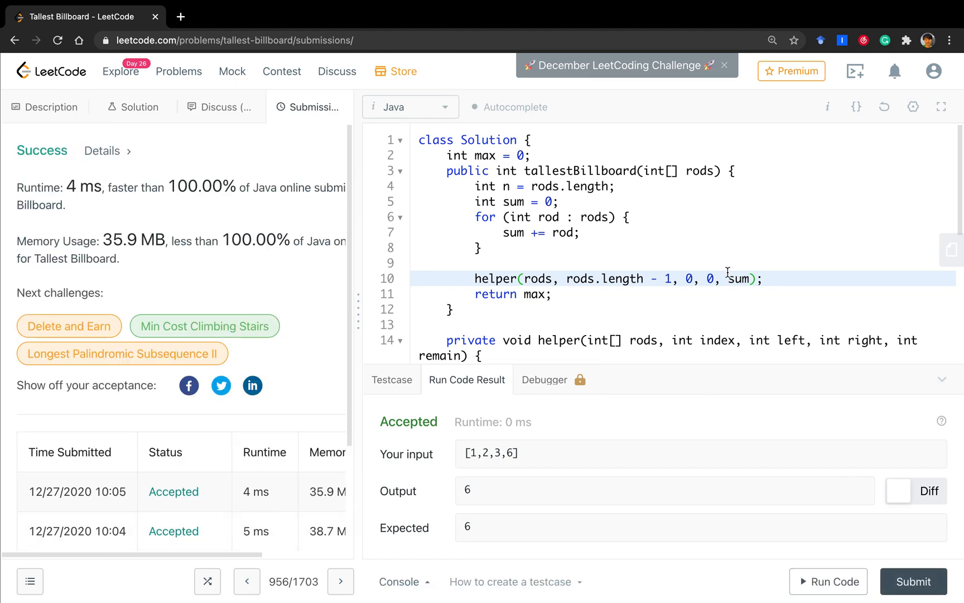